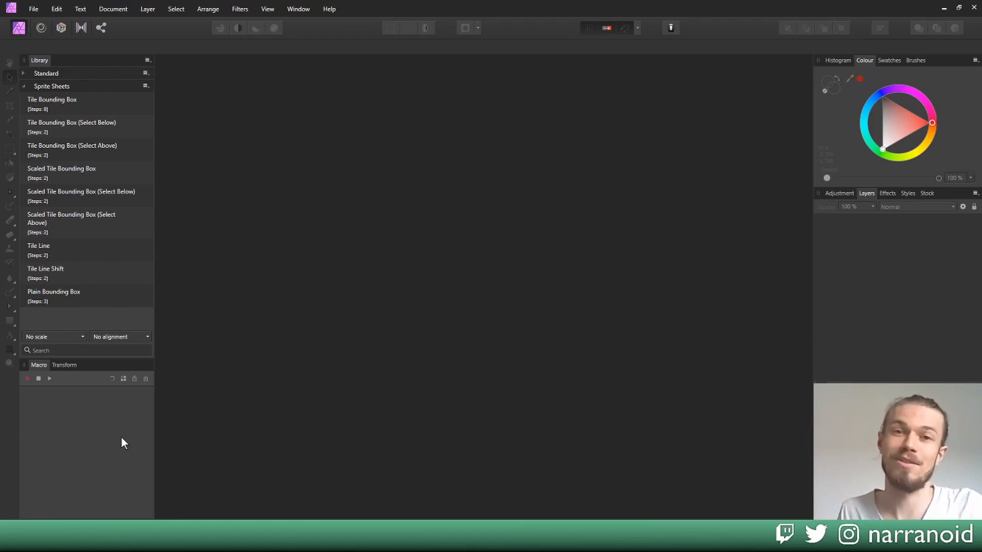
mouse_move(289, 449)
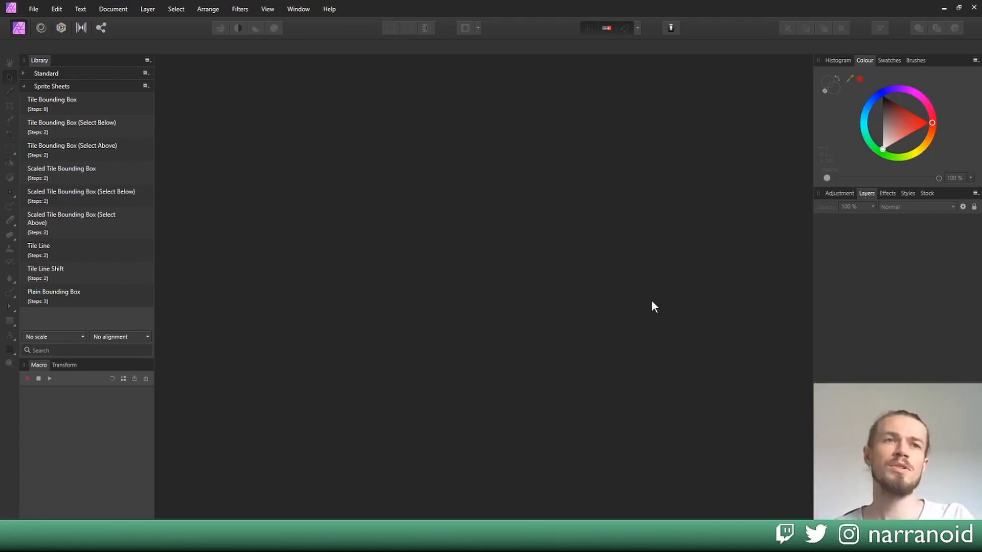
Step: Reopen the recent Racoon.afphoto document and the CircularPattern1.afdesign design
left_click(33, 8)
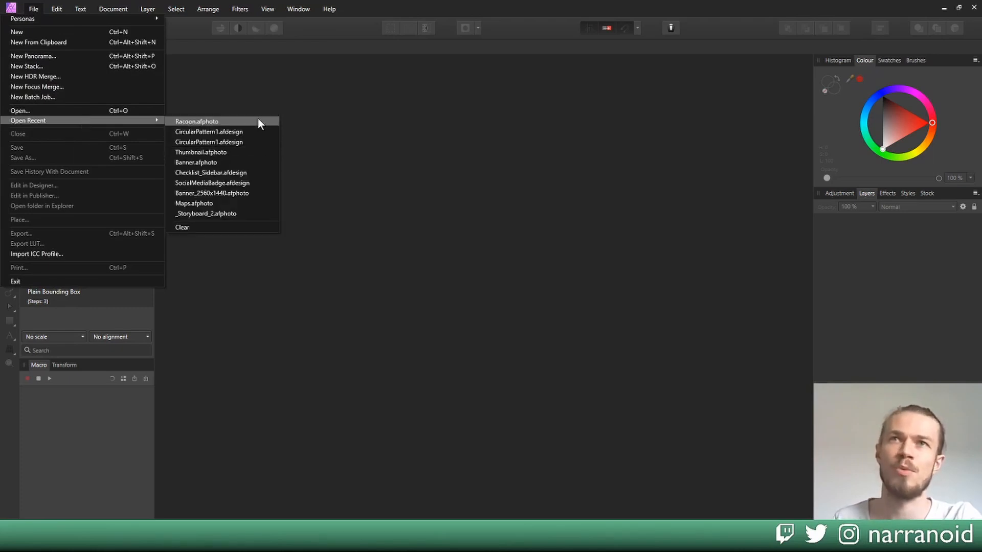
left_click(197, 122)
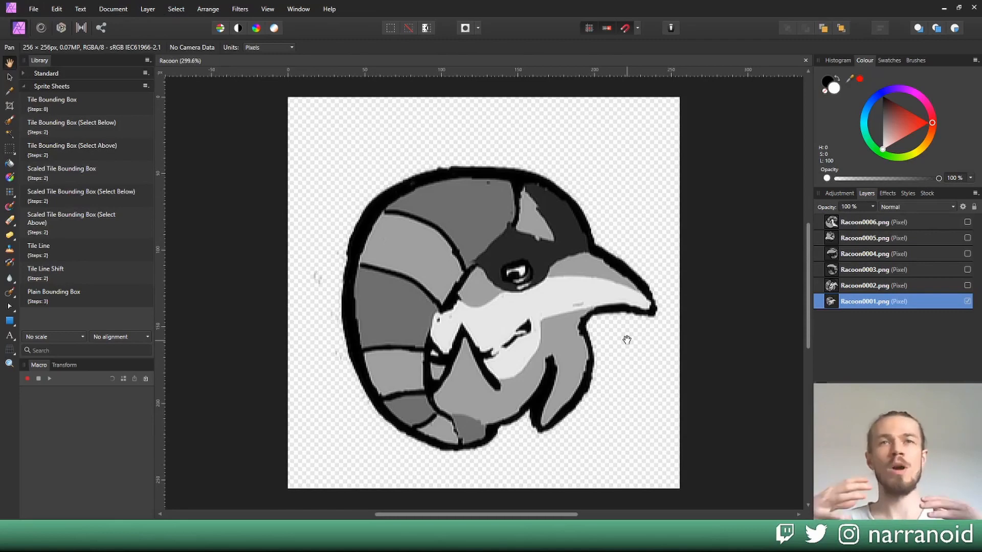
left_click(33, 9)
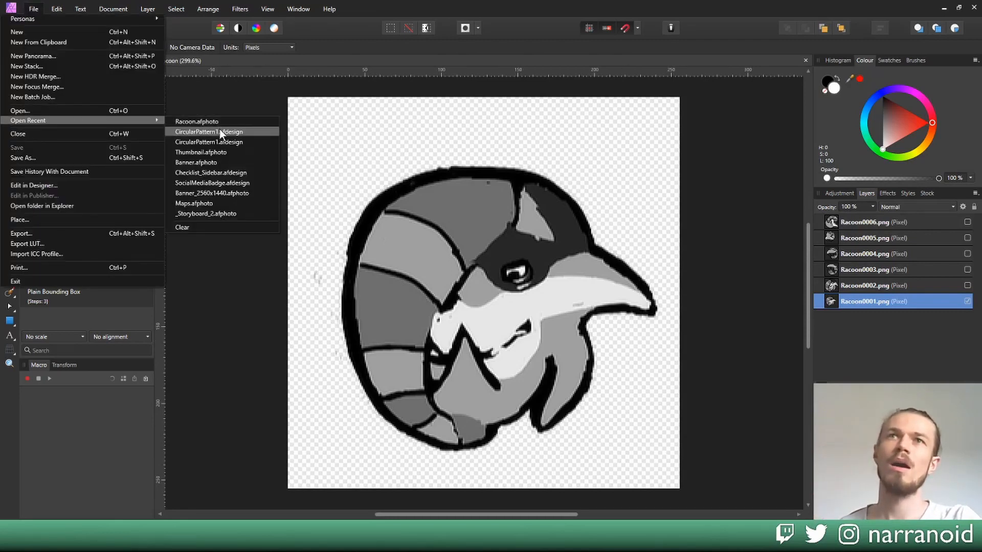
left_click(210, 132)
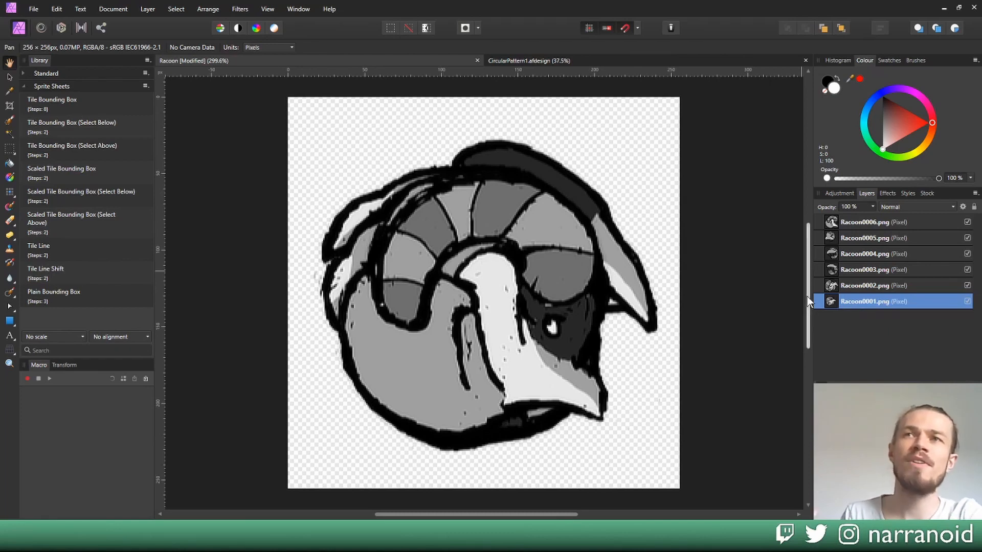
Step: Launch File > New Stack... from the File menu
left_click(33, 9)
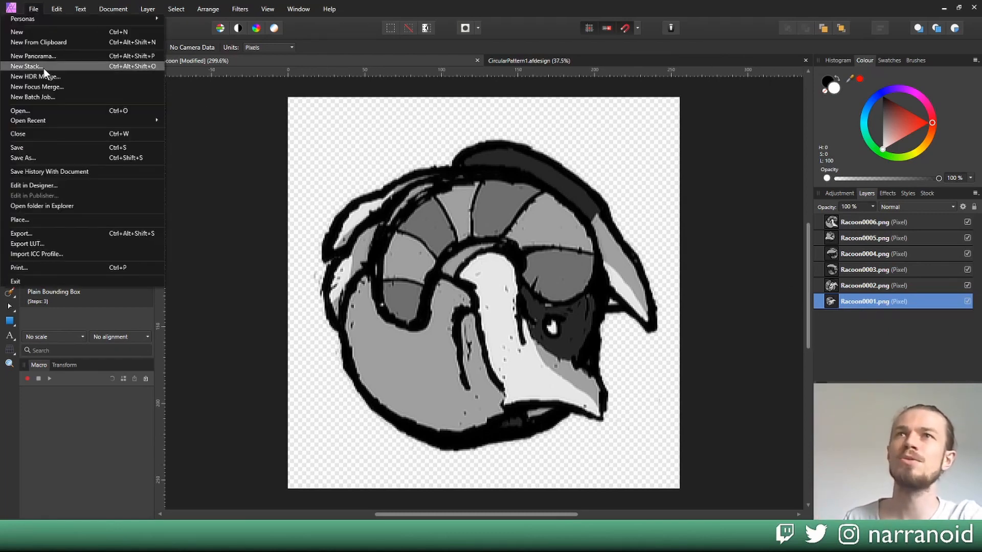
left_click(25, 66)
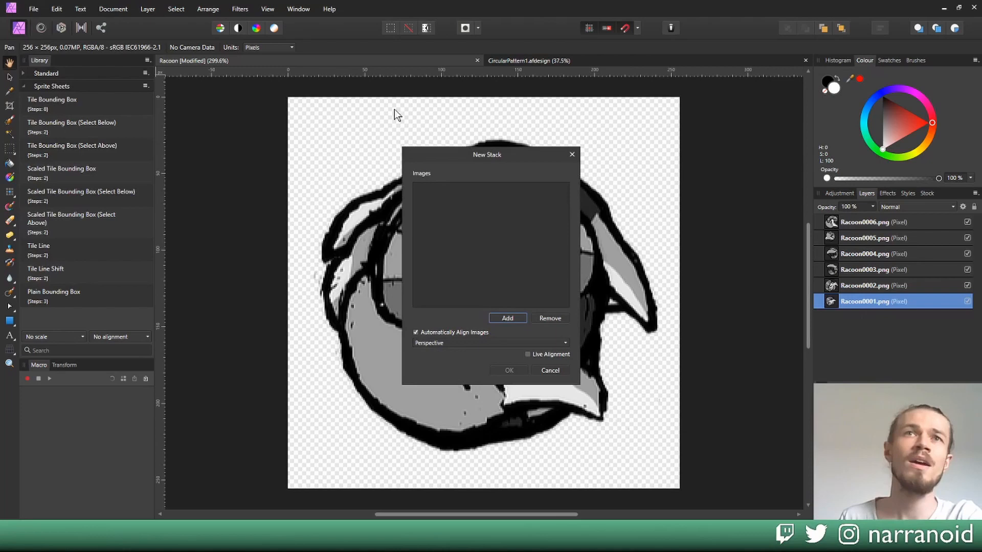
mouse_move(515, 227)
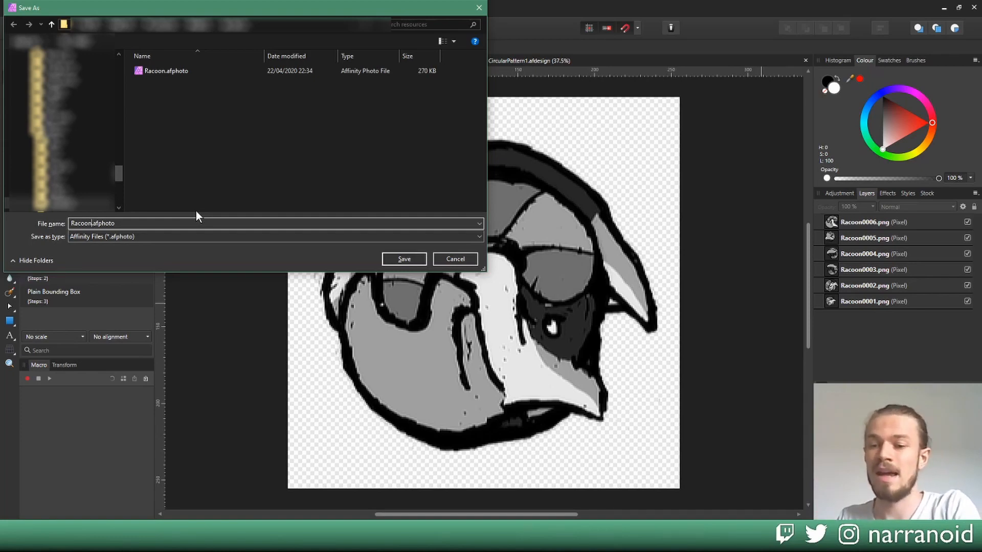
Step: Save the document as Racoon_Sprites.afphoto and select the top Racoon0006.png frame
type("_")
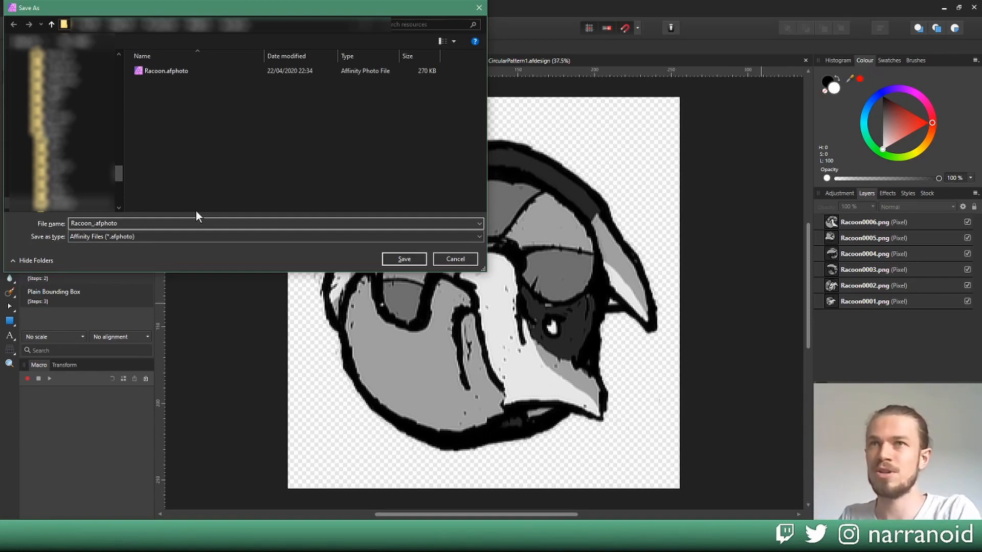
type("Spr")
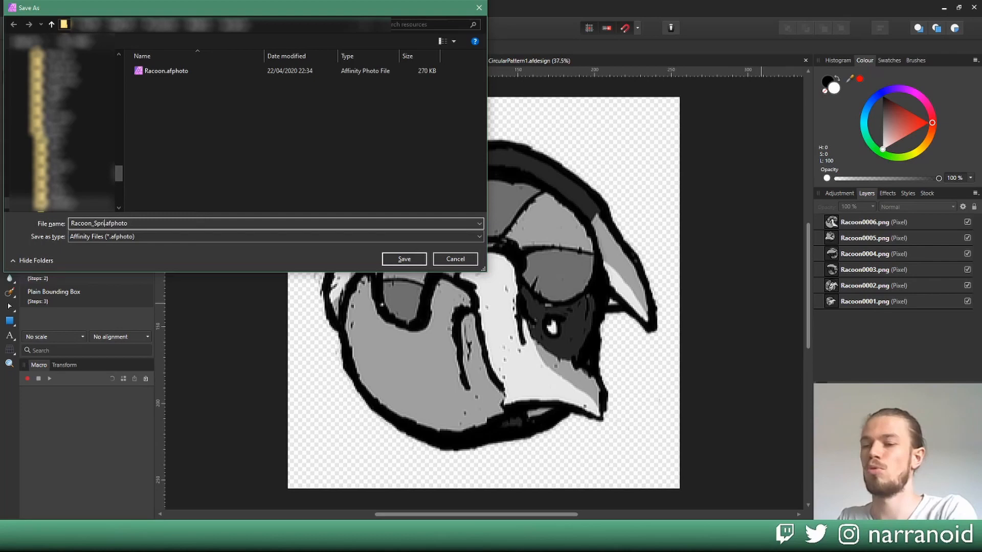
left_click(404, 259)
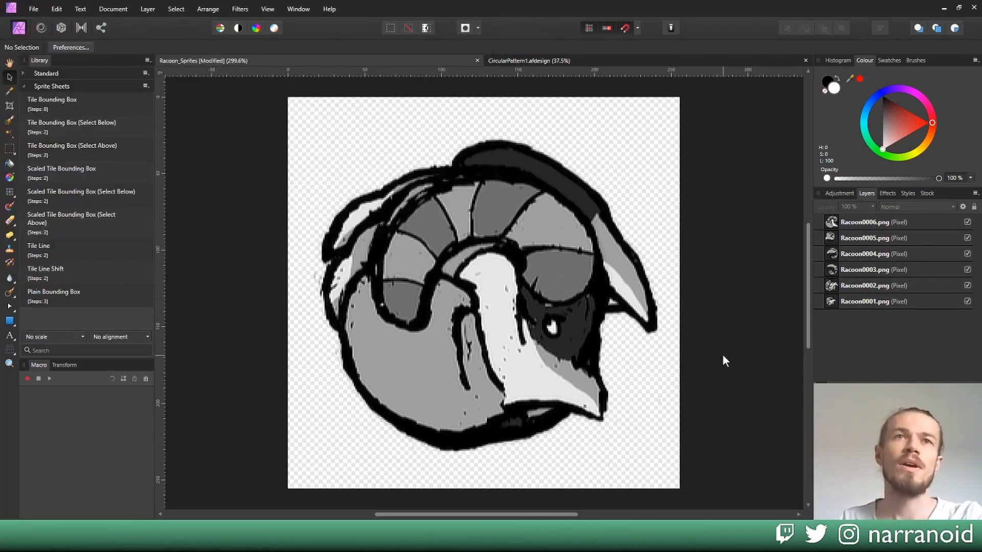
mouse_move(280, 302)
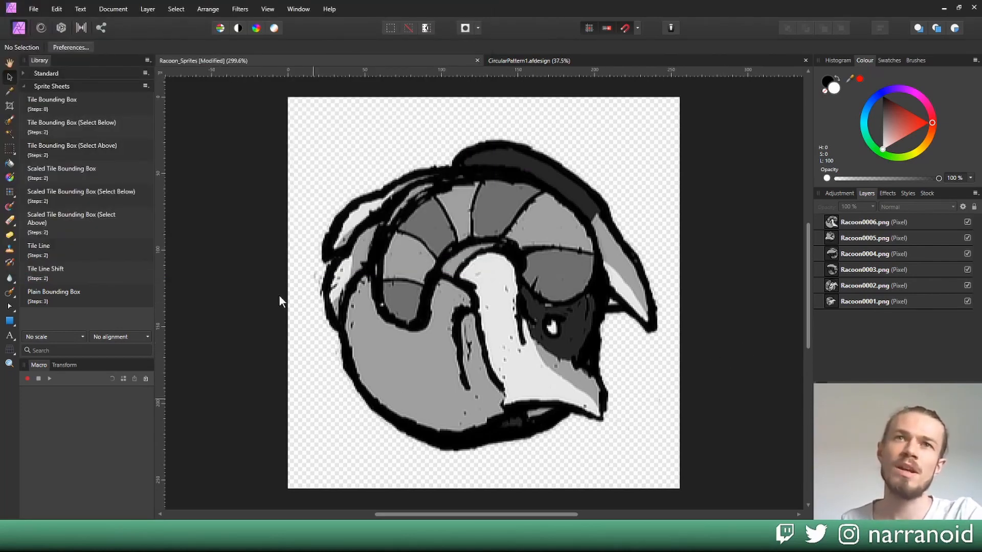
mouse_move(411, 288)
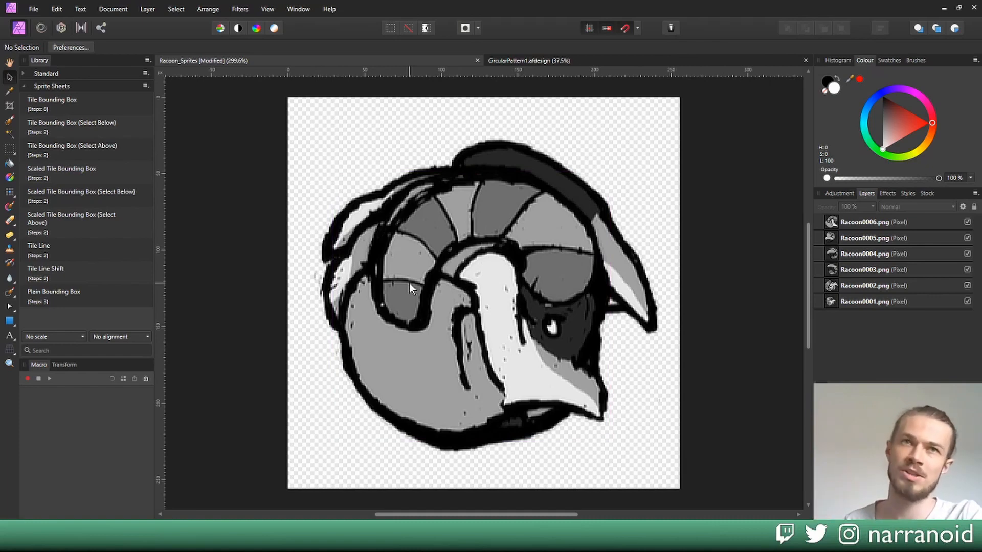
left_click(864, 222)
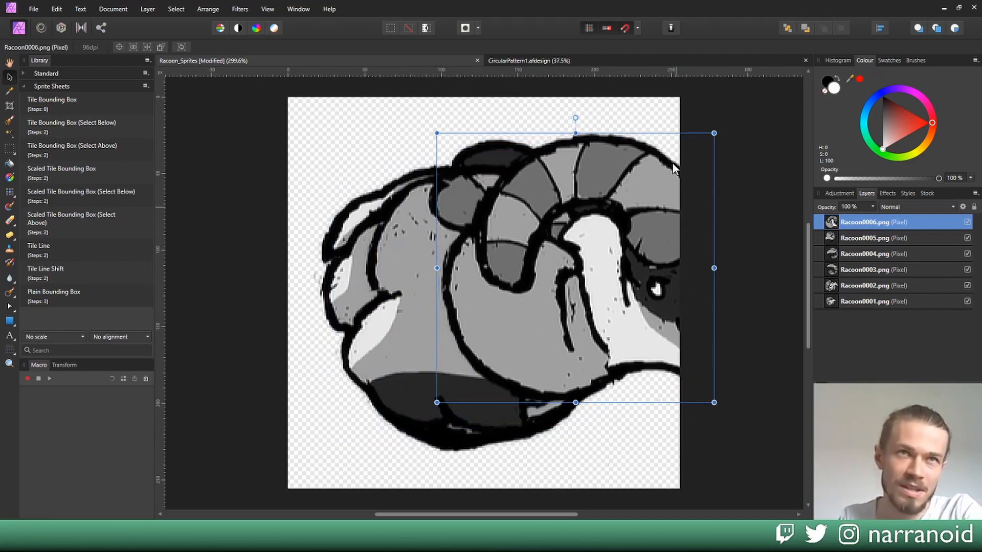
mouse_move(664, 263)
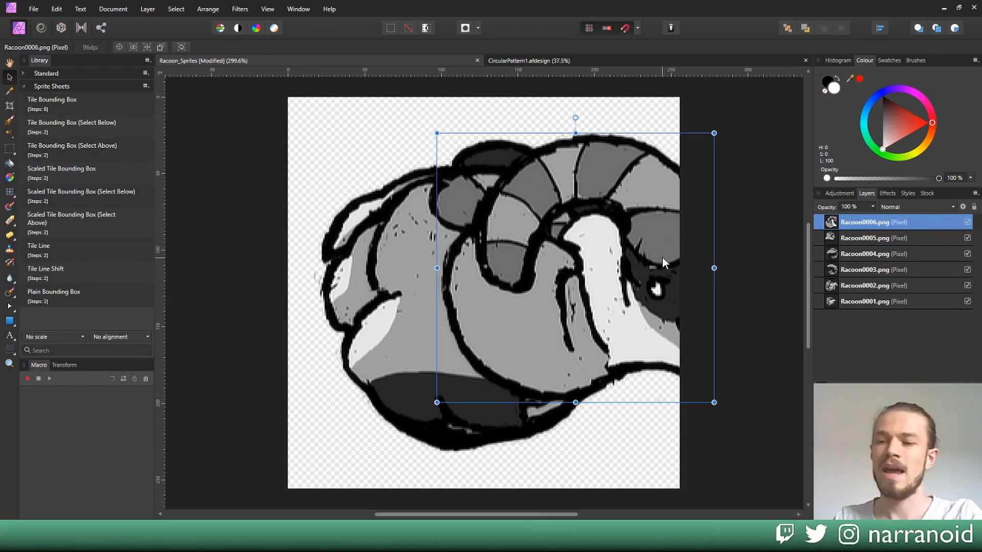
Step: Resize the canvas to 260 × 260 px with a centre anchor, then deselect
left_click(113, 9)
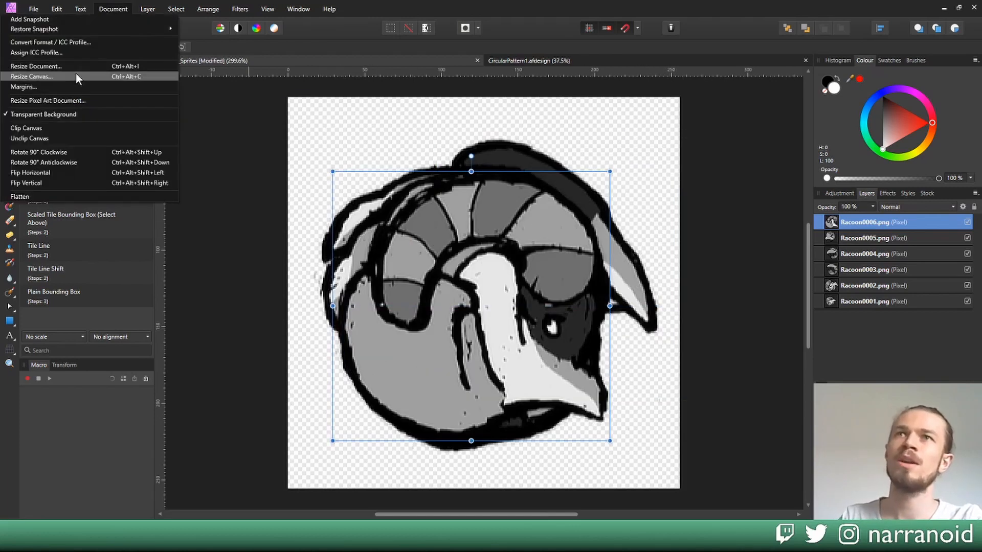
left_click(32, 76)
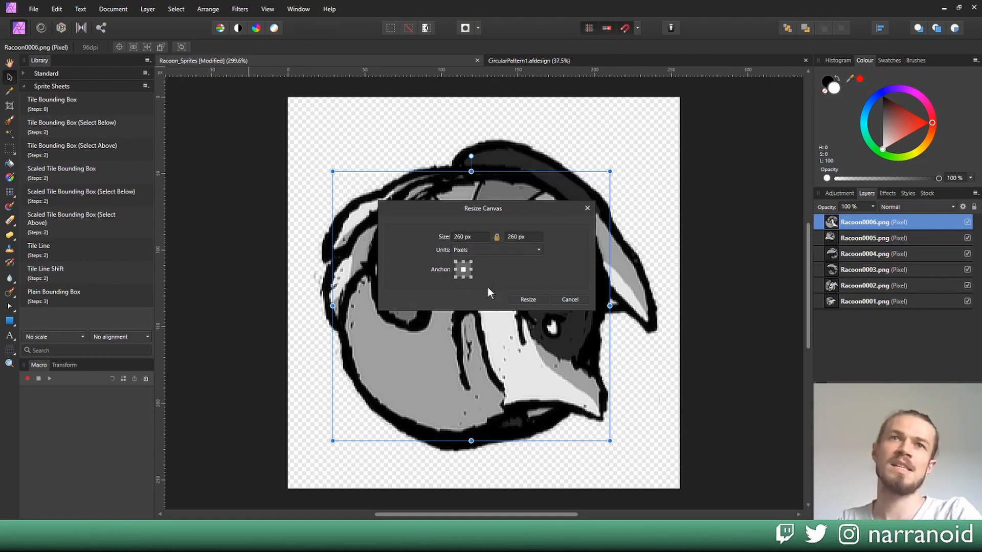
left_click(528, 299)
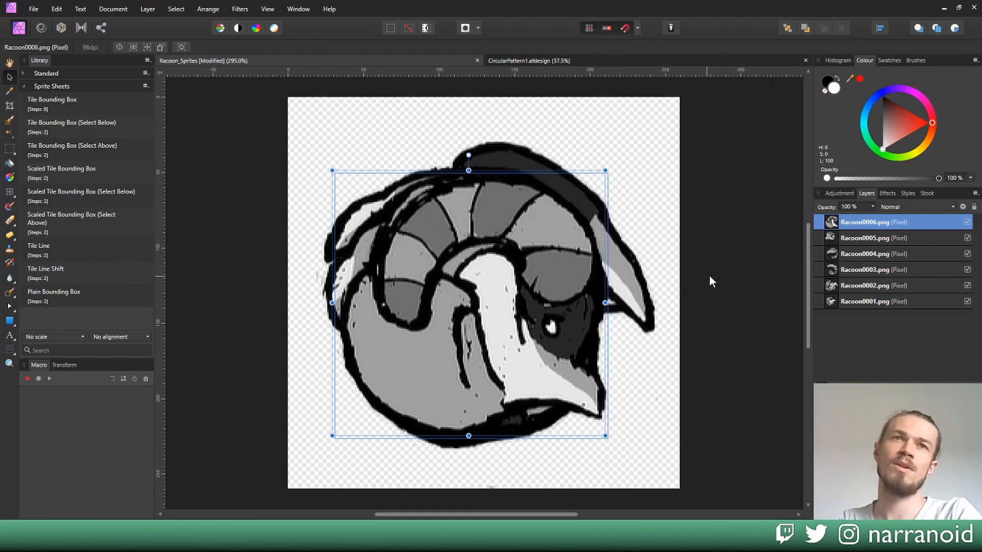
left_click(688, 278)
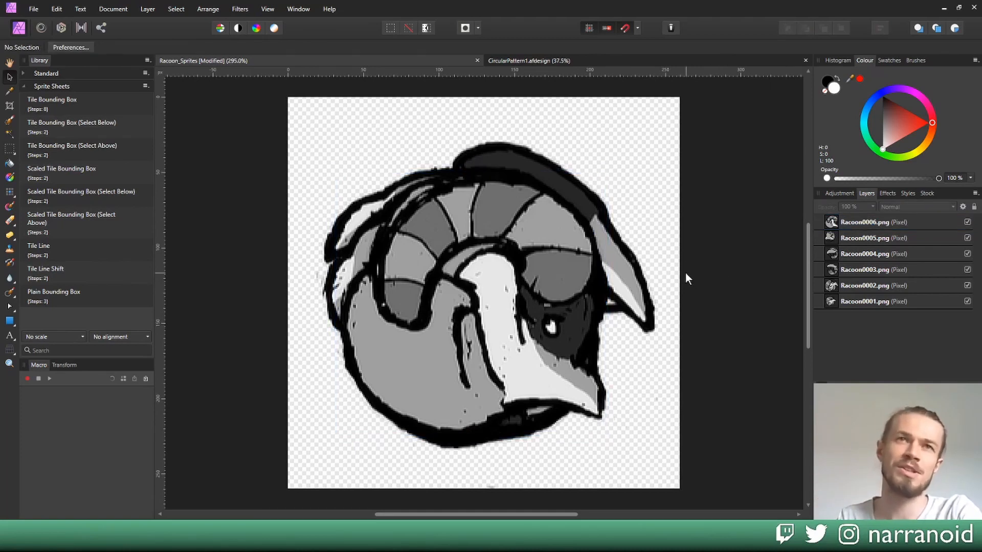
mouse_move(645, 299)
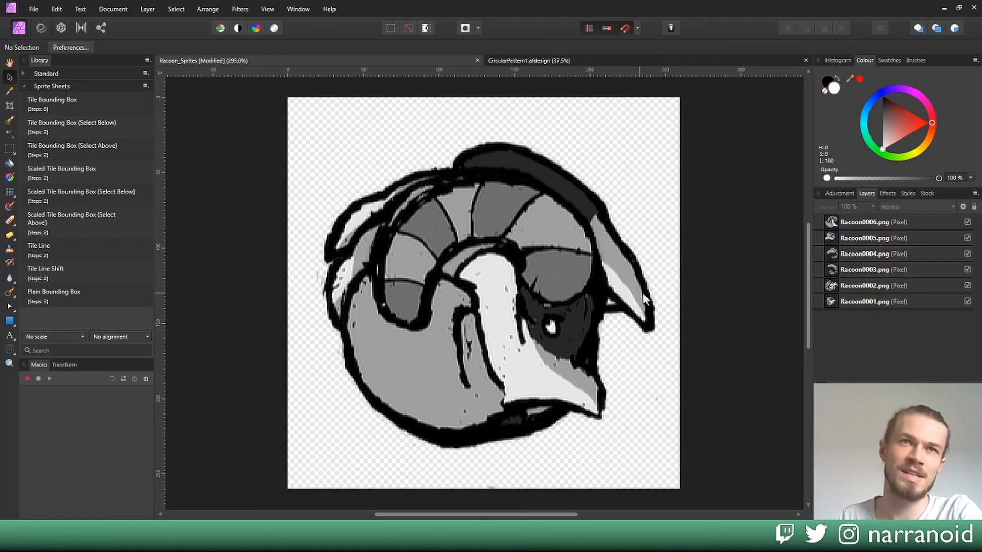
mouse_move(426, 64)
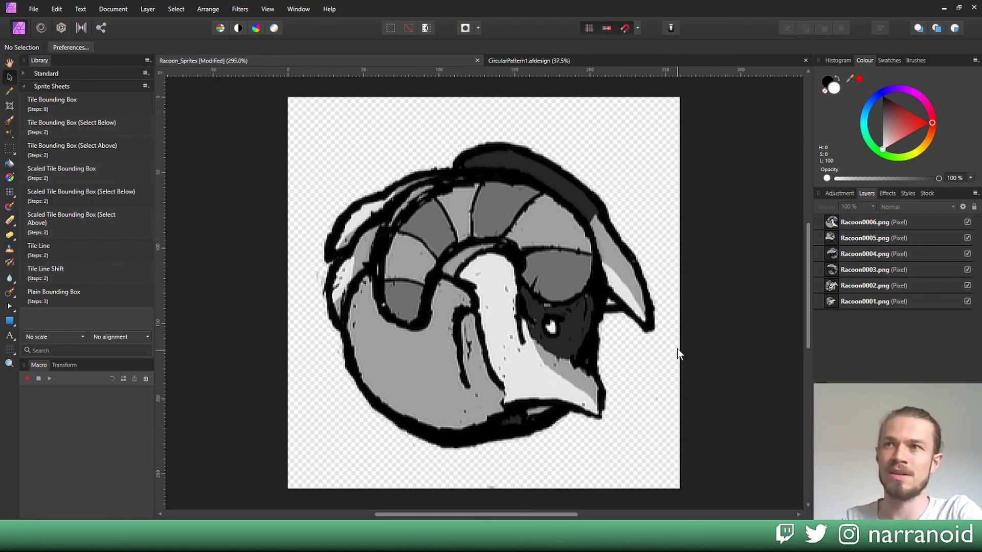
mouse_move(751, 301)
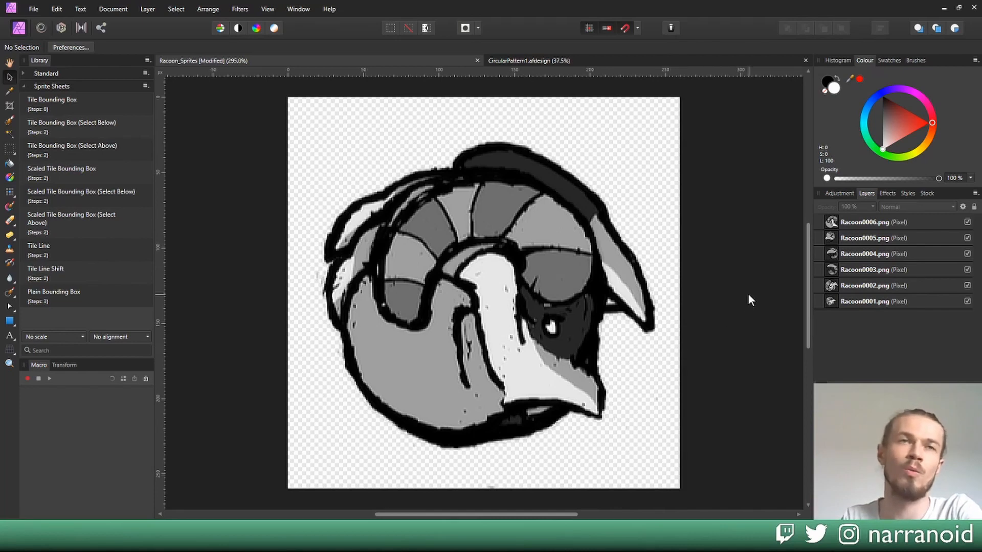
mouse_move(759, 383)
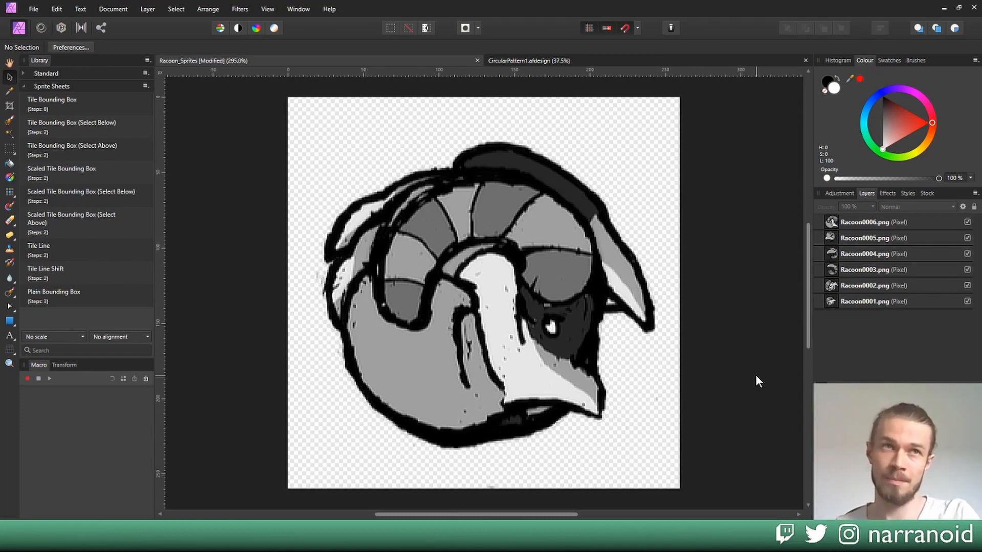
mouse_move(567, 264)
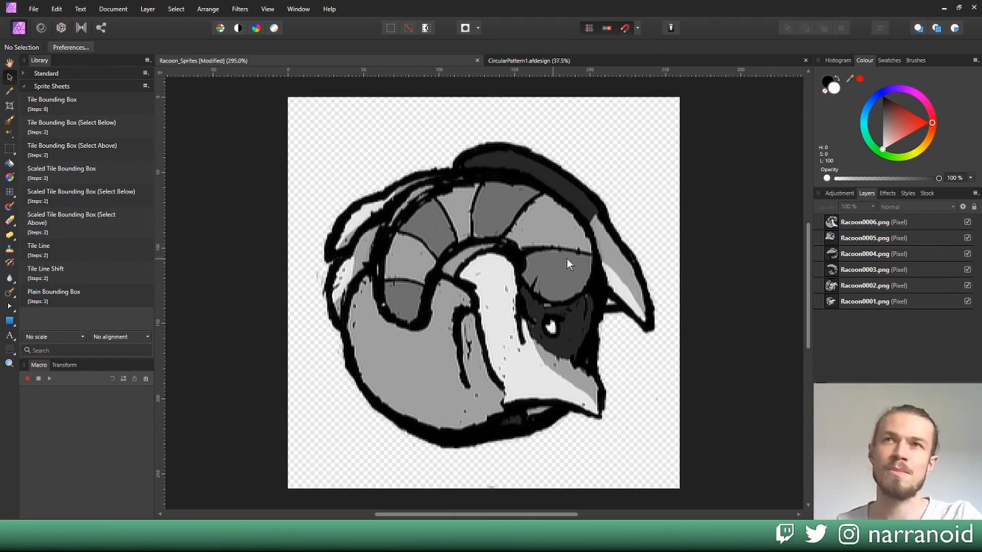
mouse_move(260, 193)
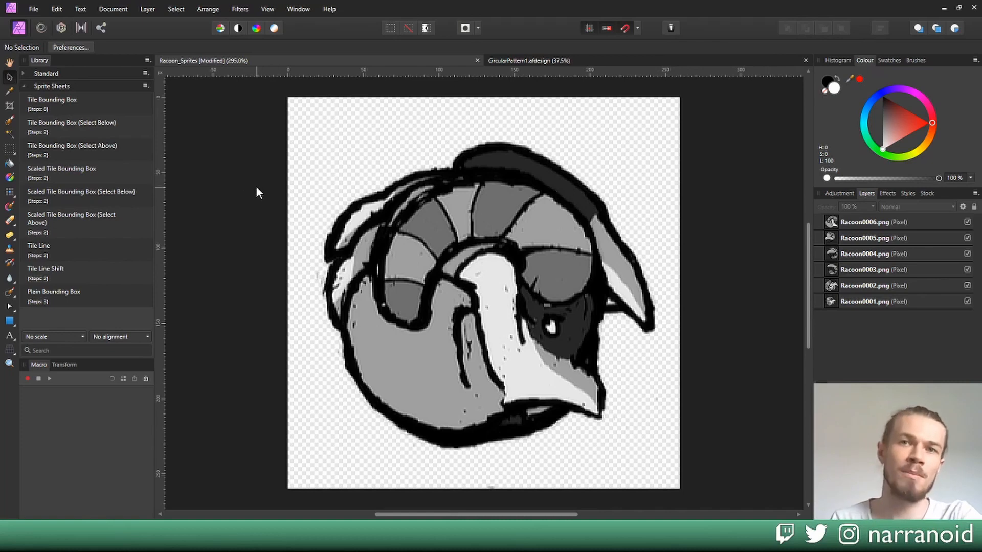
mouse_move(28, 61)
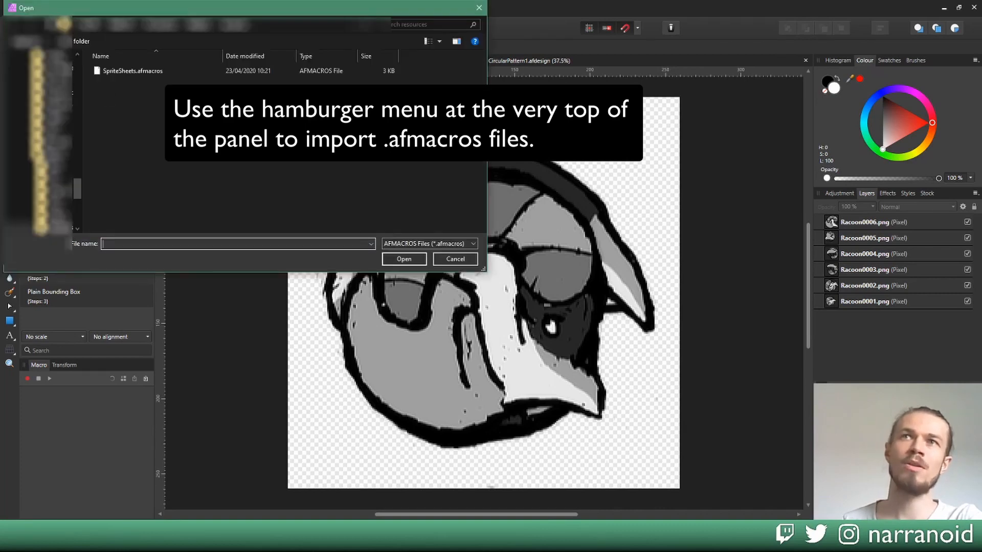
left_click(133, 70)
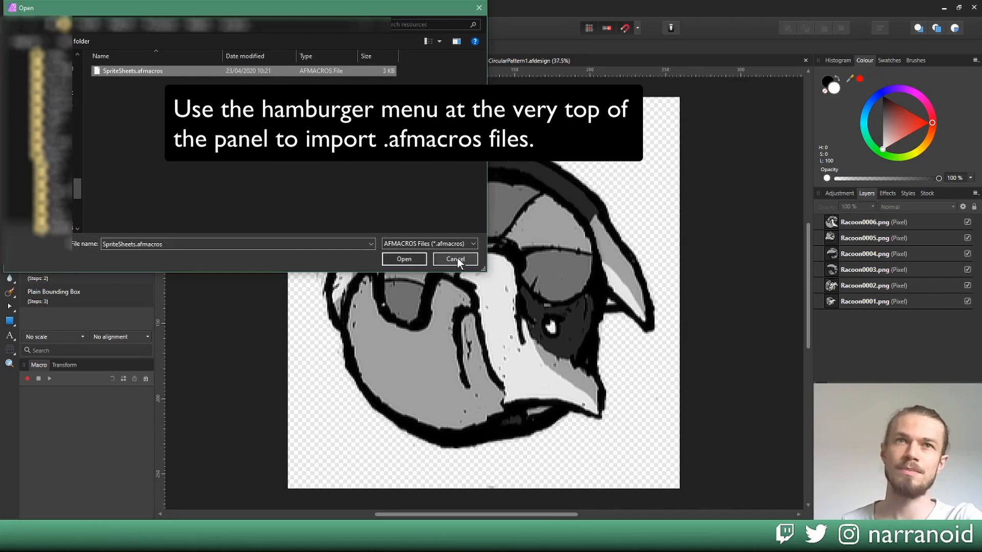
left_click(455, 260)
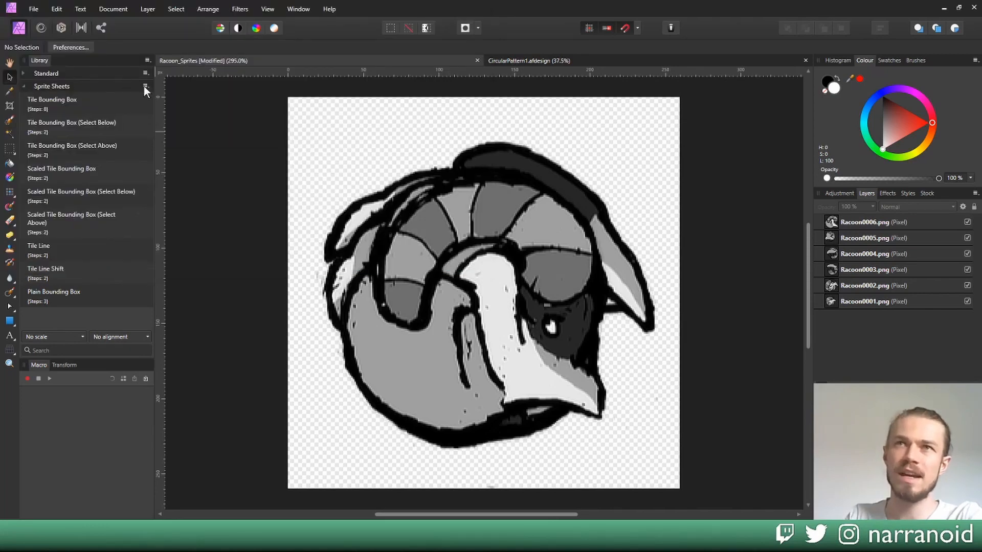
mouse_move(153, 112)
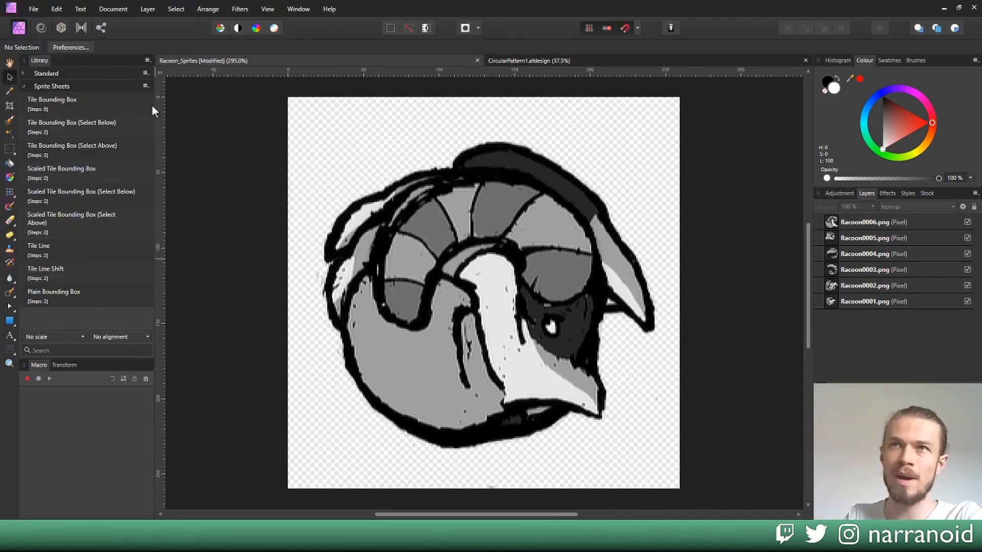
mouse_move(226, 173)
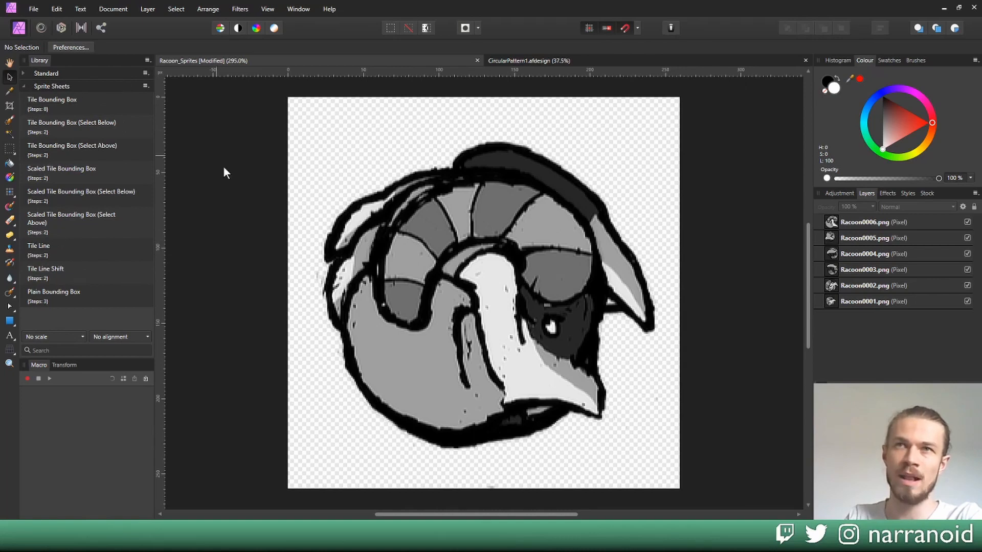
mouse_move(44, 375)
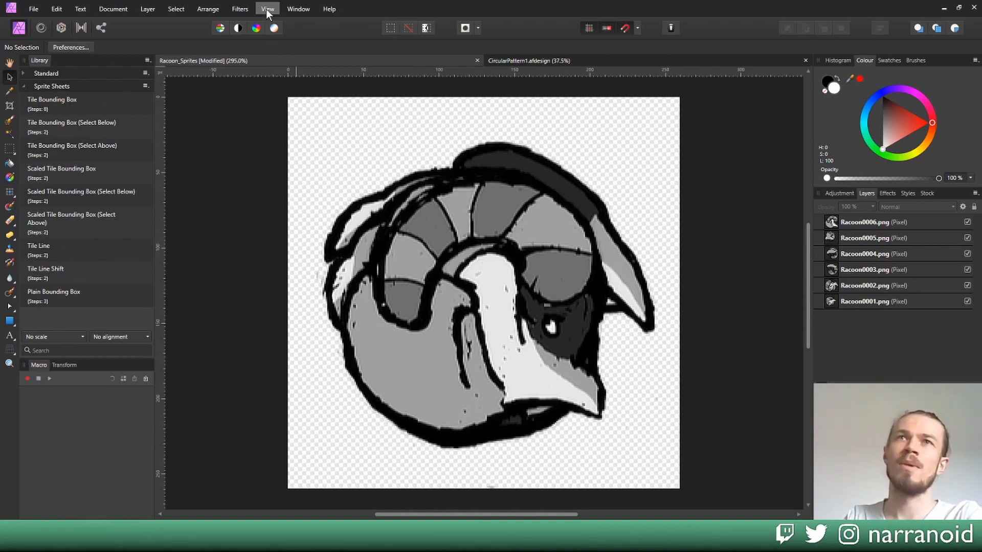
left_click(267, 9)
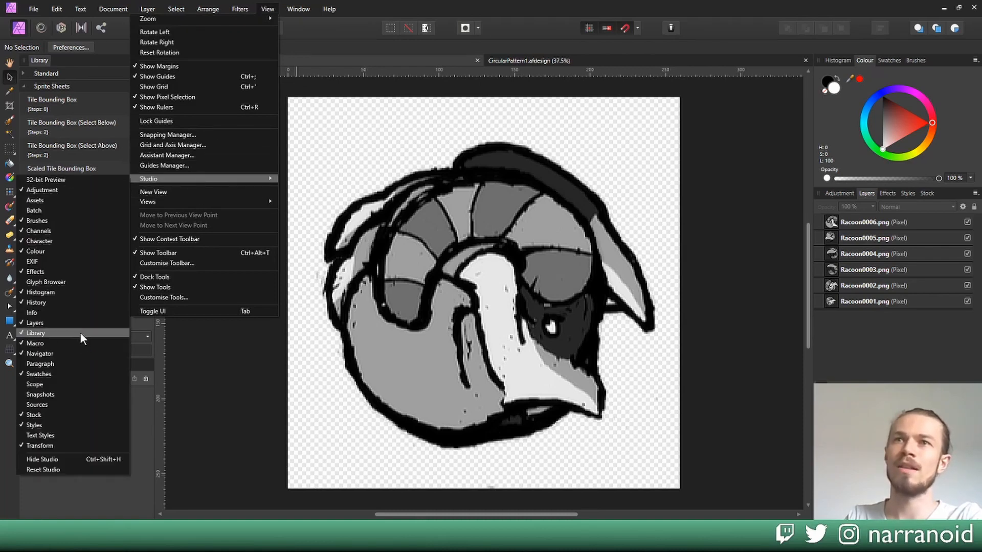
mouse_move(44, 344)
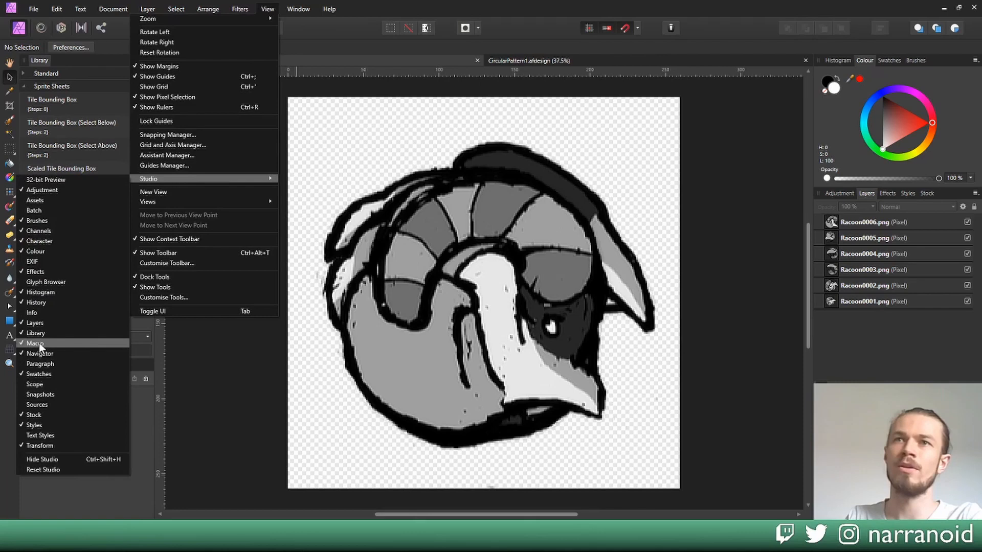
left_click(37, 344)
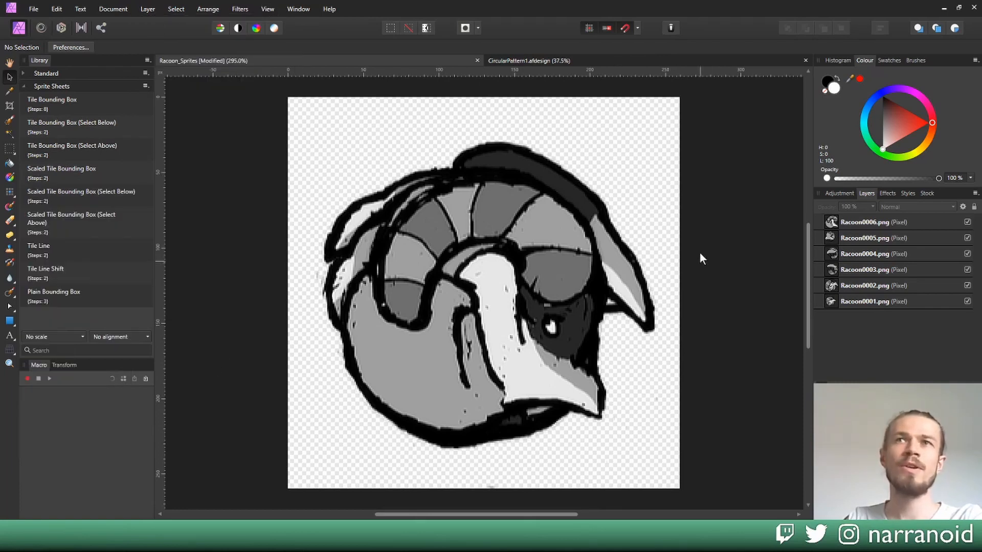
mouse_move(425, 107)
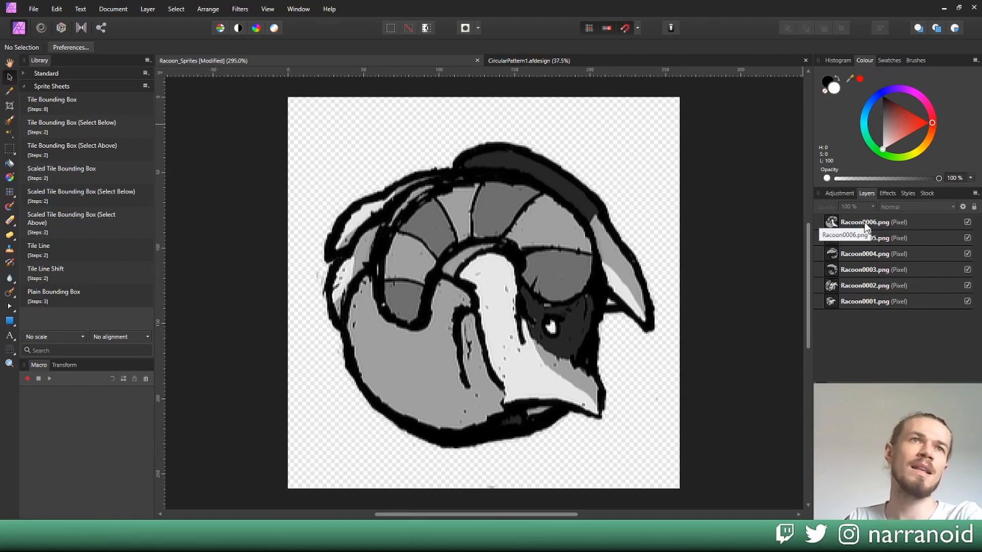
Step: Run Tile Bounding Box (Select Below) on each Racoon frame layer, from Racoon0006 down, then deselect
left_click(865, 221)
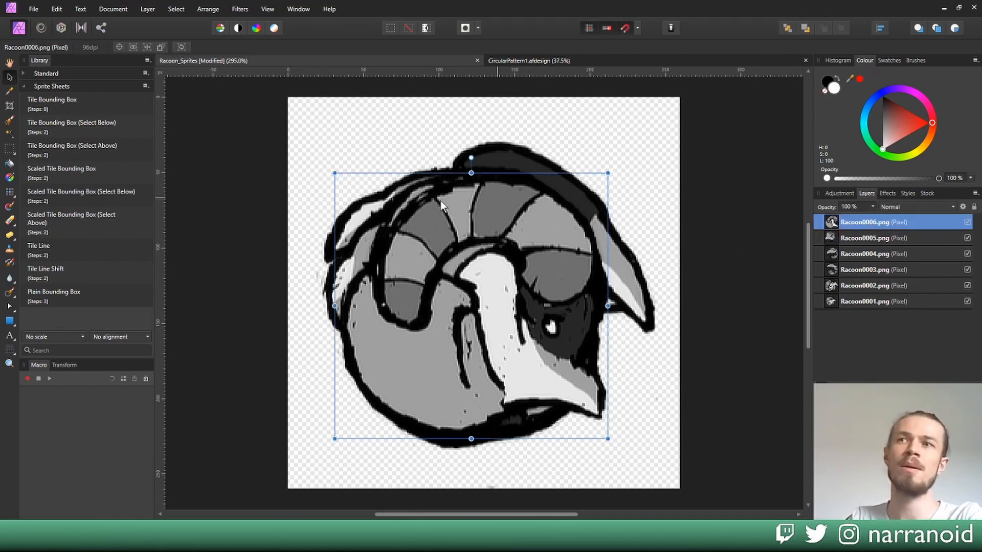
mouse_move(83, 110)
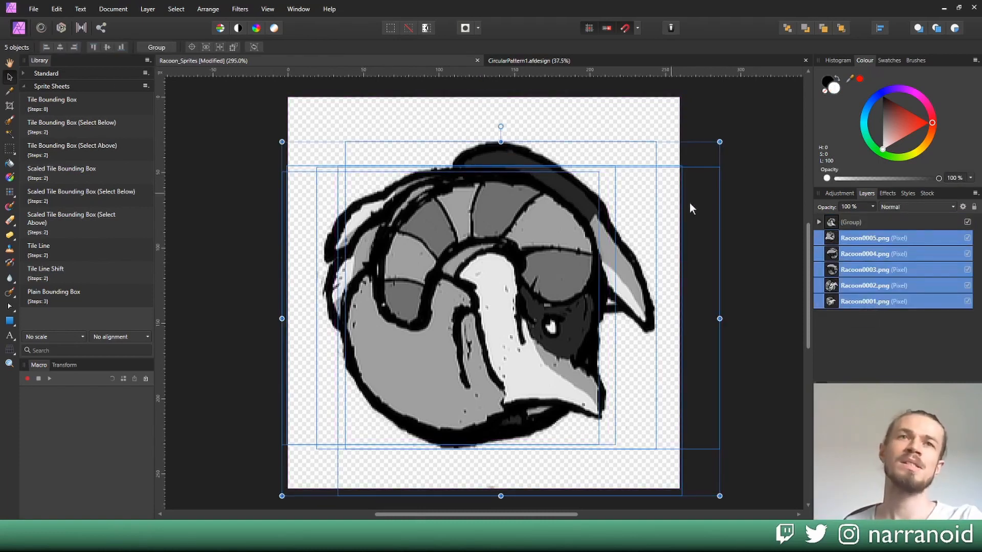
left_click(761, 253)
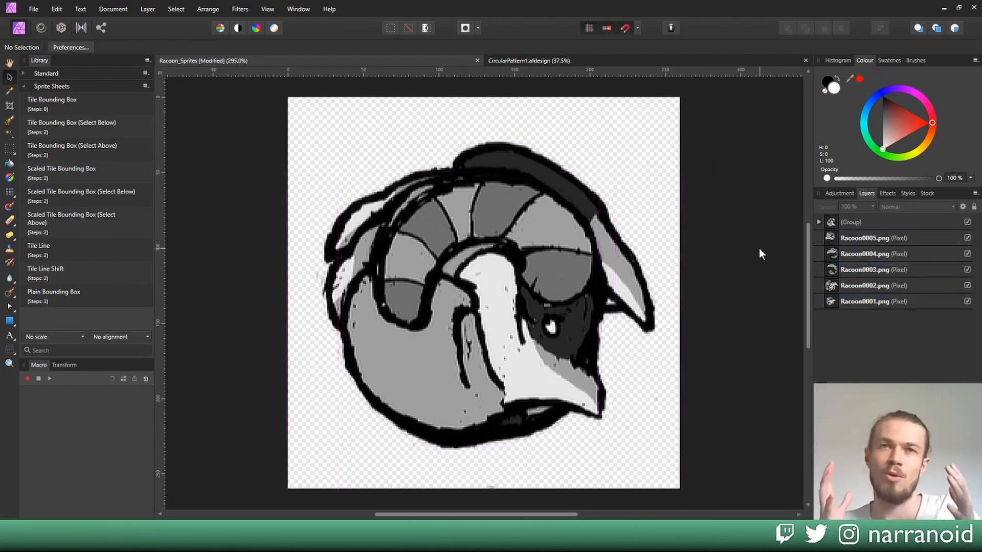
mouse_move(792, 157)
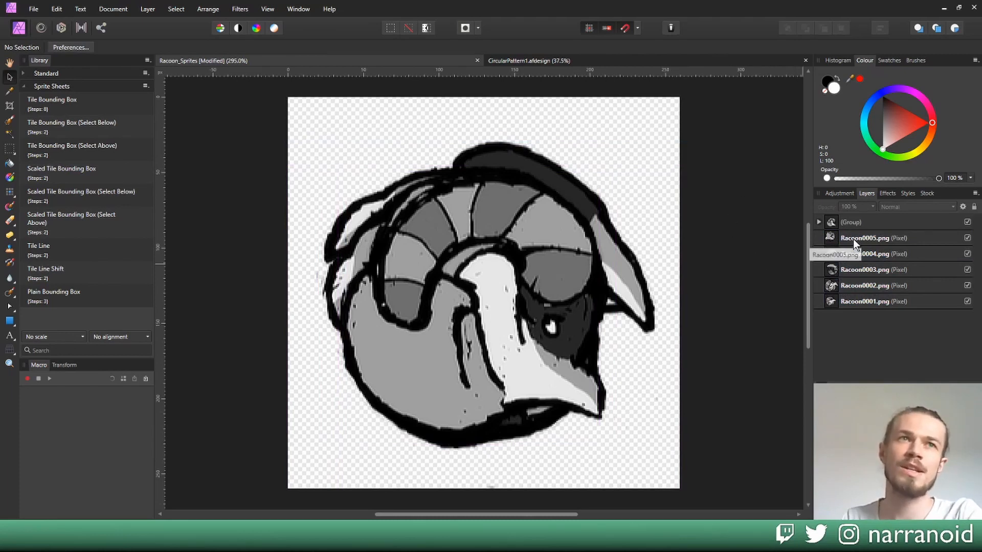
left_click(867, 238)
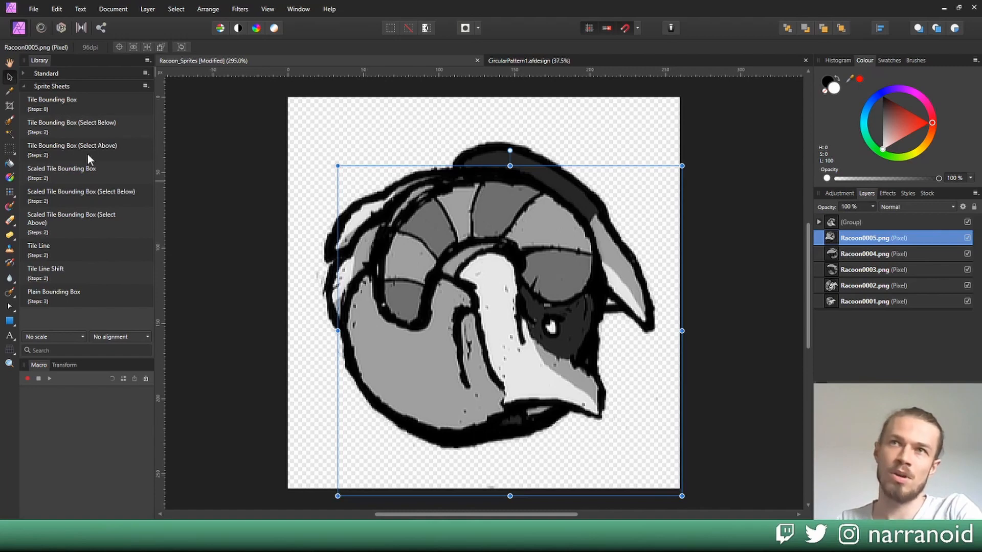
mouse_move(177, 190)
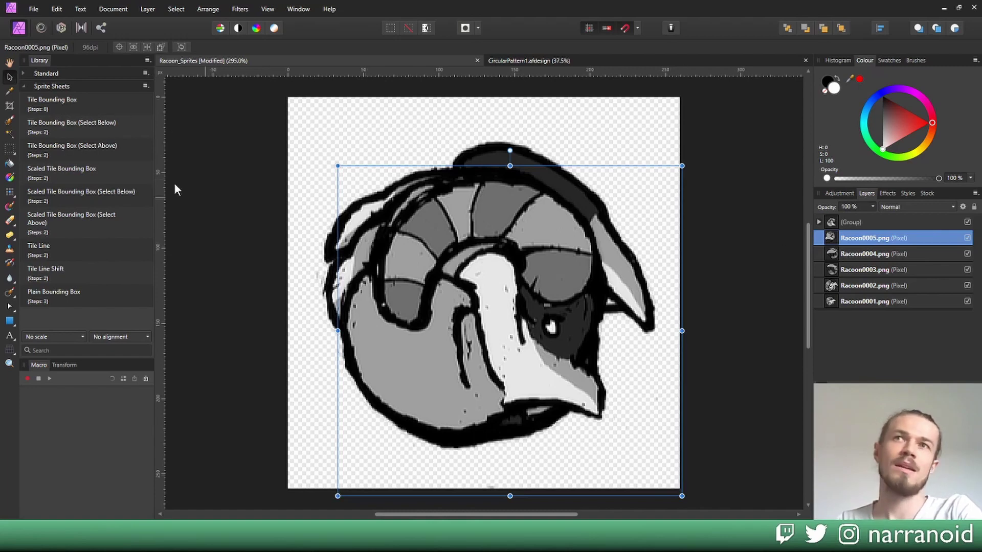
mouse_move(74, 135)
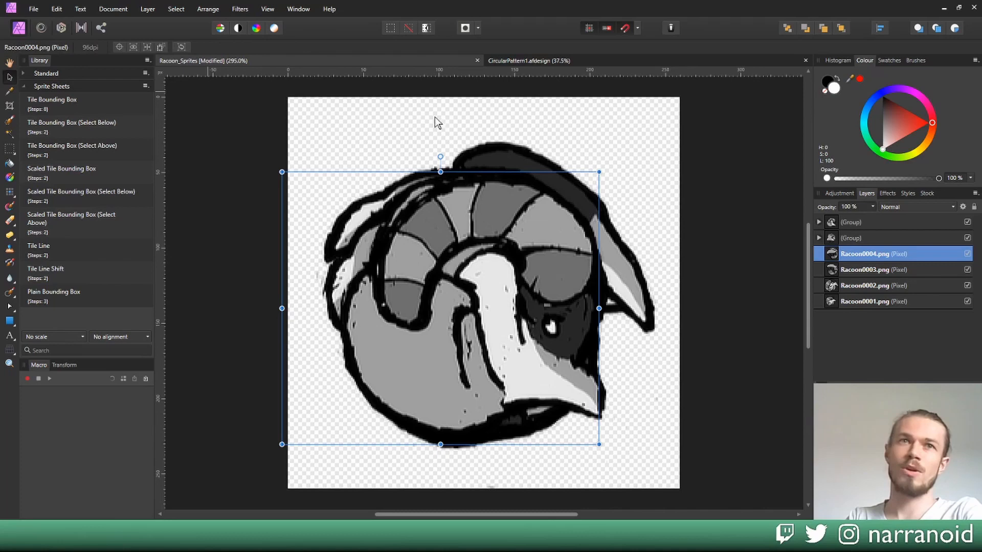
left_click(852, 238)
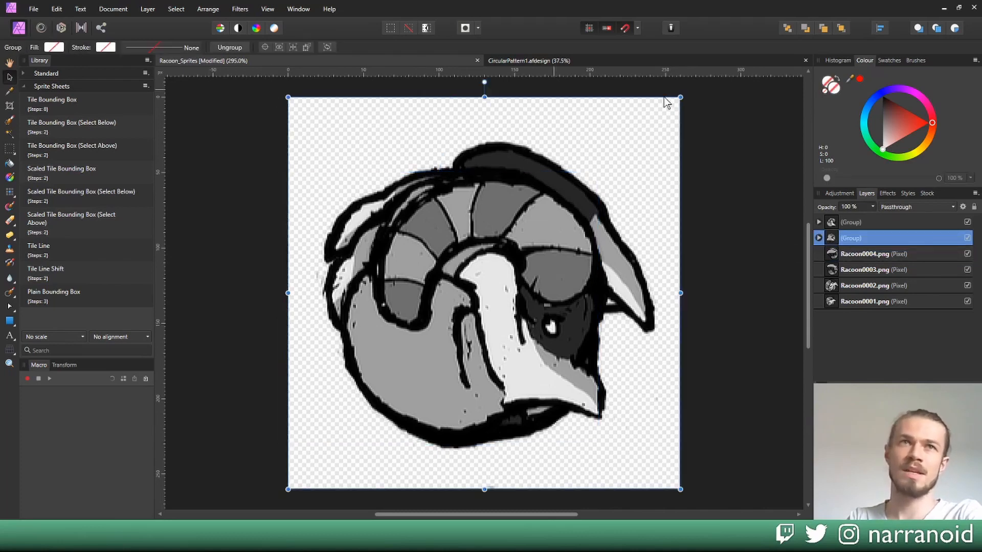
left_click(871, 254)
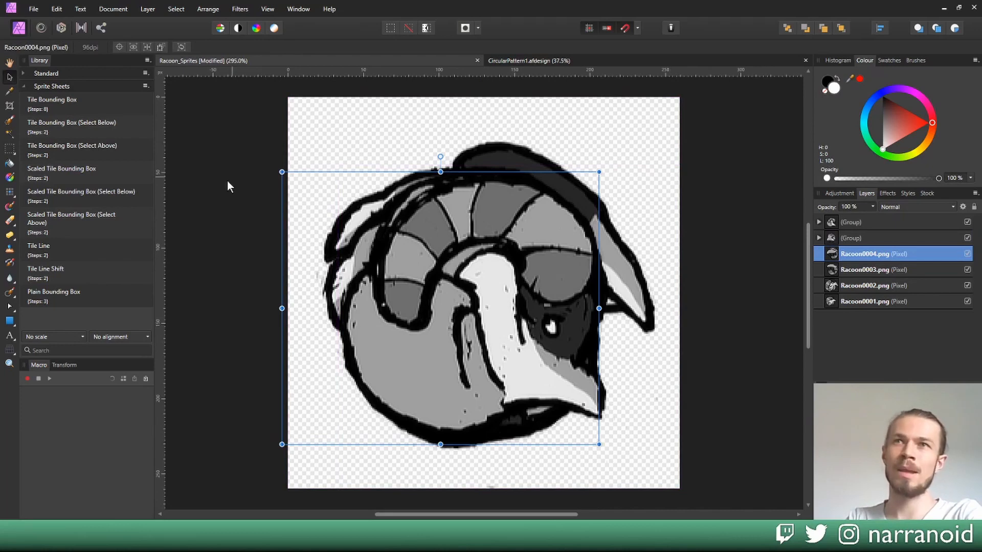
mouse_move(70, 133)
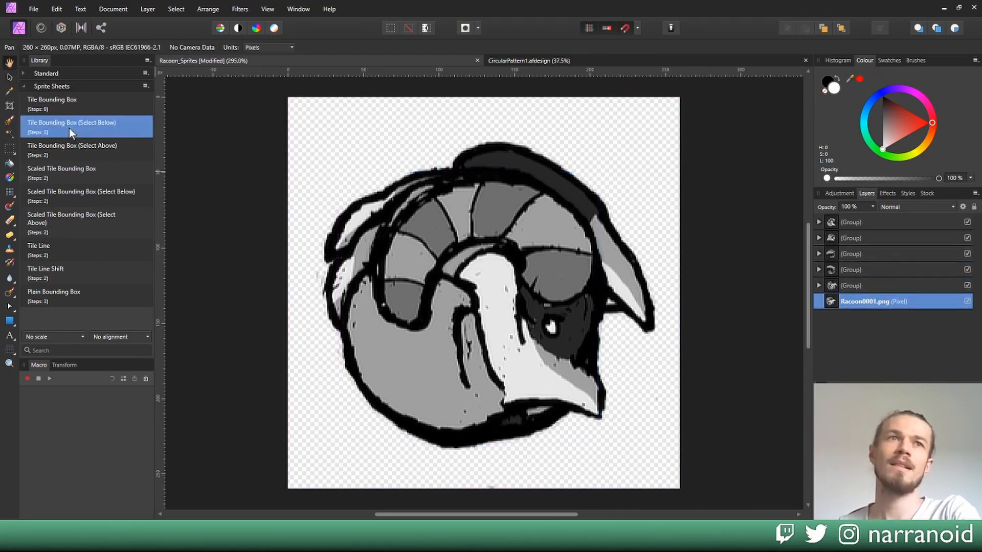
left_click(877, 301)
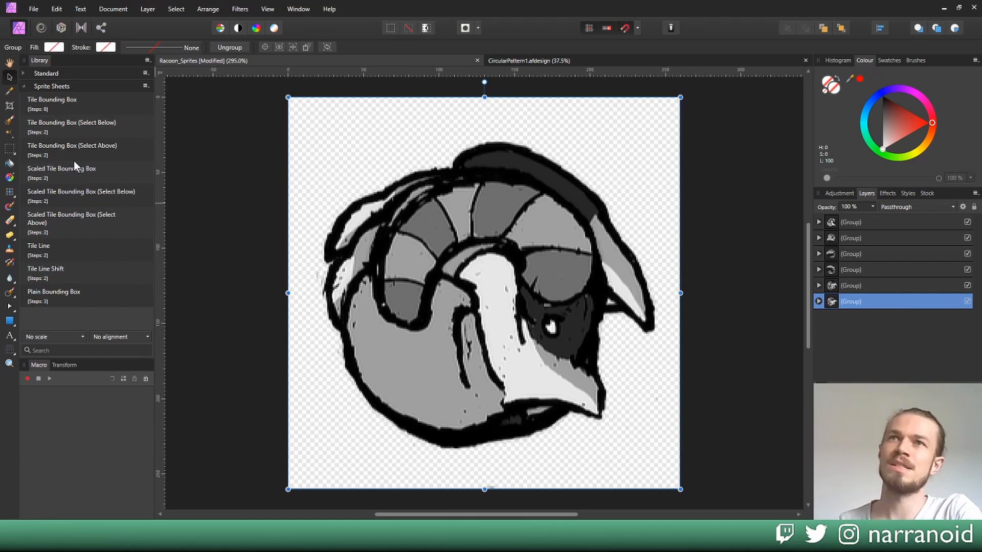
left_click(720, 288)
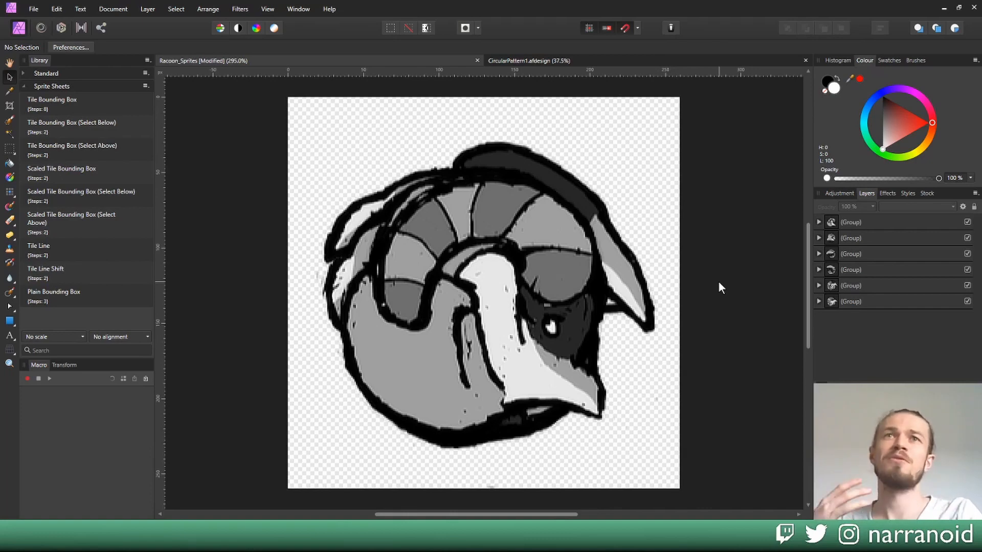
mouse_move(716, 283)
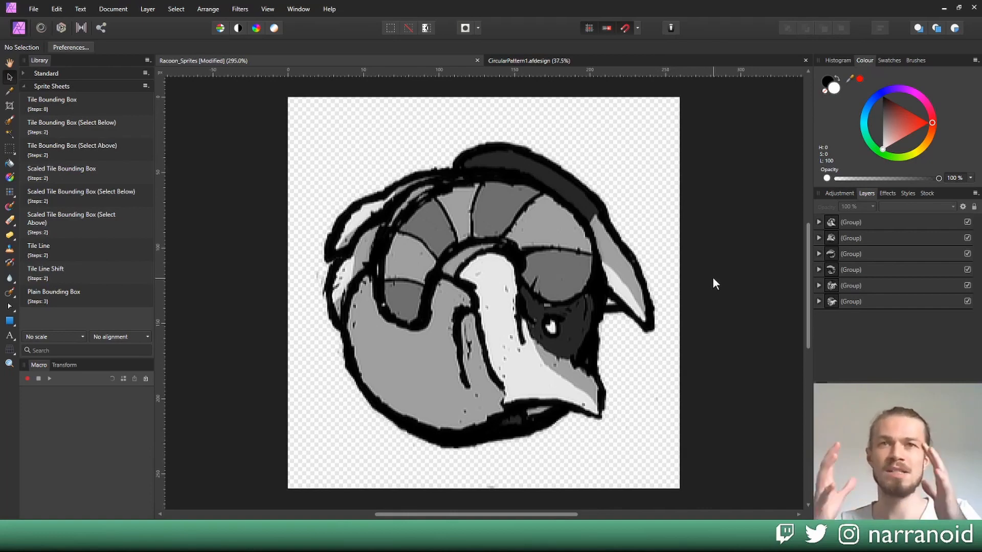
mouse_move(112, 9)
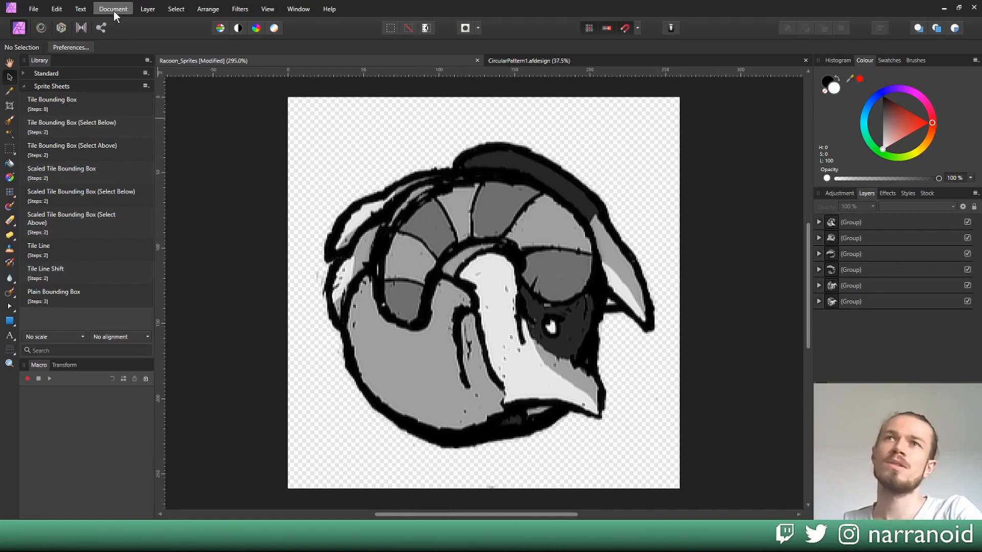
Step: Widen the canvas from 260 px to 1560 × 260 px
left_click(112, 9)
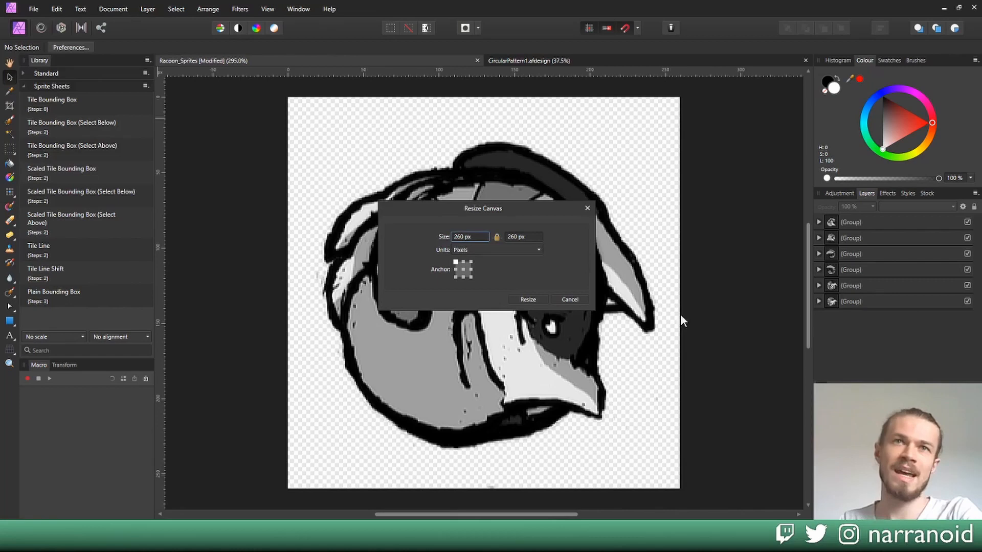
mouse_move(558, 271)
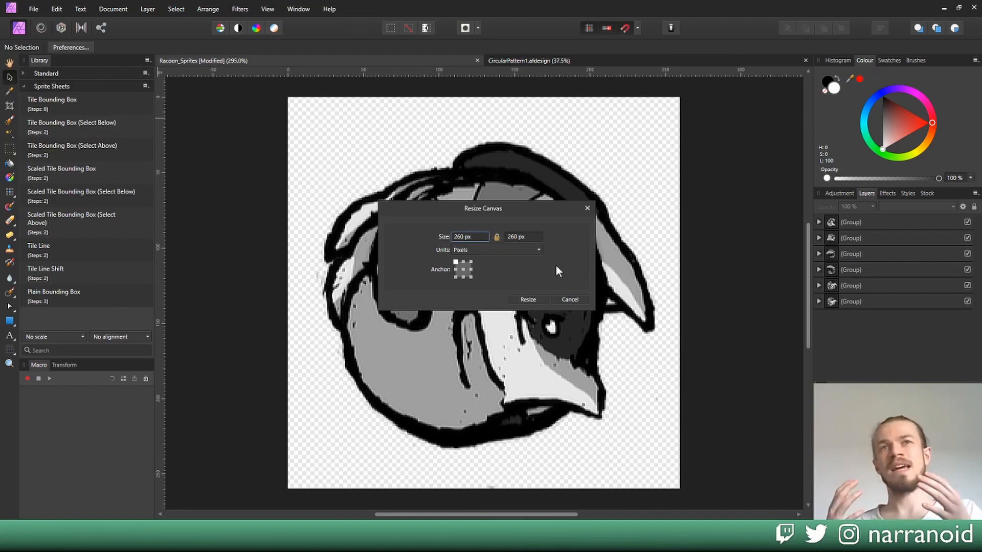
mouse_move(489, 263)
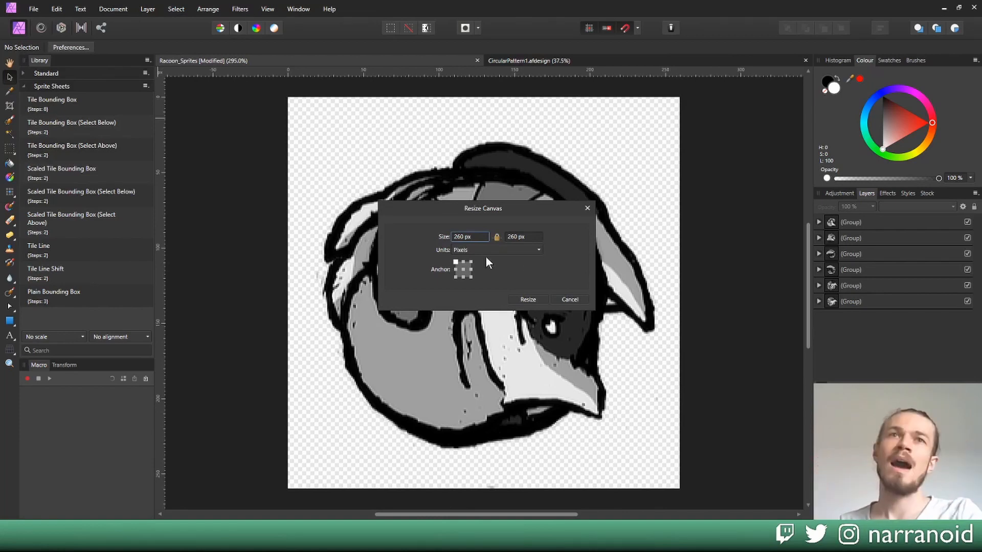
mouse_move(502, 249)
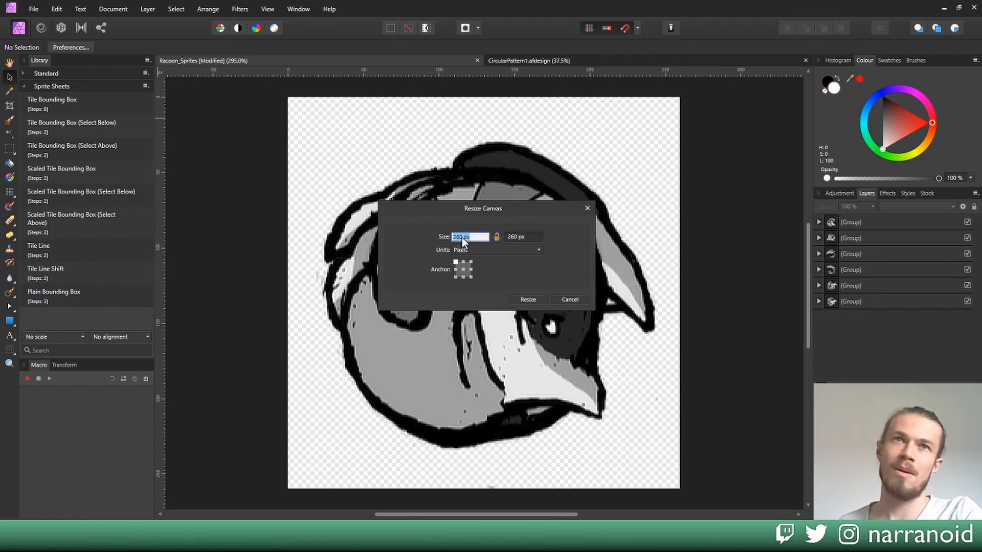
type("260")
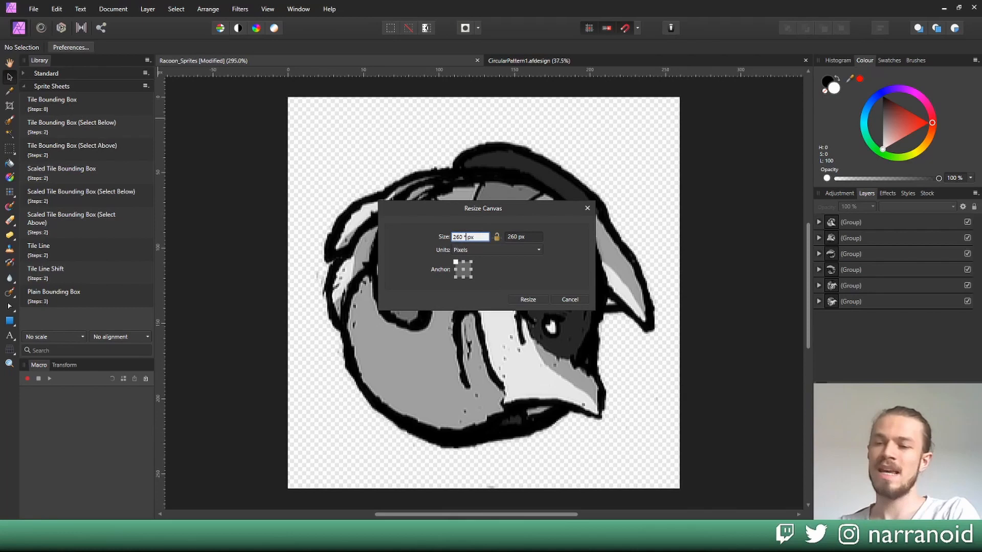
type("1560")
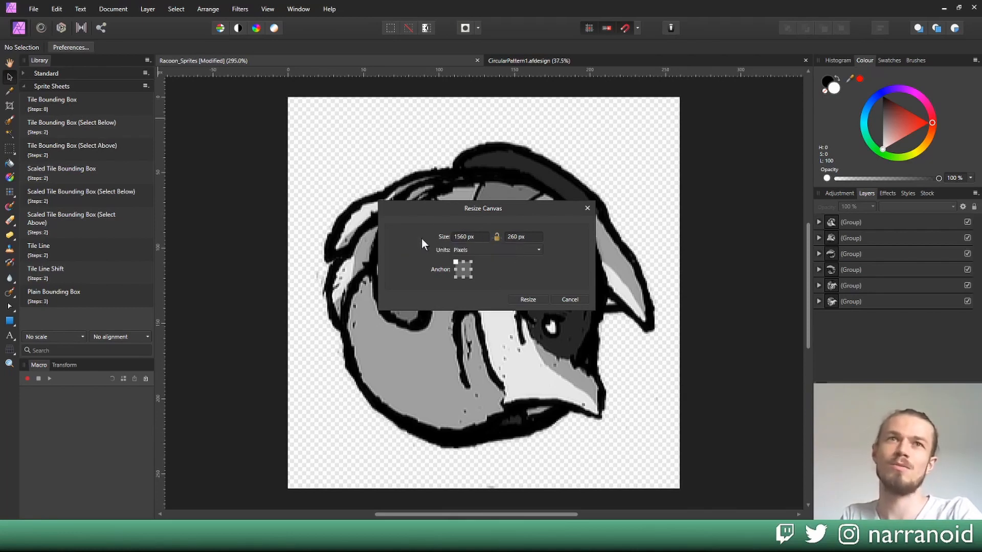
mouse_move(523, 307)
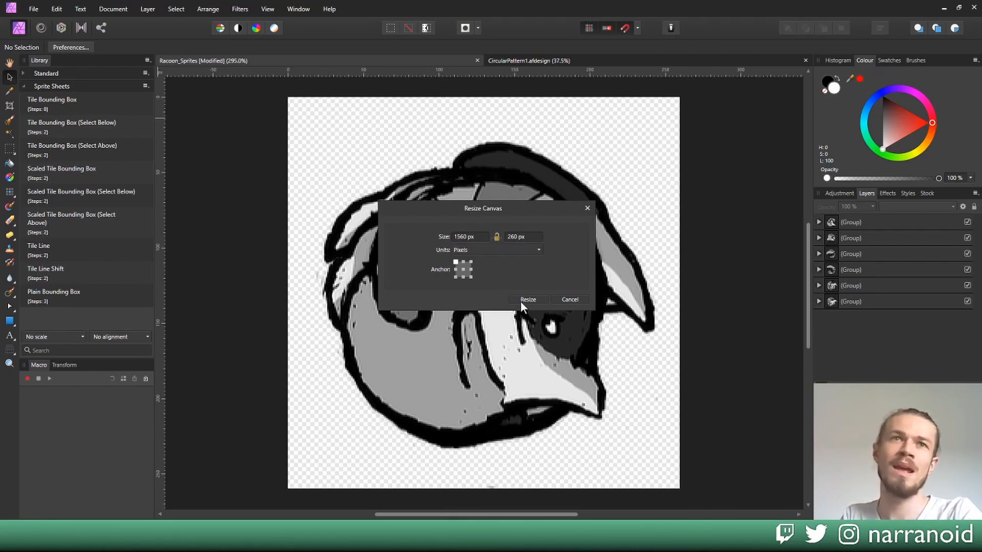
left_click(528, 299)
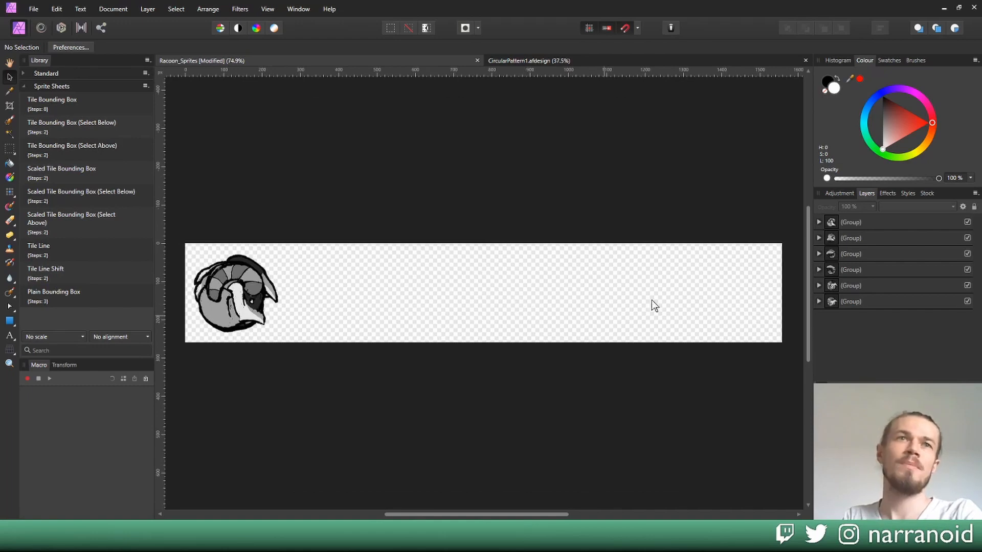
mouse_move(535, 384)
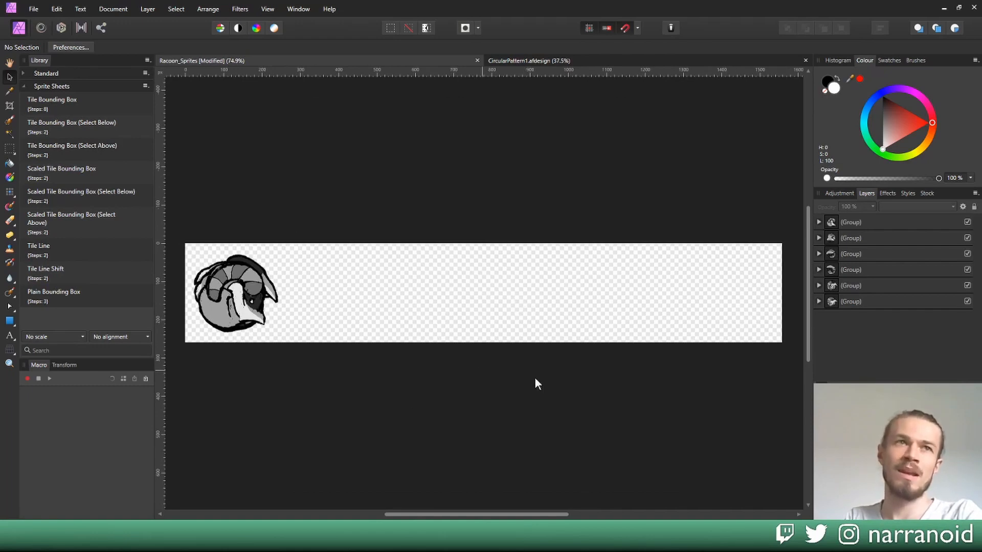
mouse_move(497, 435)
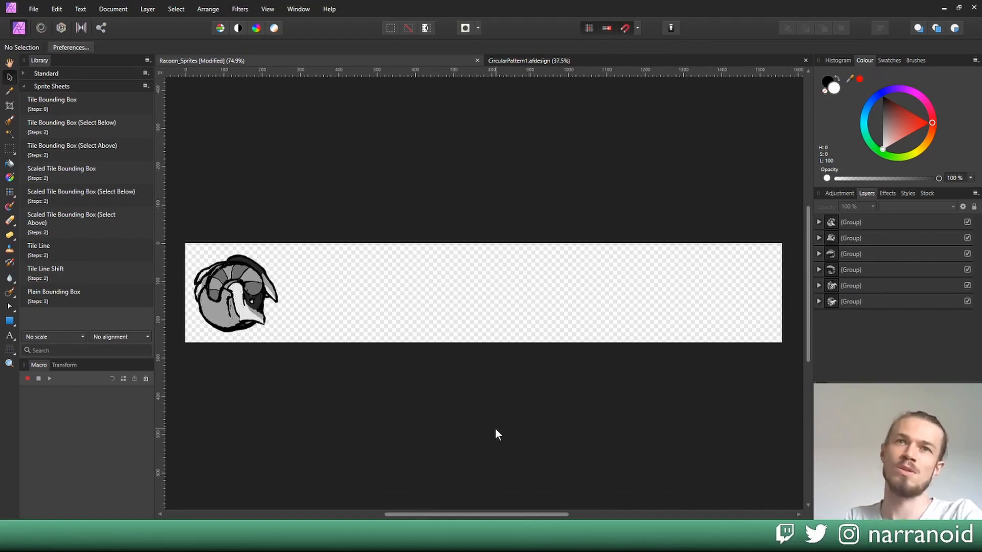
mouse_move(501, 472)
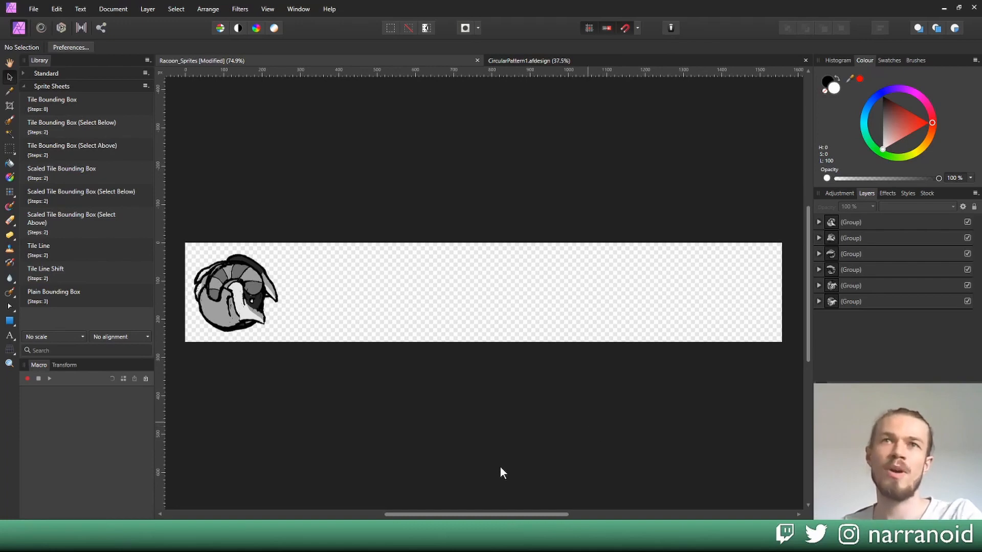
mouse_move(20, 274)
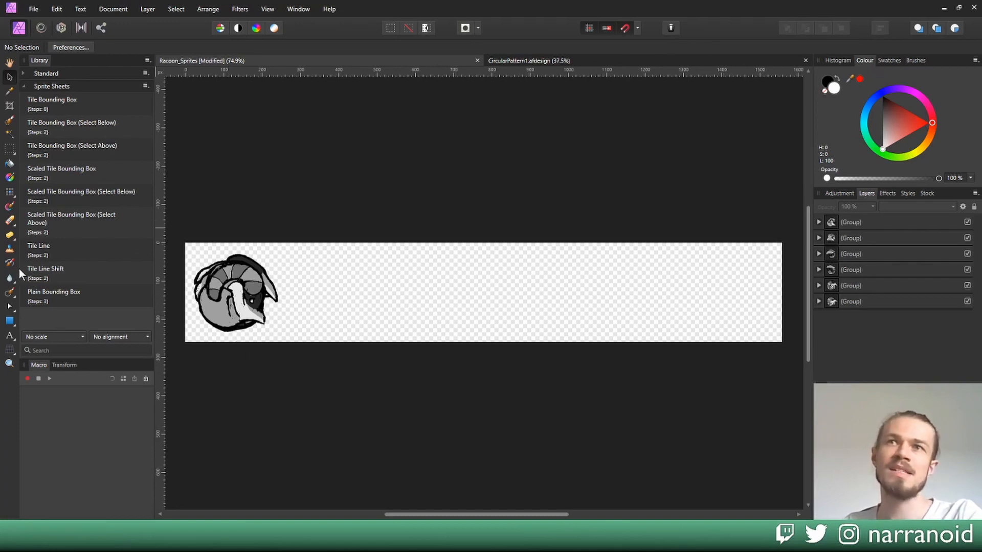
mouse_move(885, 280)
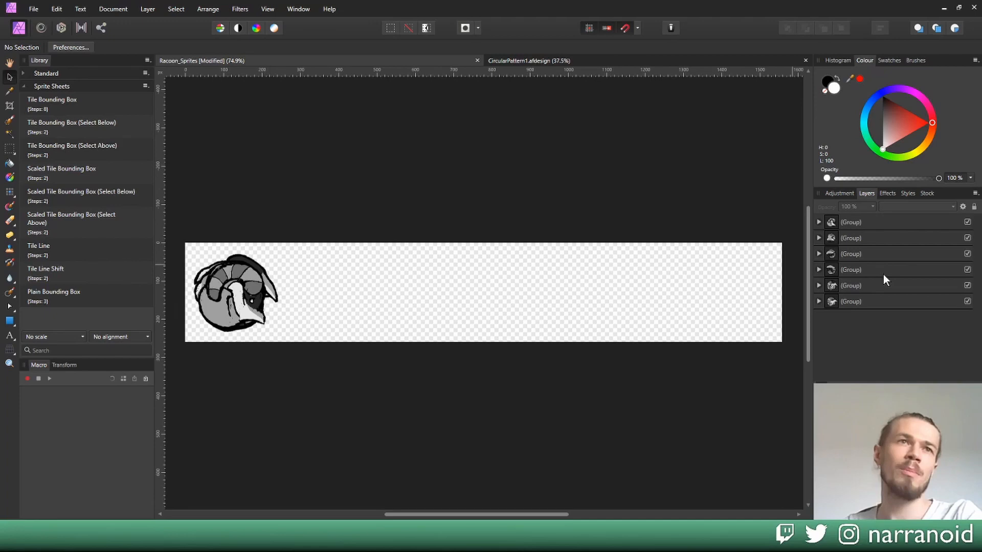
Step: Apply the Tile Line macro to all group layers to spread them in a row
left_click(877, 301)
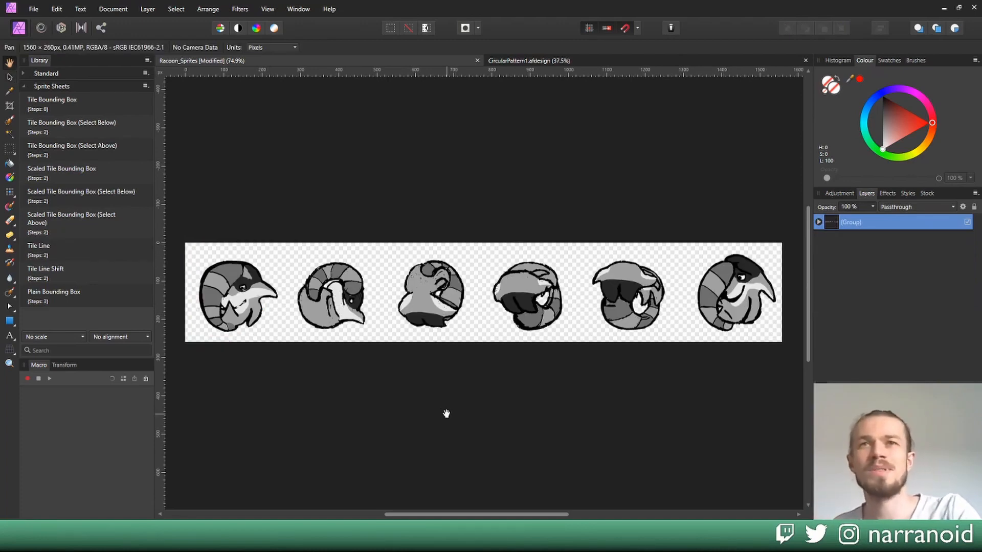
mouse_move(576, 263)
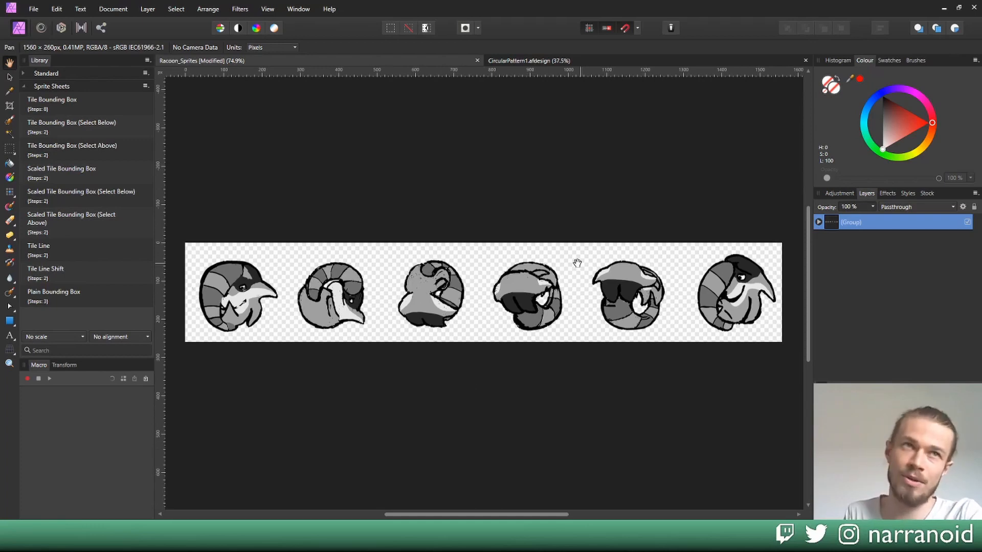
mouse_move(586, 276)
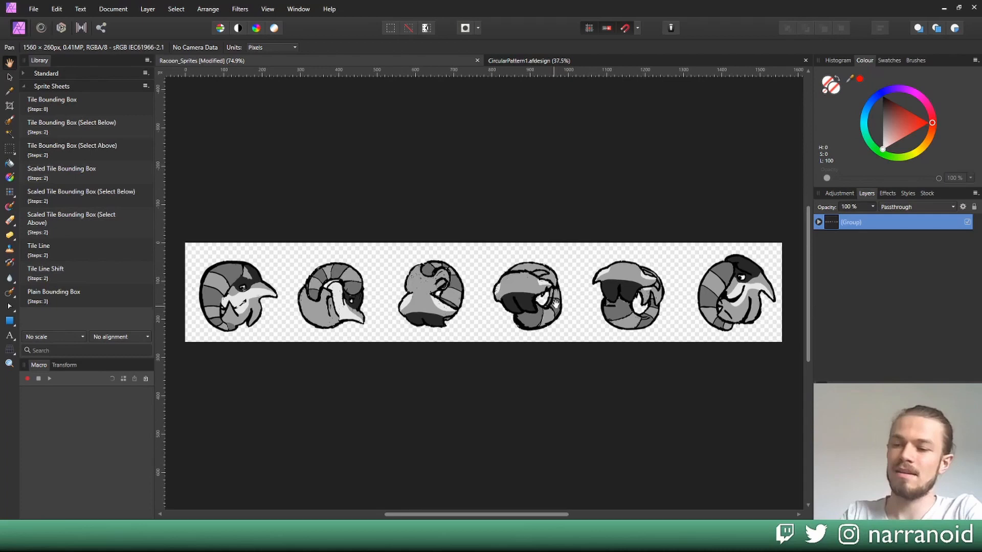
left_click(818, 221)
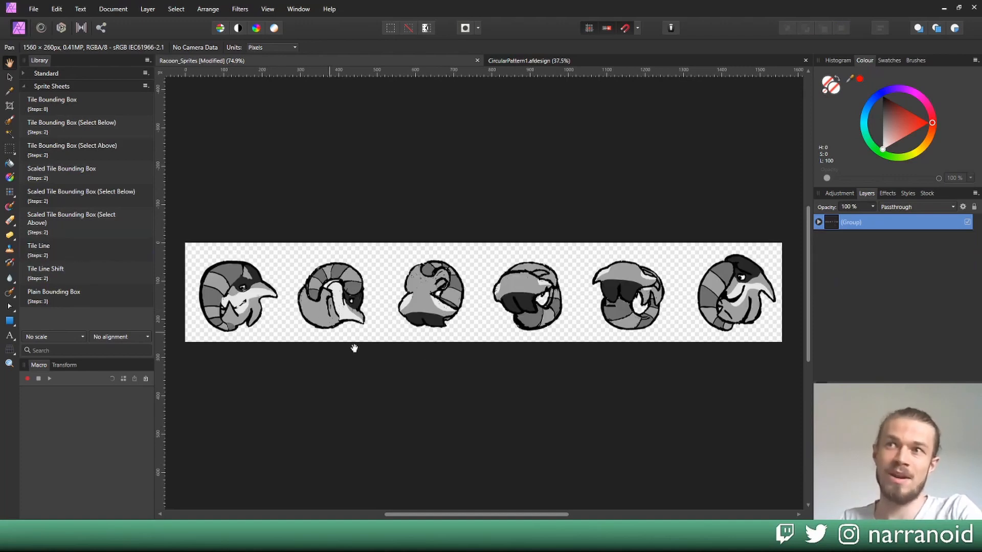
mouse_move(431, 412)
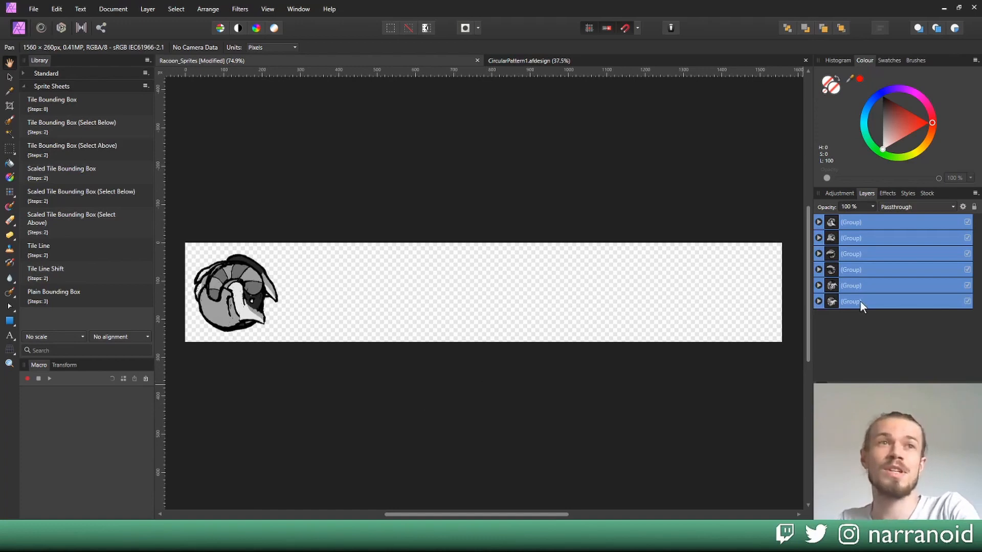
mouse_move(862, 304)
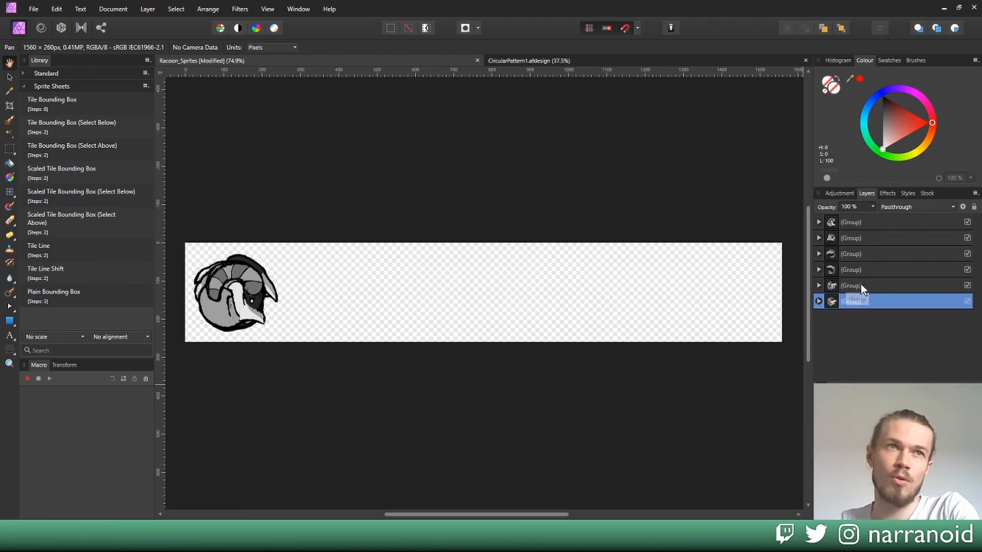
Step: Rerun the Tile Line macro on the reordered group layers
left_click(851, 221)
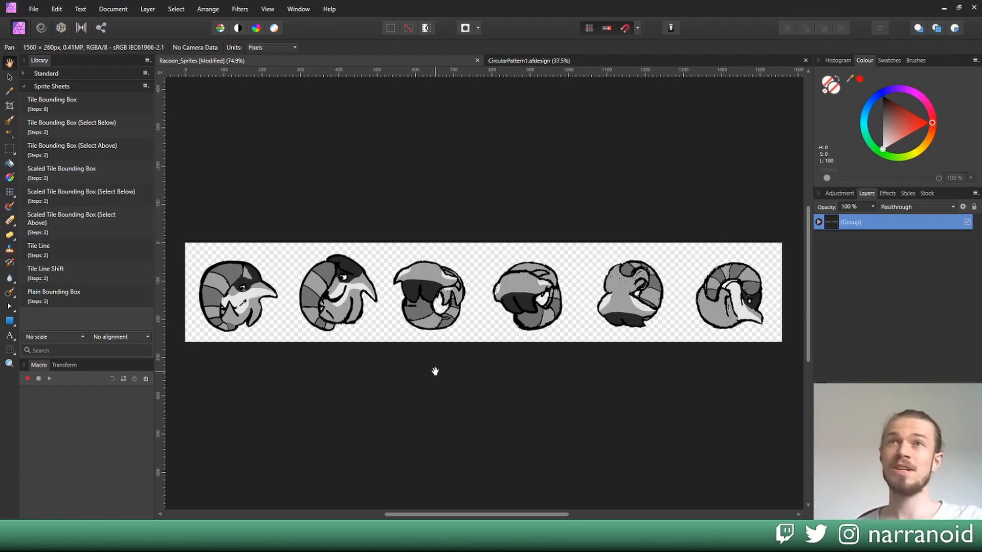
mouse_move(257, 81)
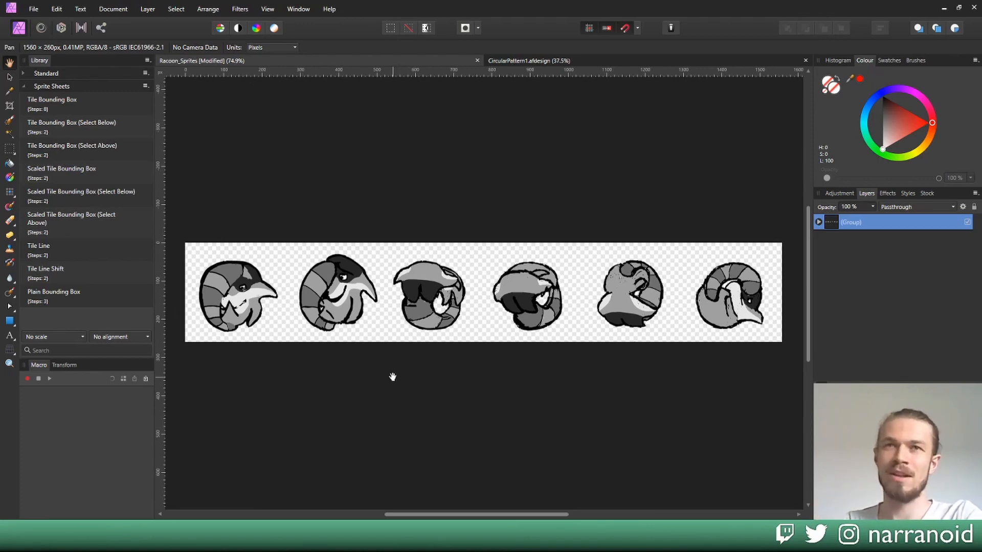
mouse_move(438, 370)
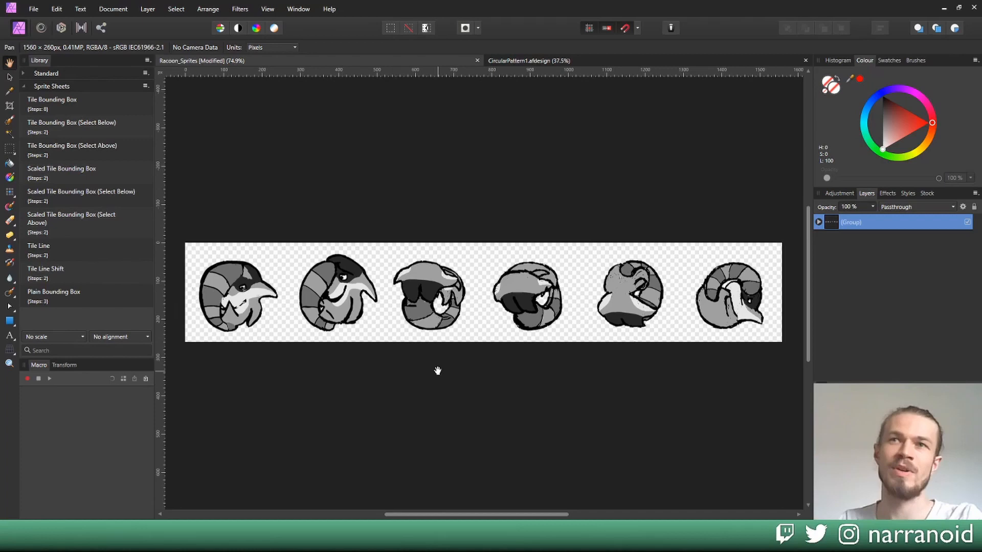
mouse_move(290, 139)
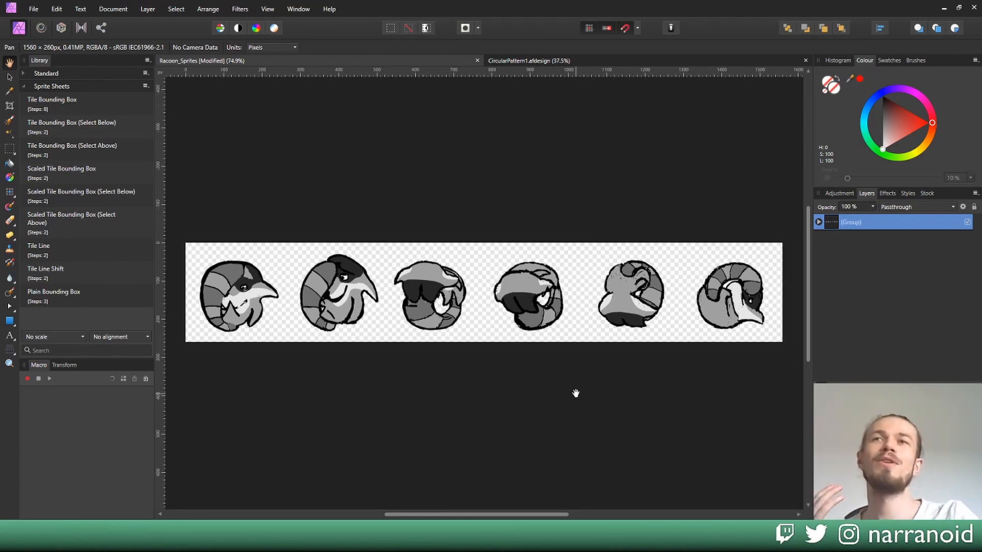
mouse_move(330, 190)
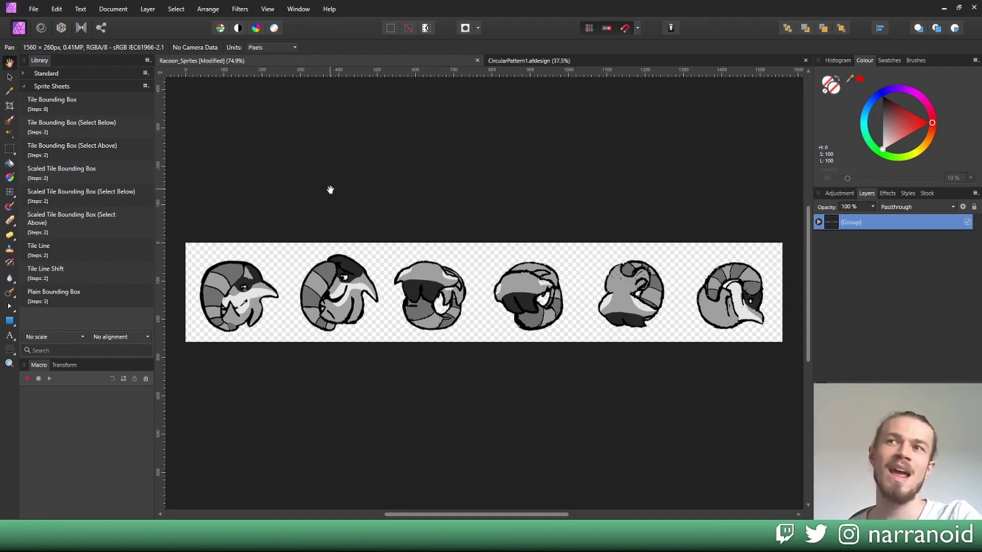
mouse_move(530, 192)
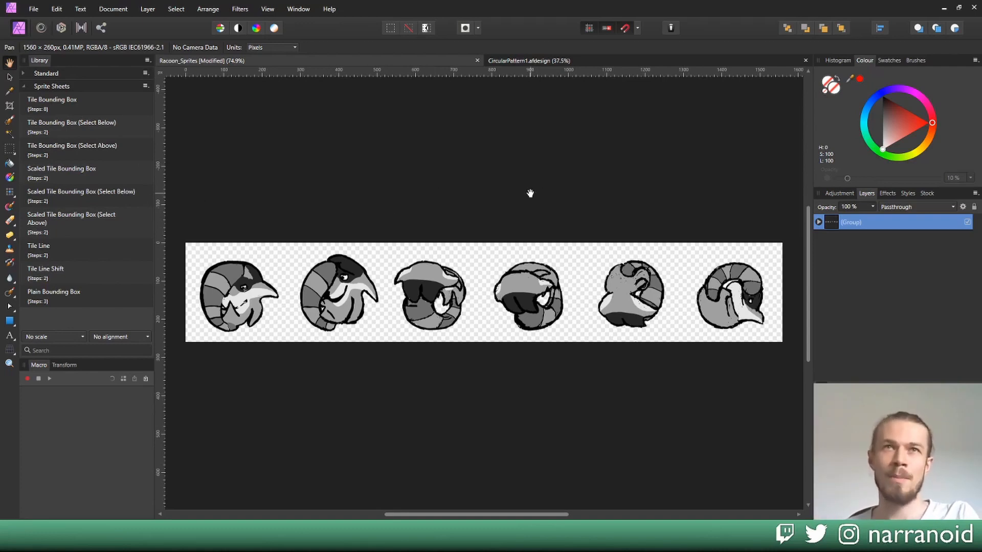
mouse_move(583, 163)
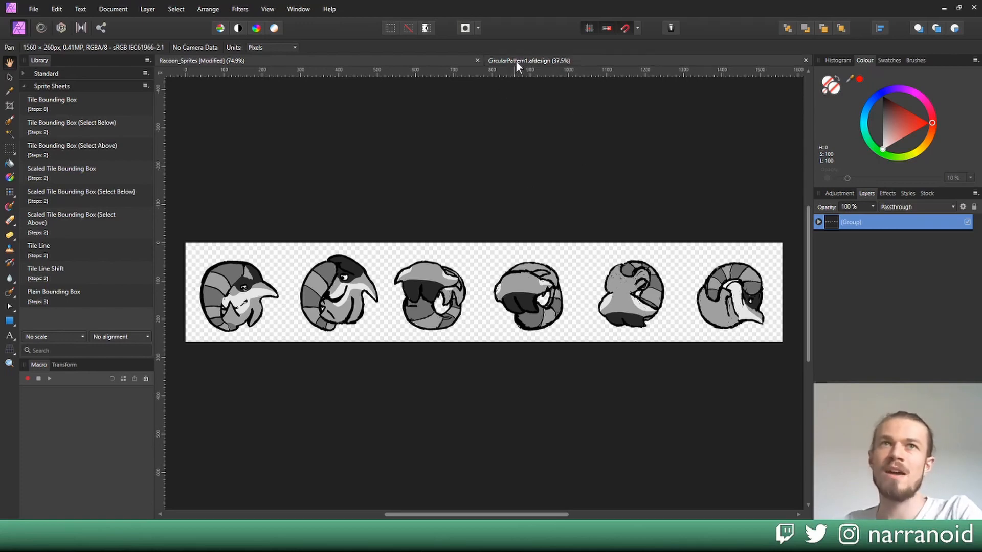
Step: Switch to CircularPattern1, deselect, and save it as CircularPattern1_Sprites
left_click(527, 61)
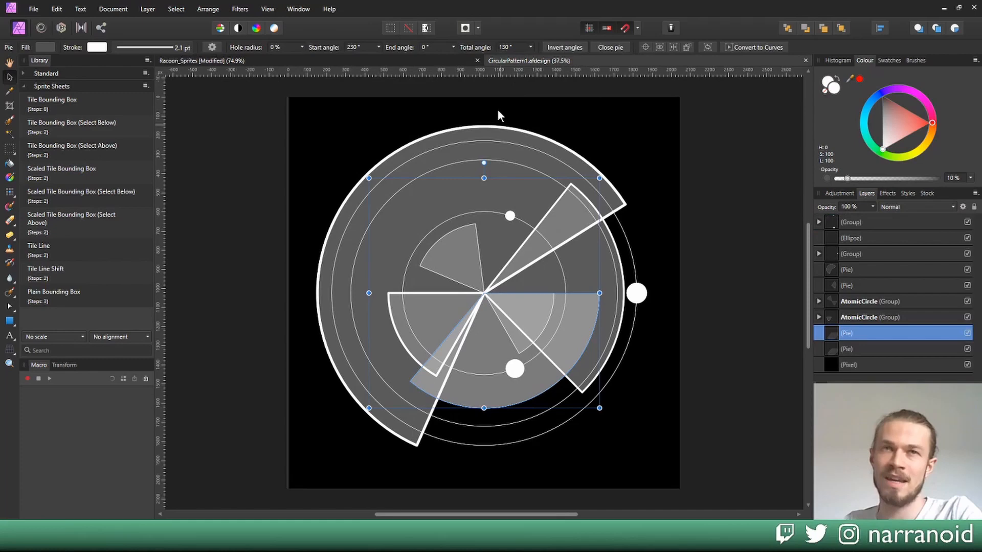
left_click(664, 206)
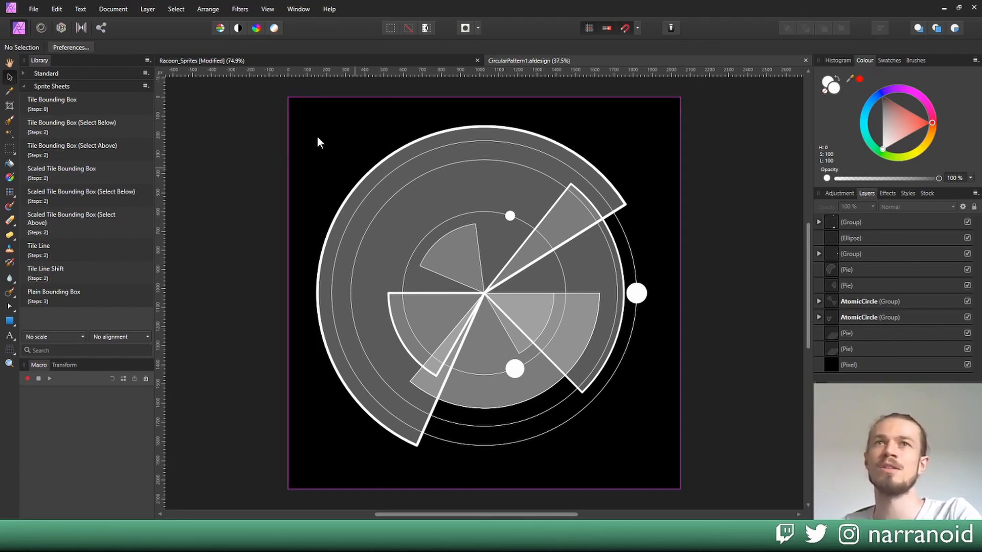
mouse_move(295, 371)
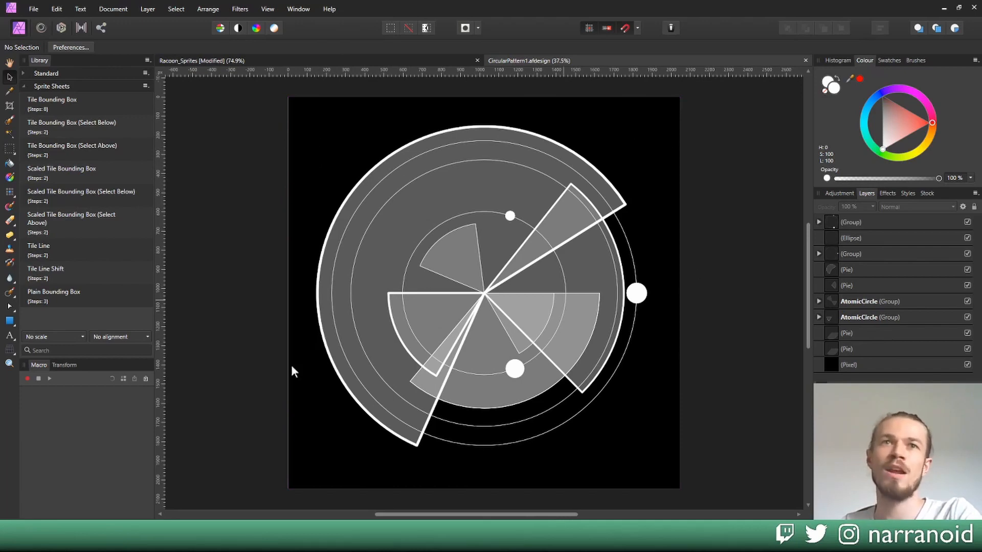
mouse_move(763, 360)
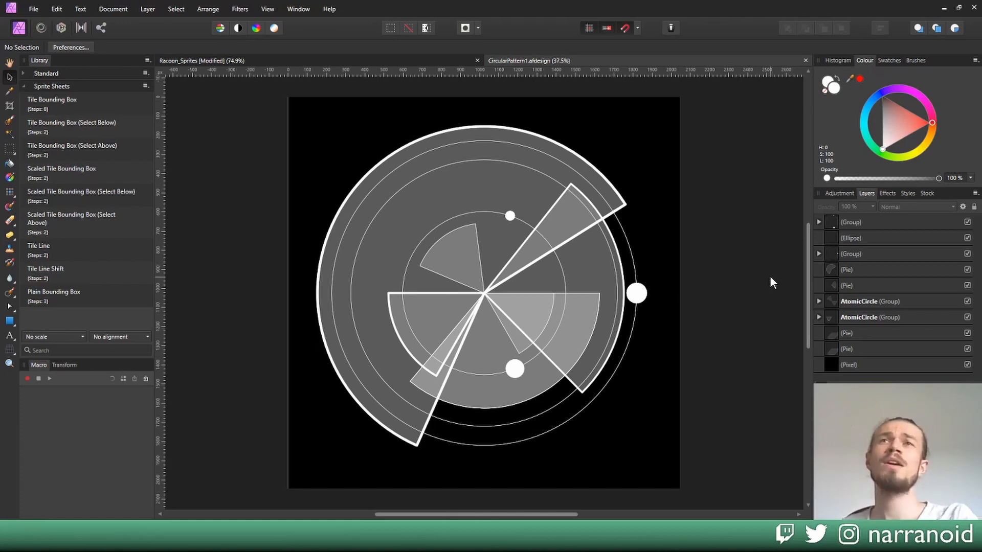
mouse_move(99, 83)
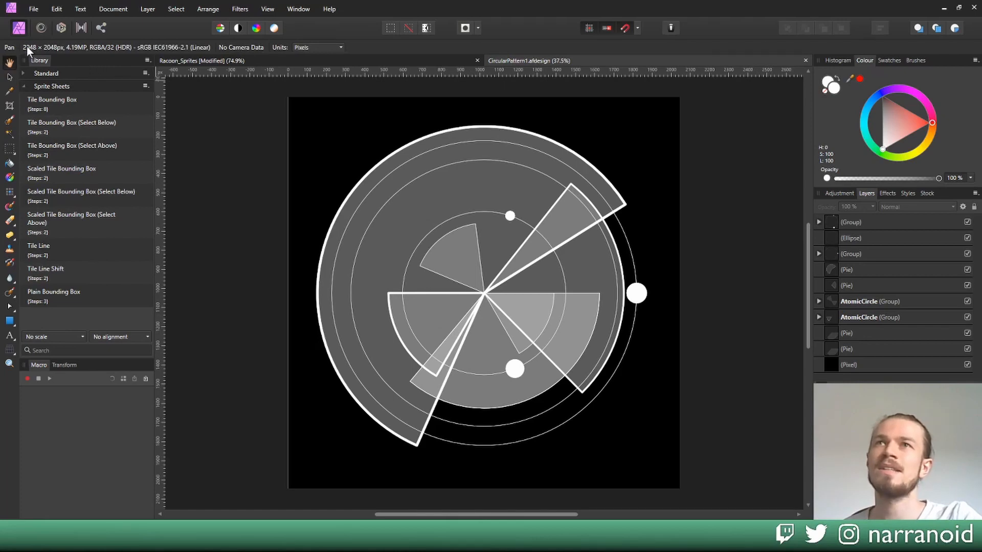
mouse_move(357, 174)
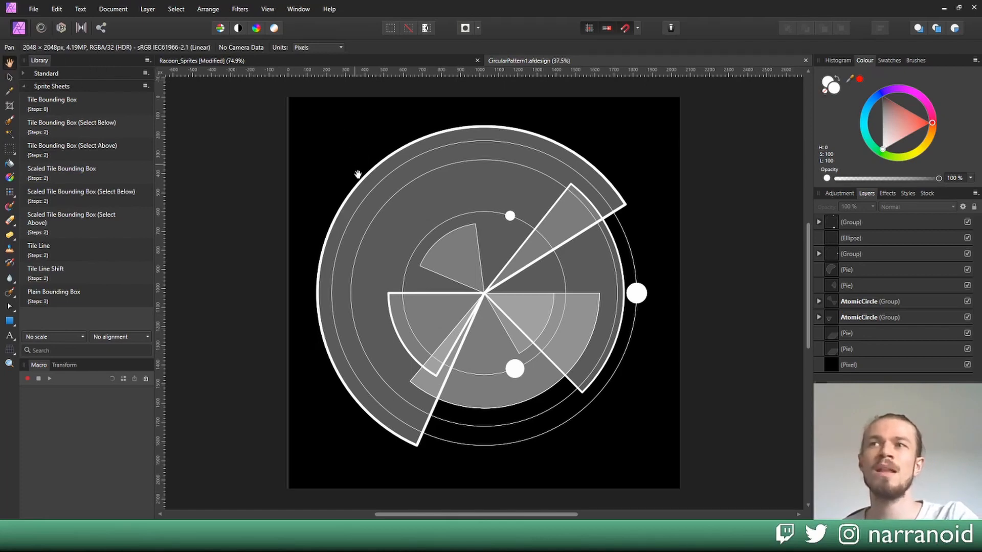
mouse_move(366, 175)
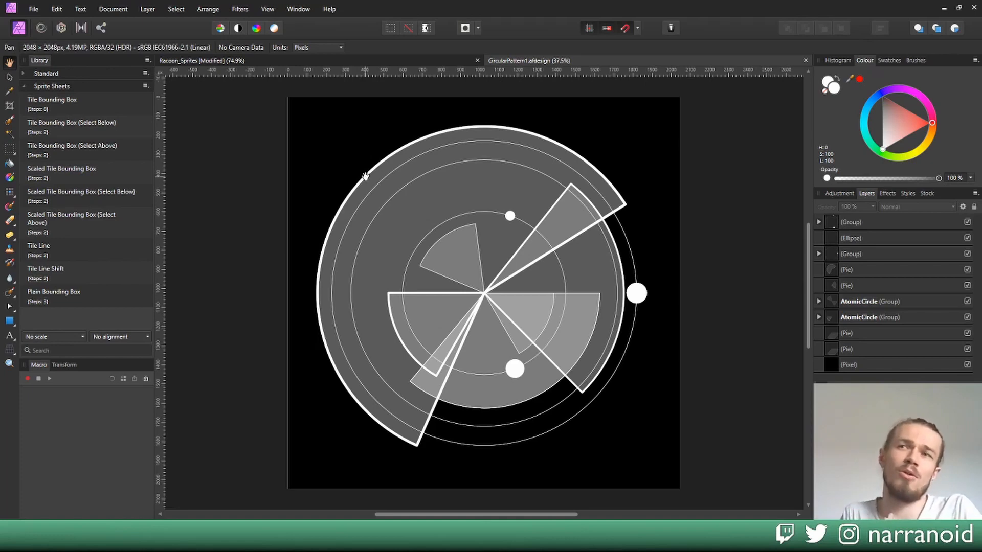
mouse_move(448, 179)
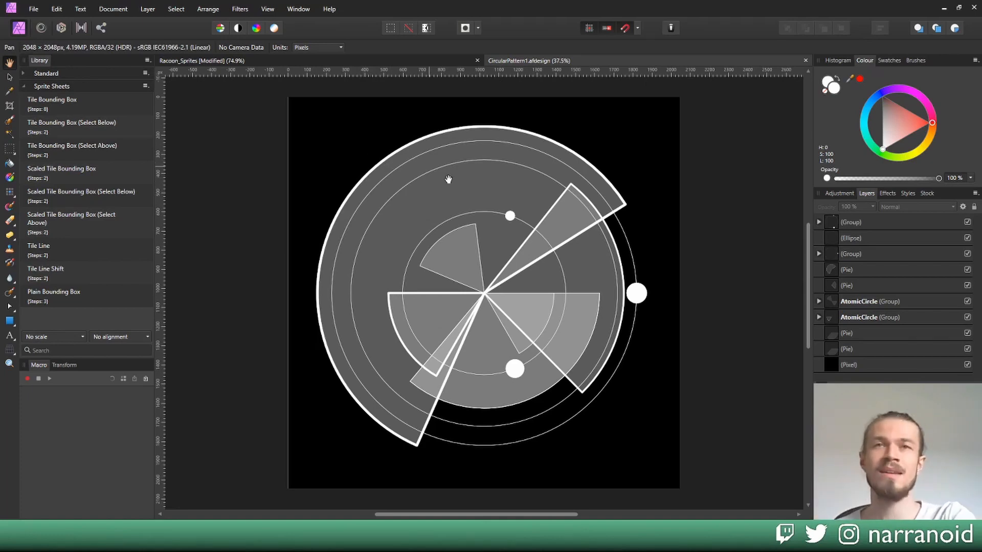
mouse_move(479, 200)
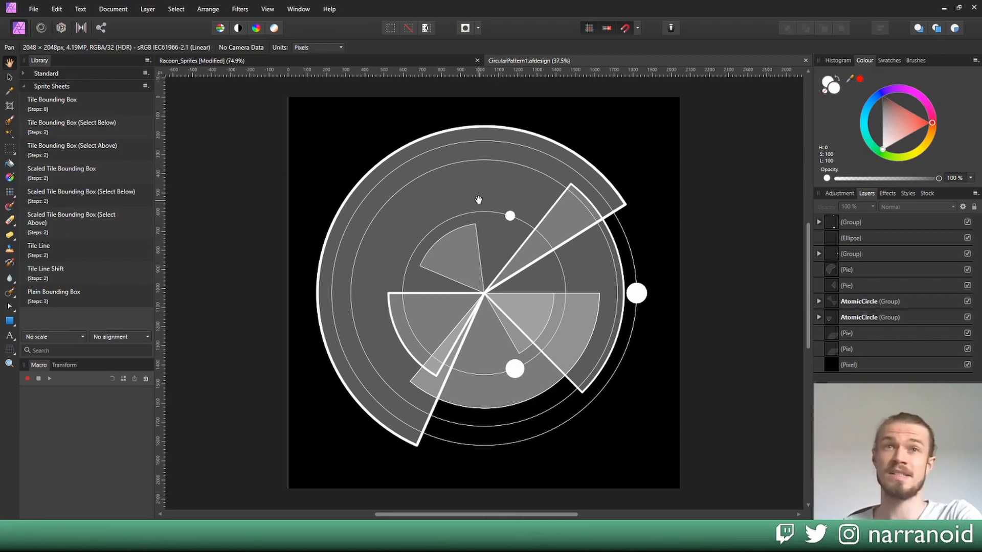
mouse_move(434, 181)
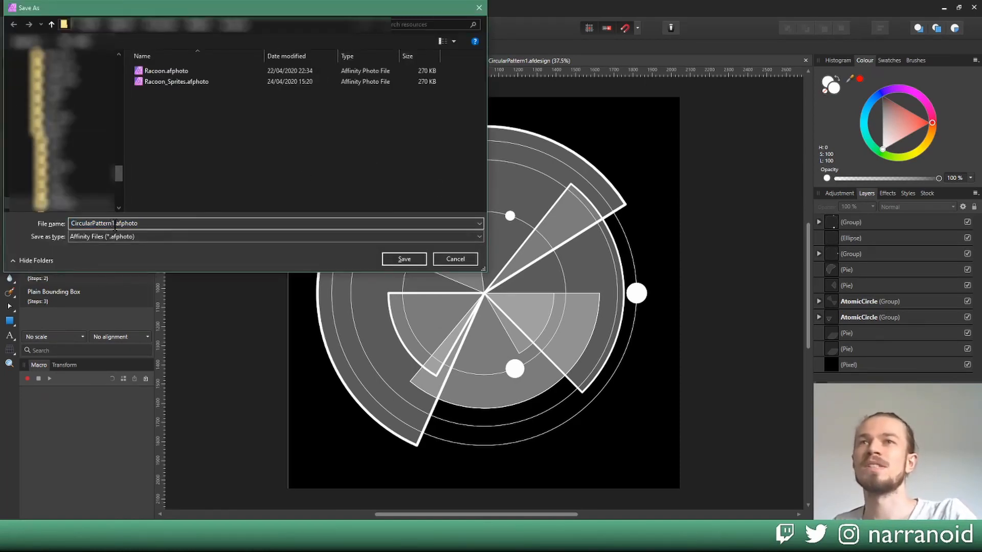
type("_Sp")
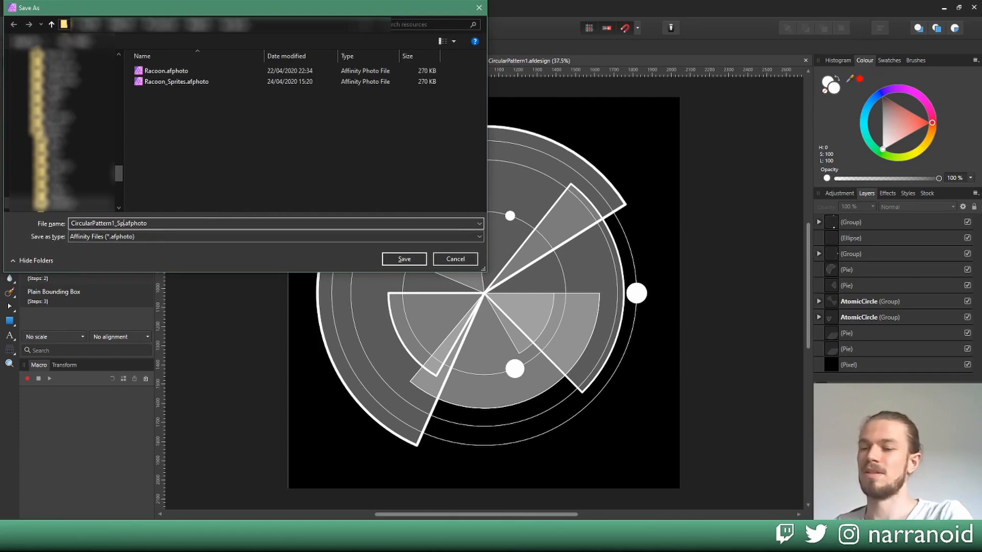
left_click(404, 259)
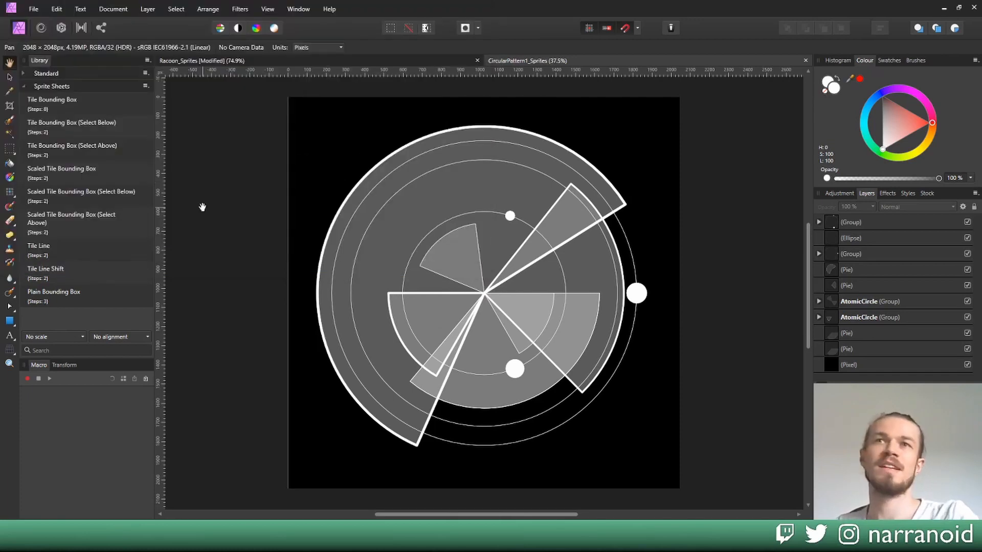
mouse_move(702, 214)
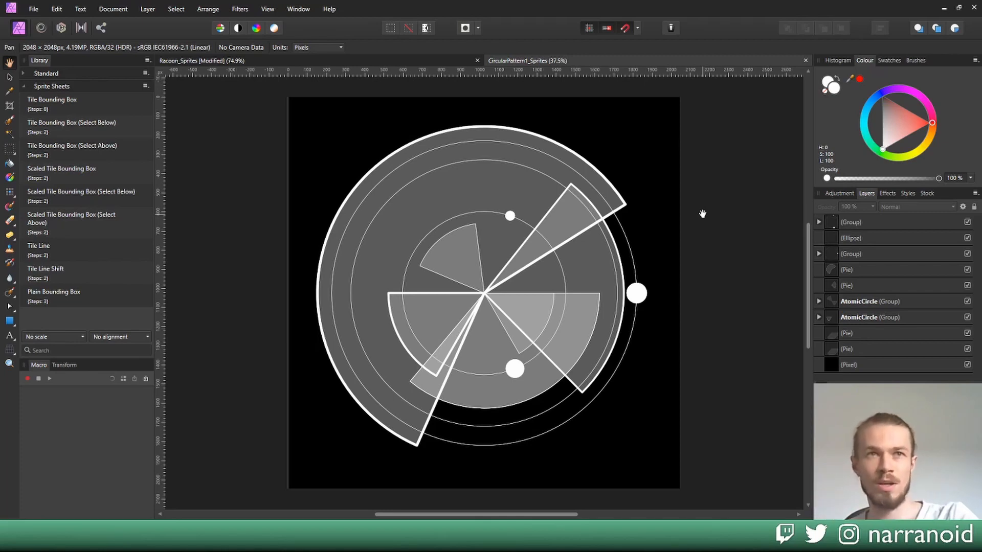
mouse_move(258, 259)
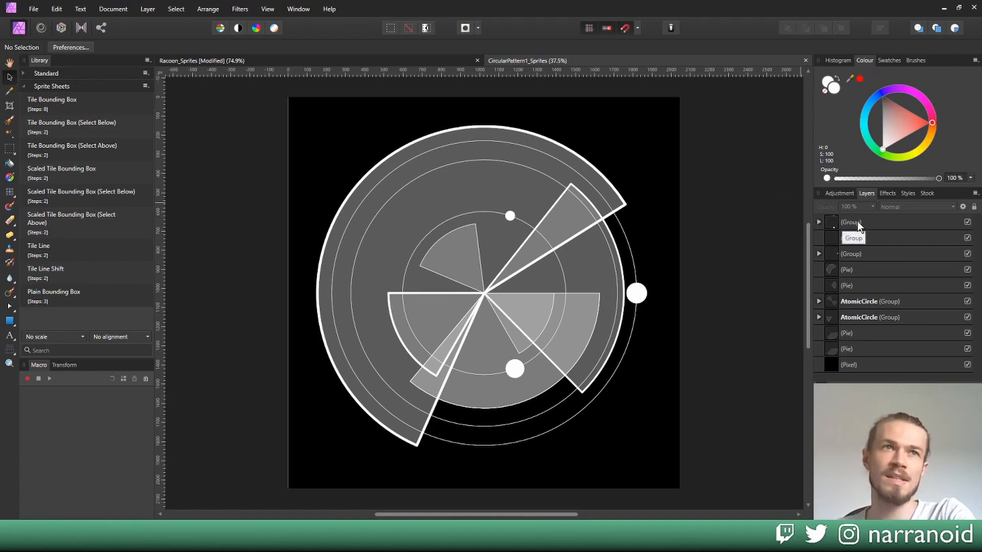
Step: Edit the tiling macro's Transform step to Scale X 33%, then test-run it on the top group
left_click(876, 223)
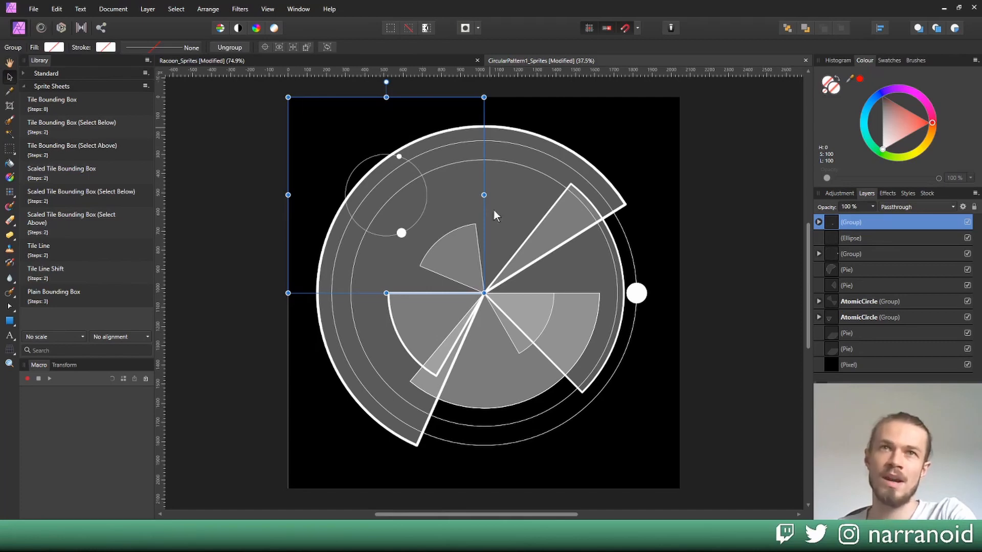
mouse_move(306, 257)
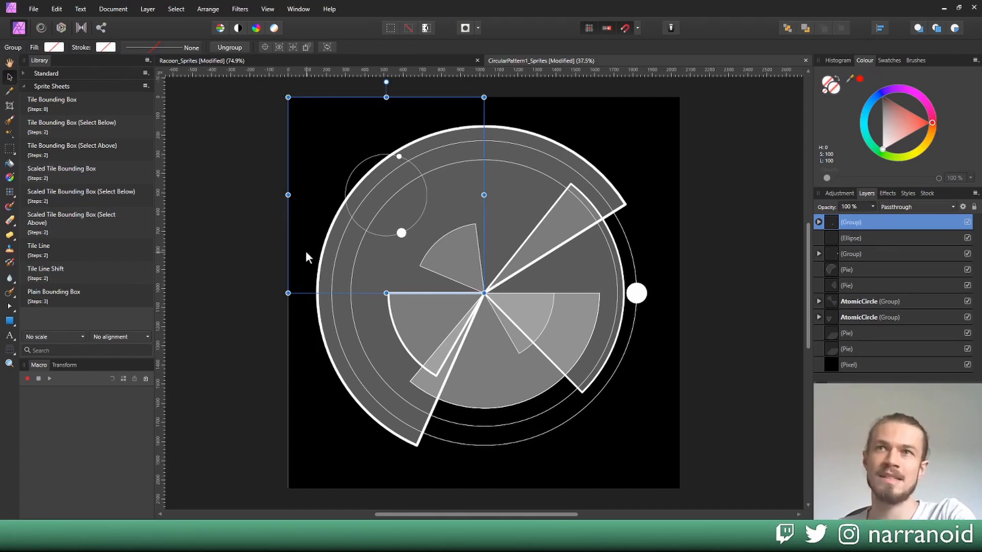
right_click(62, 172)
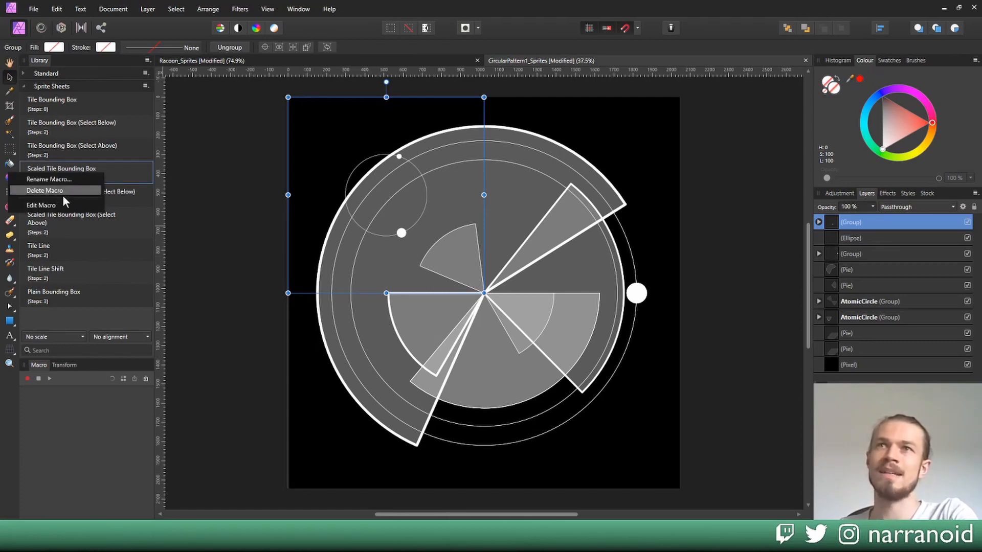
left_click(40, 205)
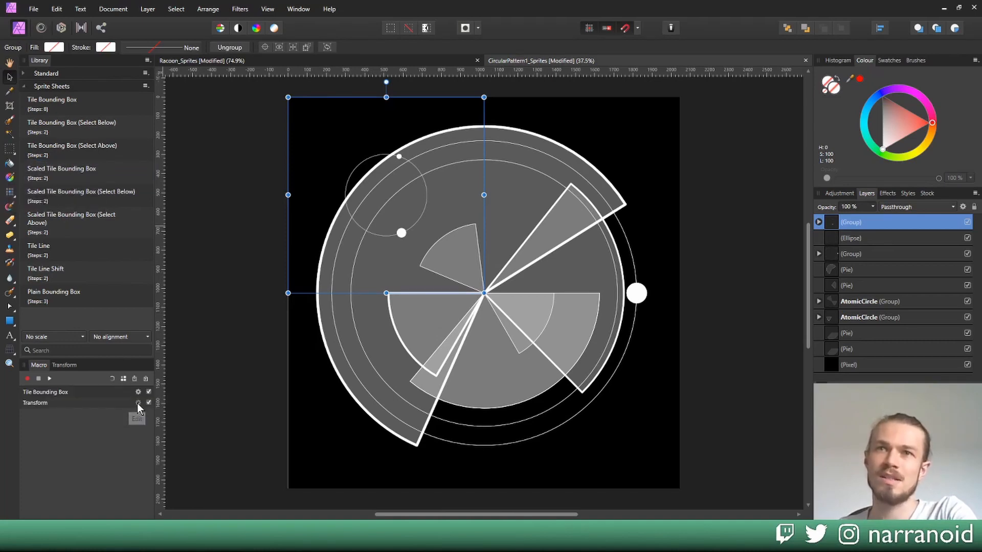
left_click(137, 403)
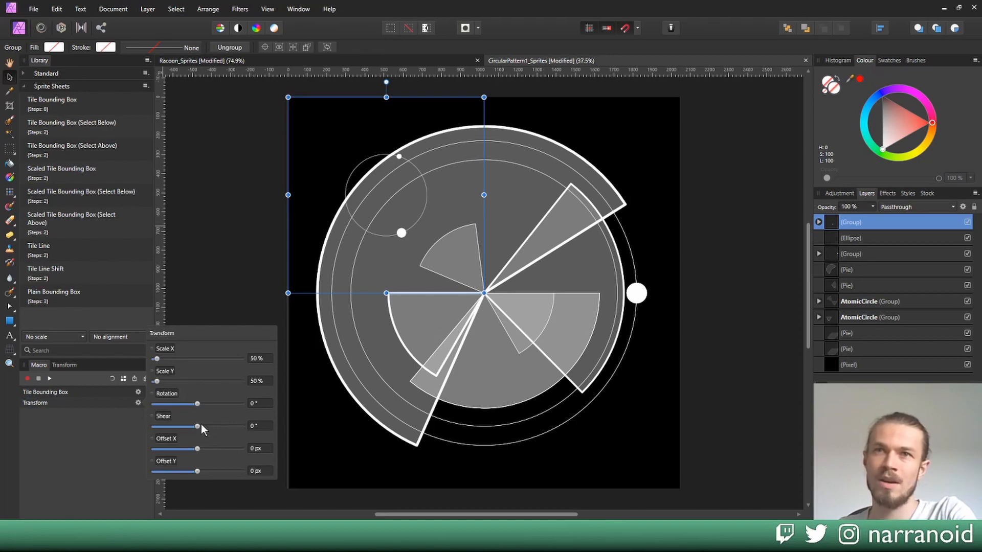
mouse_move(260, 368)
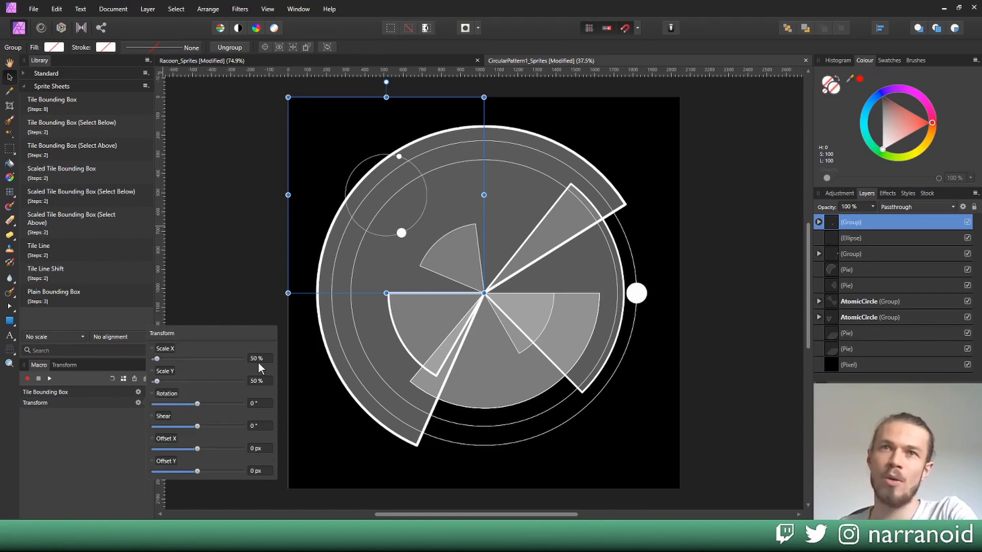
mouse_move(256, 365)
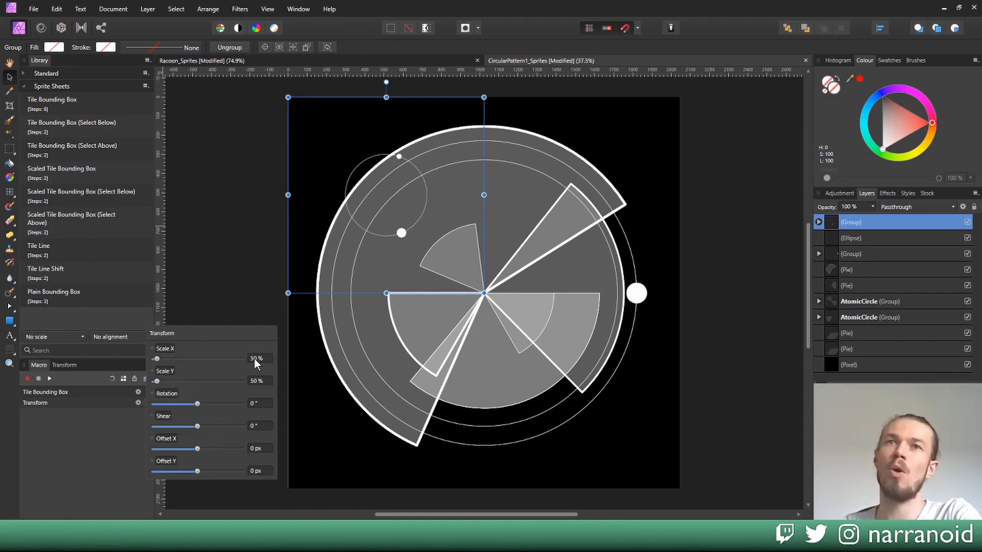
triple_click(256, 358)
type("100")
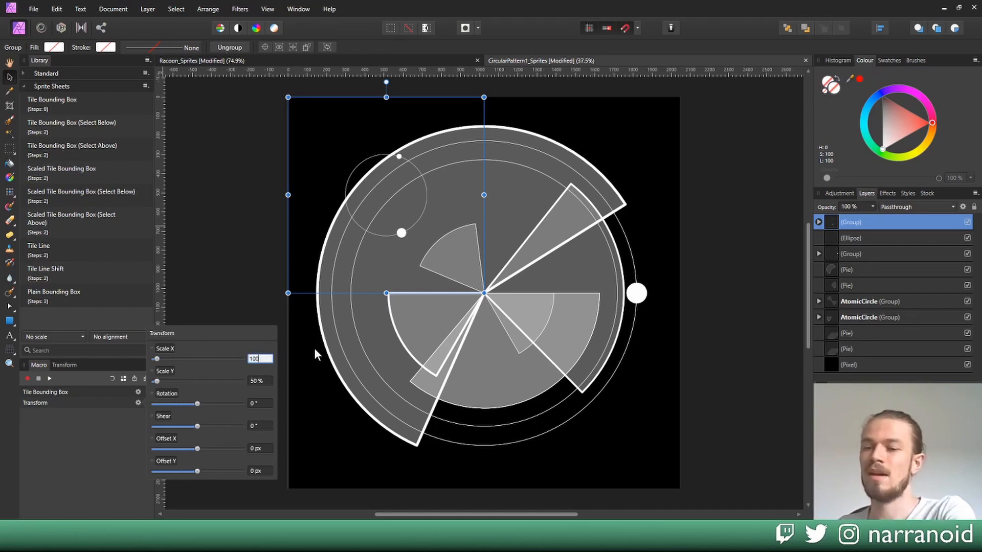
type("33 %")
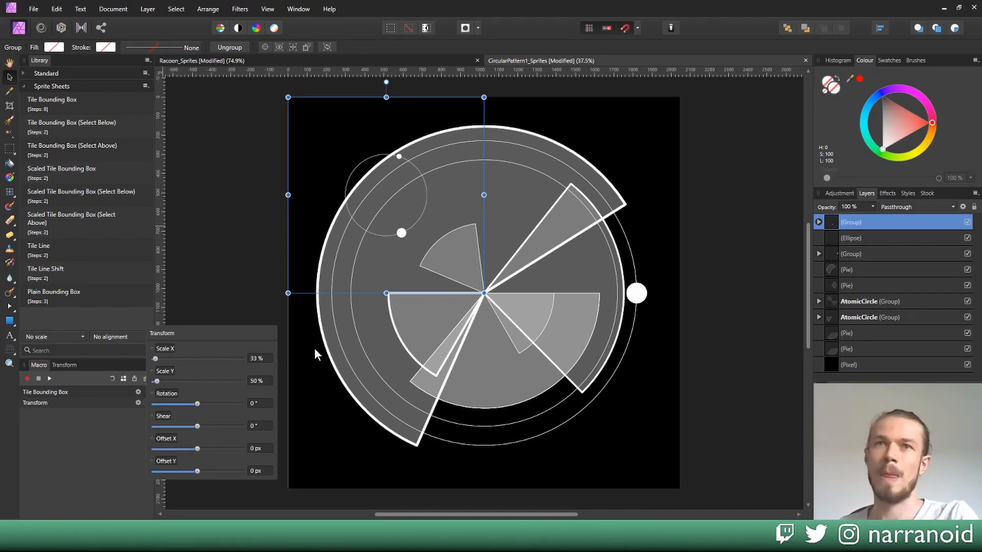
left_click(852, 238)
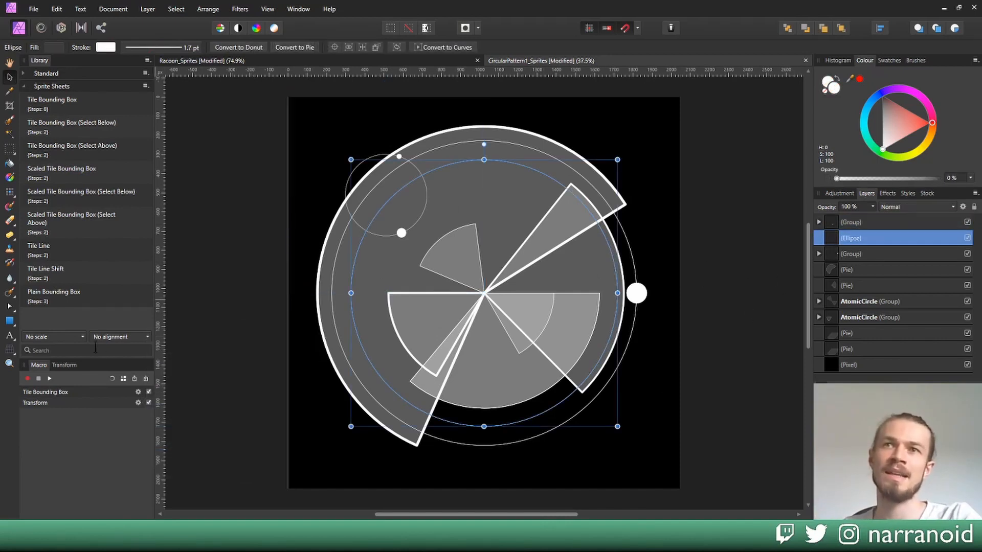
left_click(852, 238)
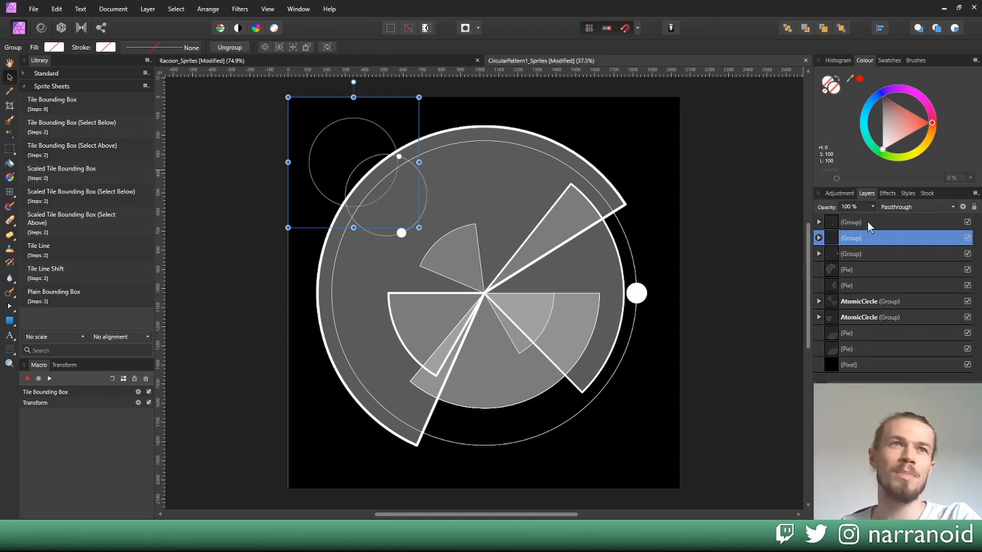
left_click(870, 221)
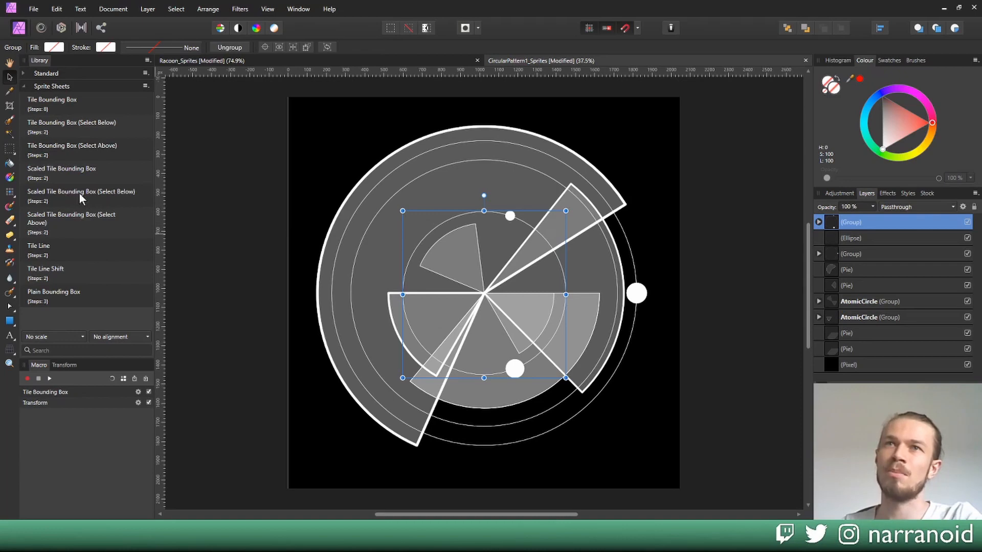
Step: Edit the Scaled Tile Bounding Box (Select Below) macro to 33% × 100% scale and play it
right_click(81, 191)
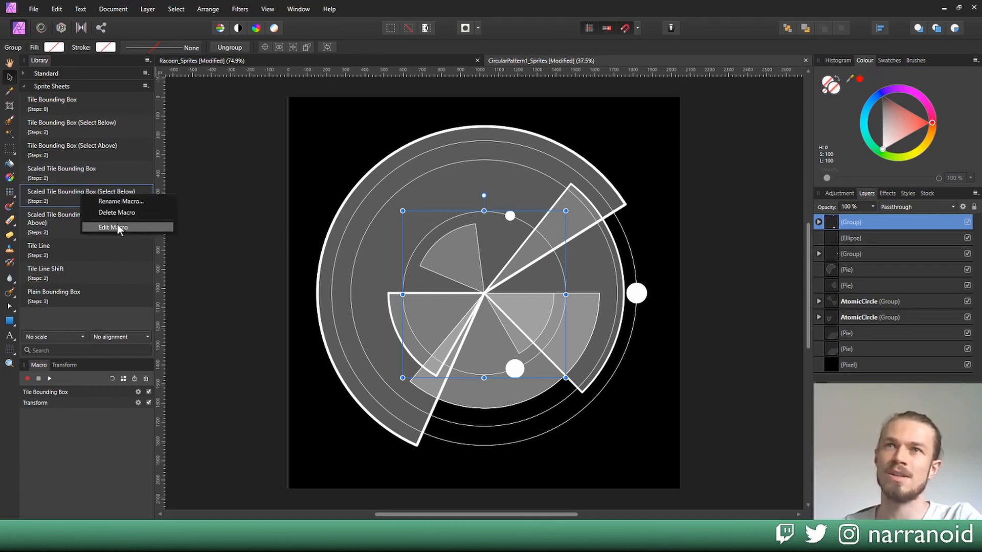
left_click(114, 227)
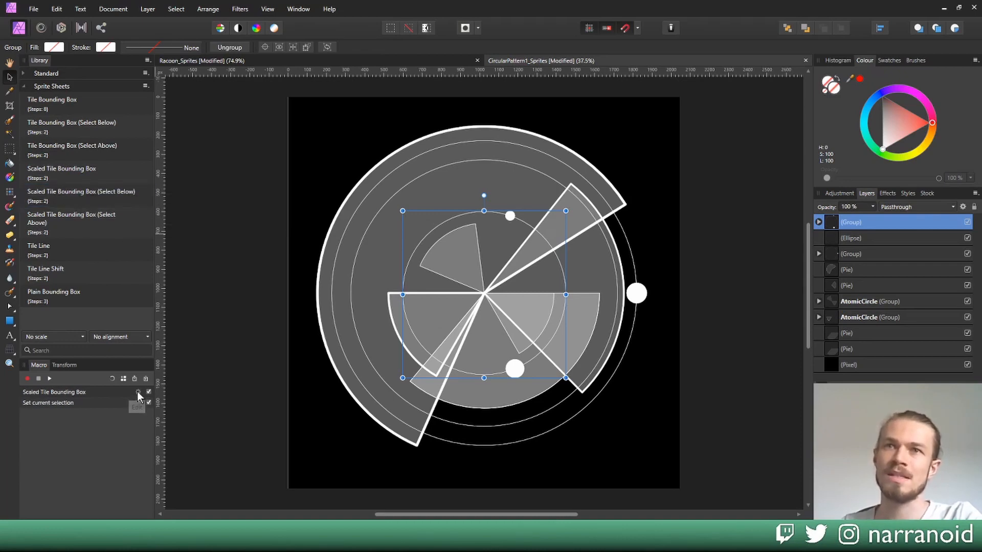
left_click(137, 392)
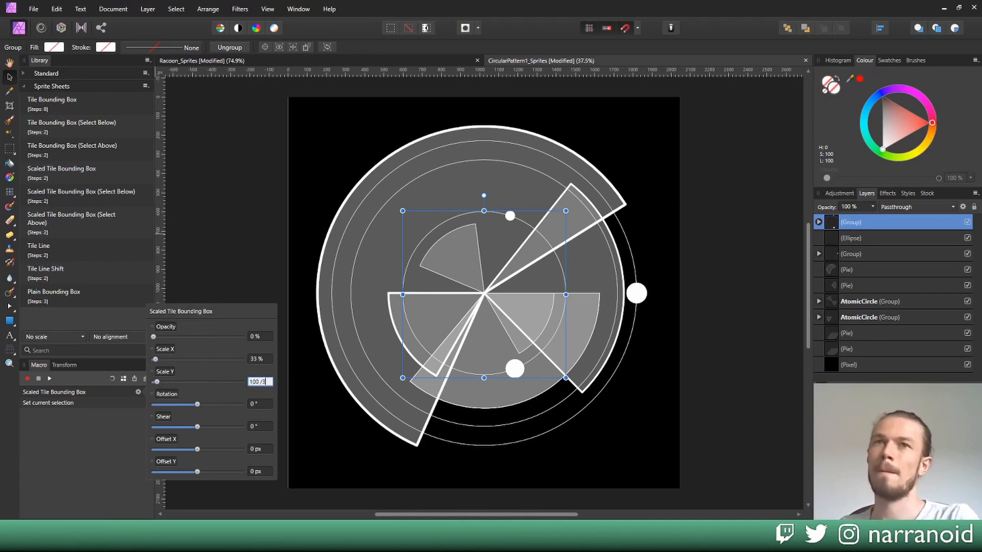
left_click(39, 379)
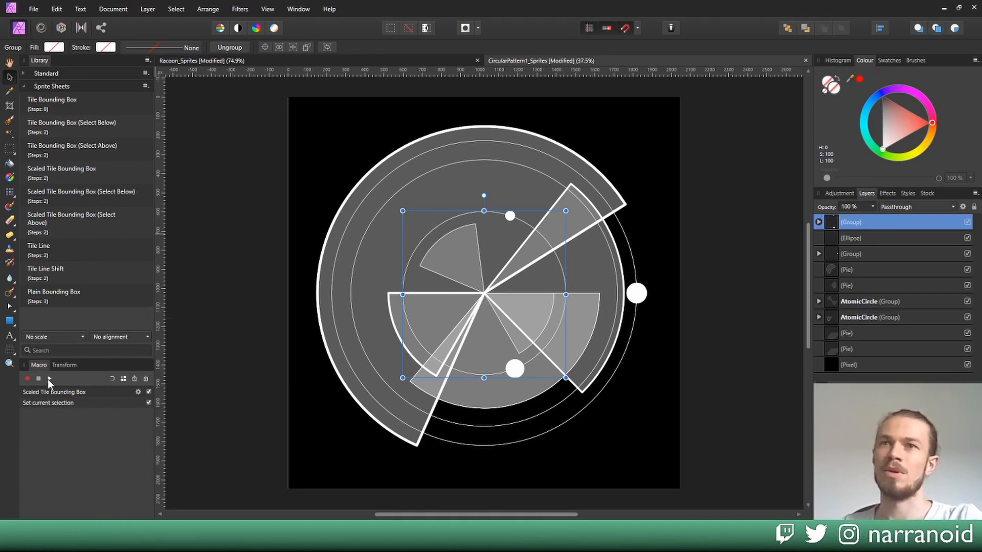
left_click(851, 254)
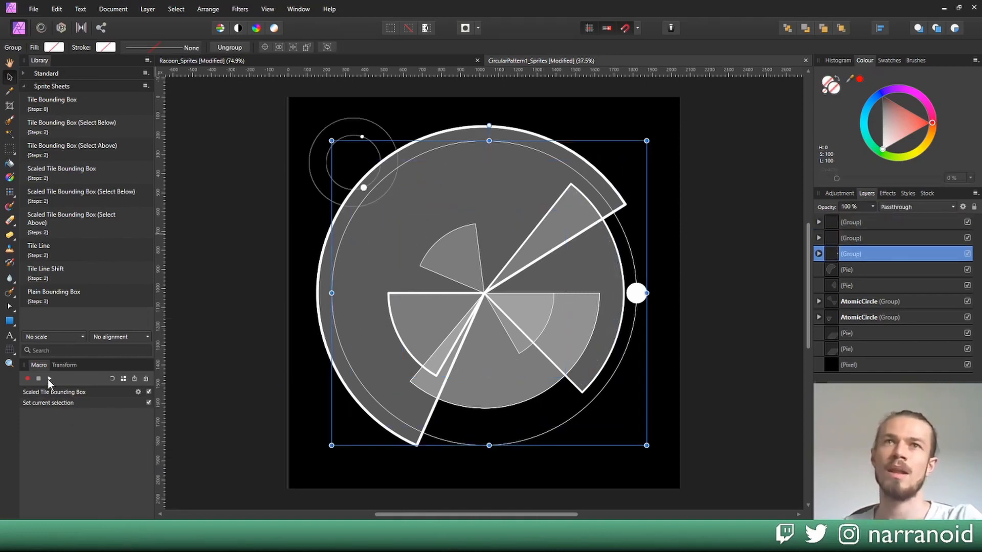
left_click(871, 301)
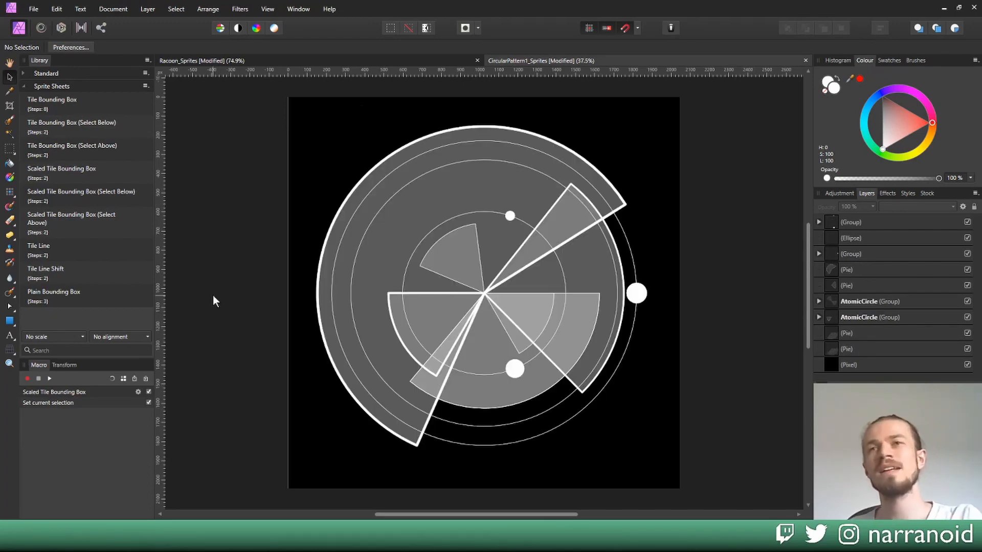
mouse_move(184, 283)
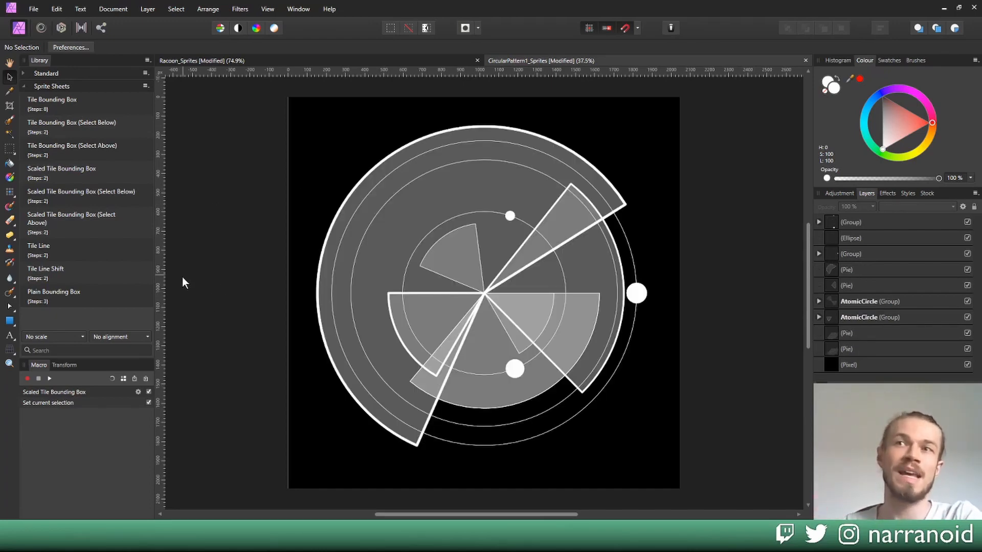
mouse_move(245, 304)
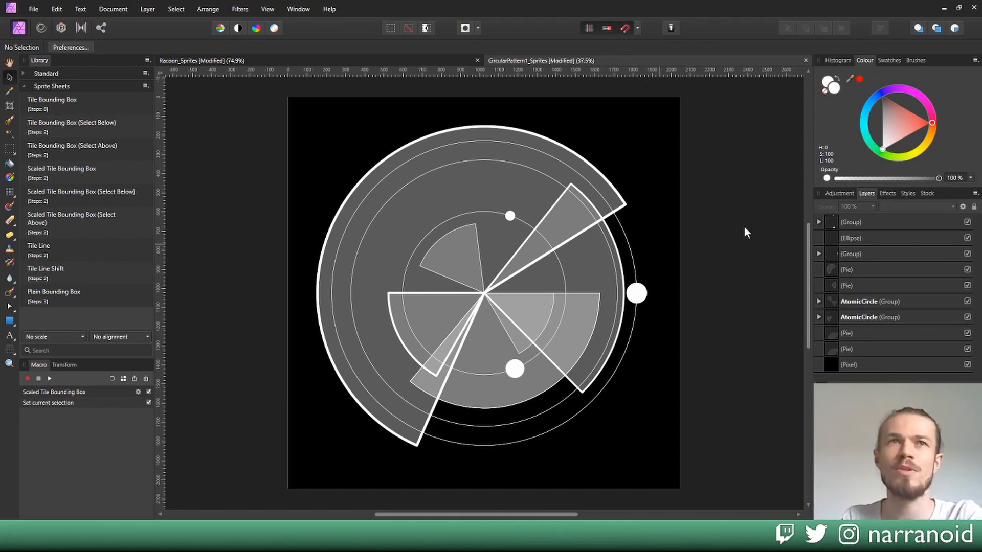
mouse_move(861, 227)
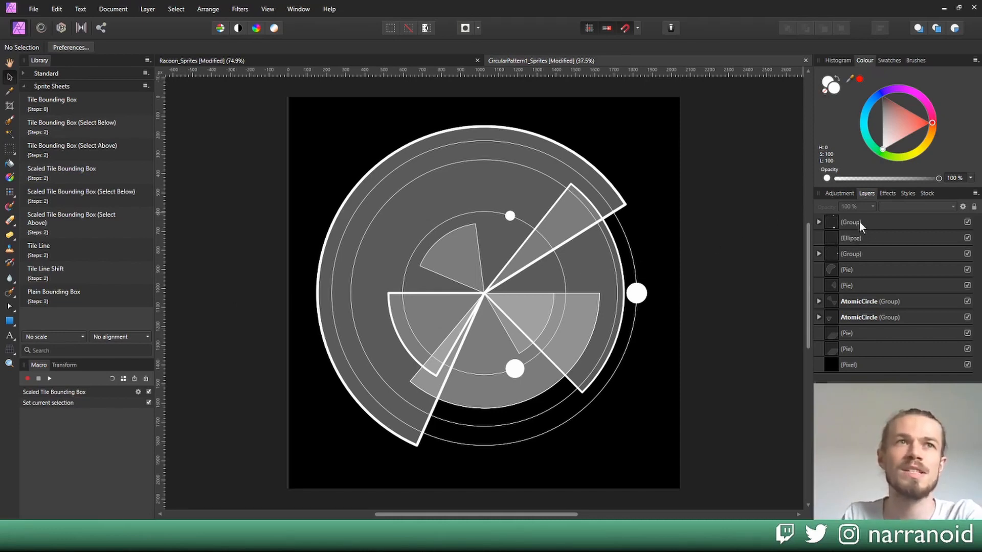
Step: Group the remaining loose pie shapes and shift-select all nine sprite groups
left_click(852, 221)
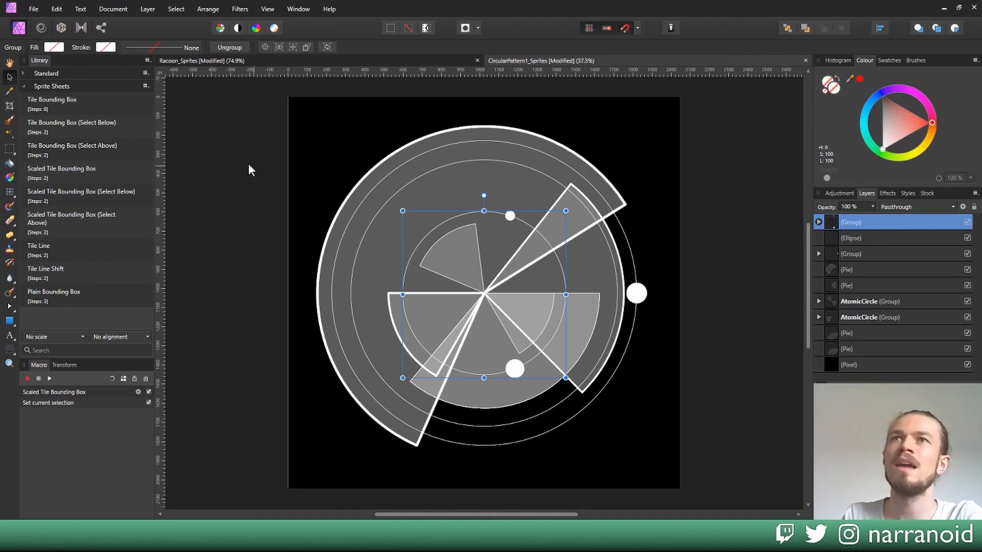
mouse_move(101, 131)
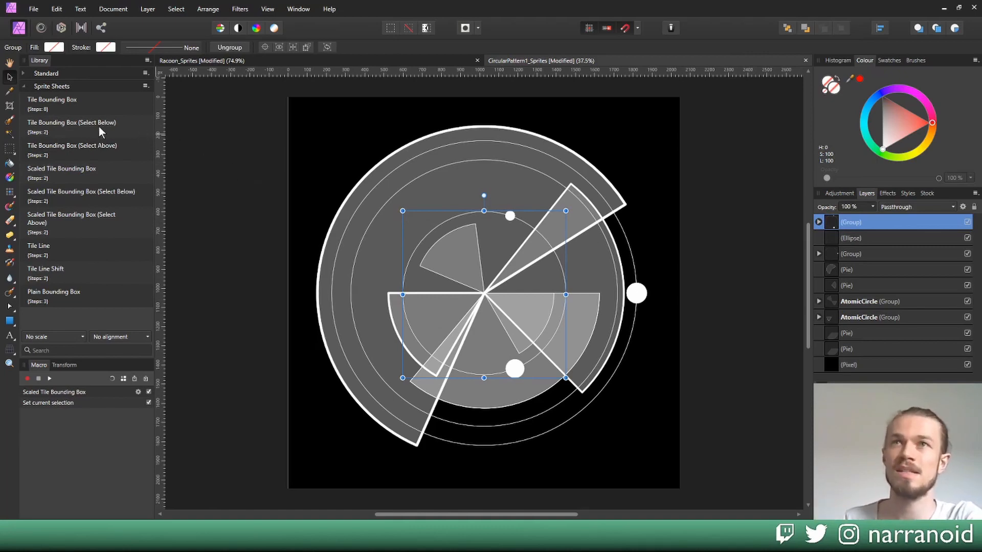
left_click(877, 238)
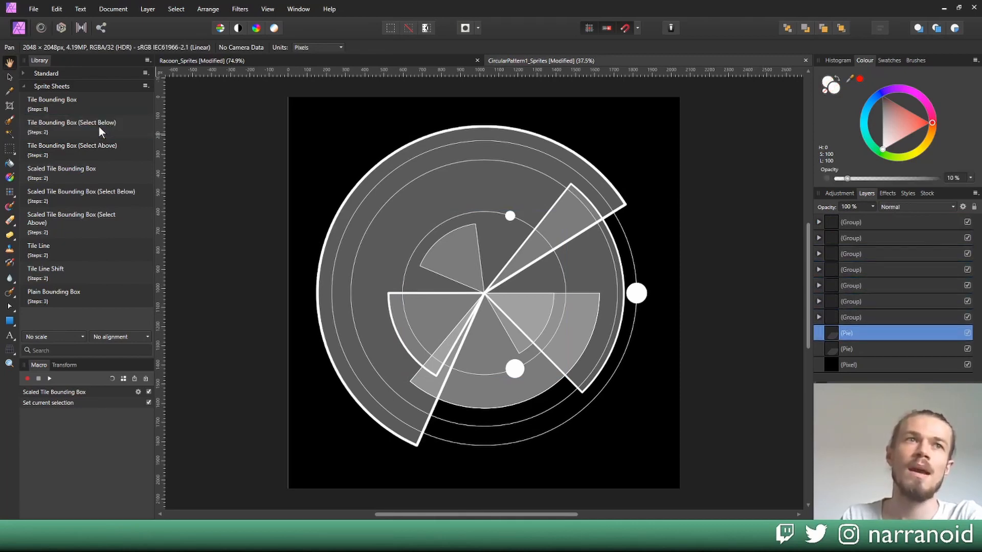
left_click(850, 365)
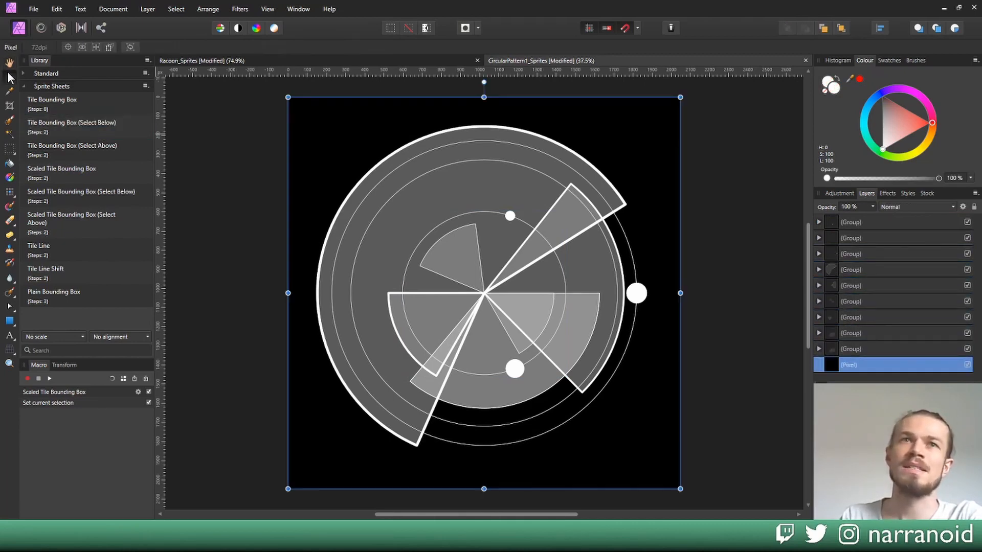
left_click(851, 221)
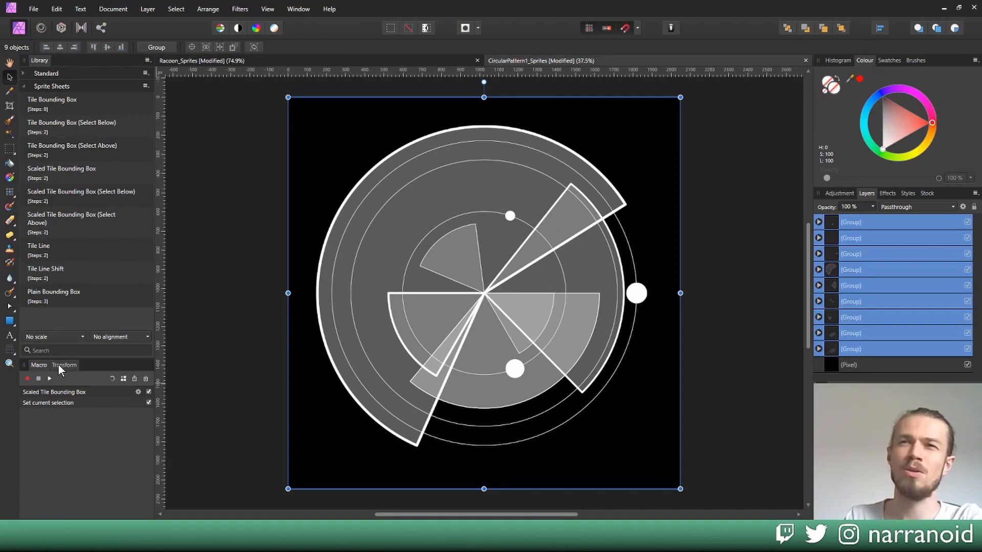
mouse_move(686, 411)
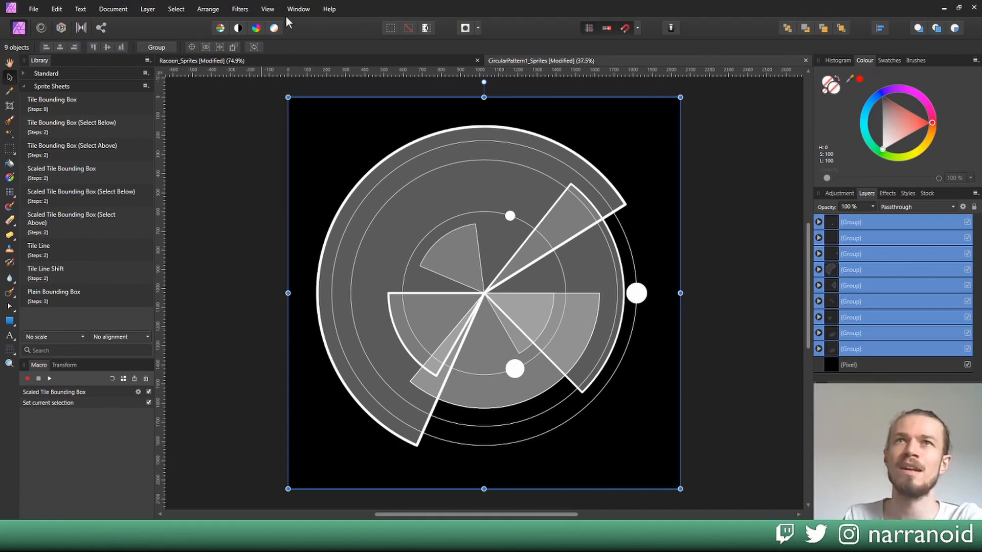
left_click(268, 9)
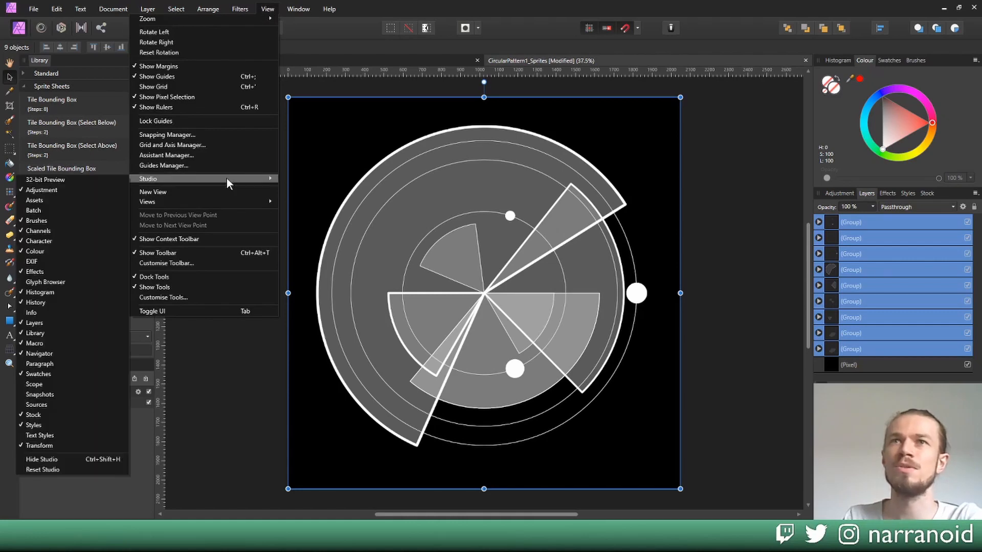
mouse_move(72, 445)
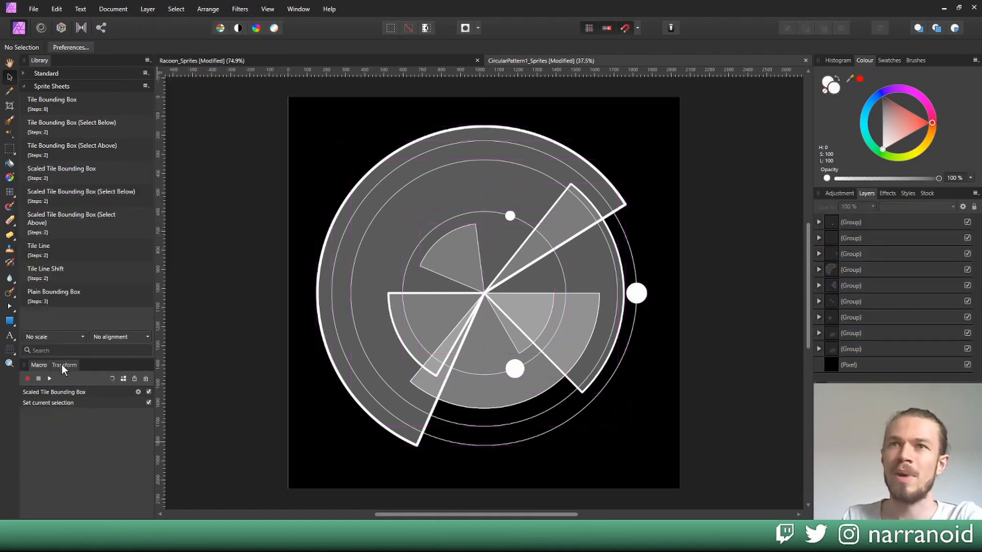
Step: Show the Transform panel for sizing the nine selected groups
left_click(64, 365)
type("2048 / 3 px")
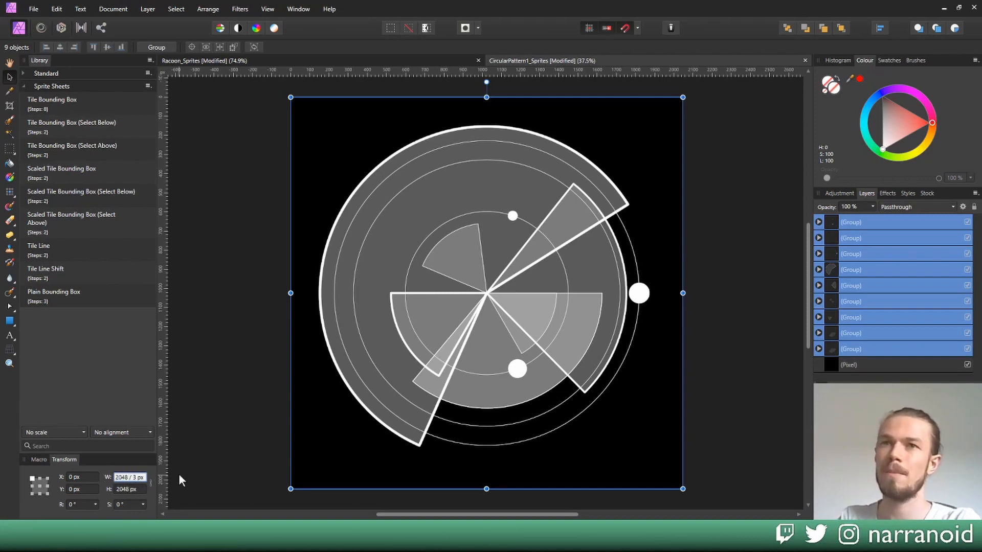
mouse_move(153, 495)
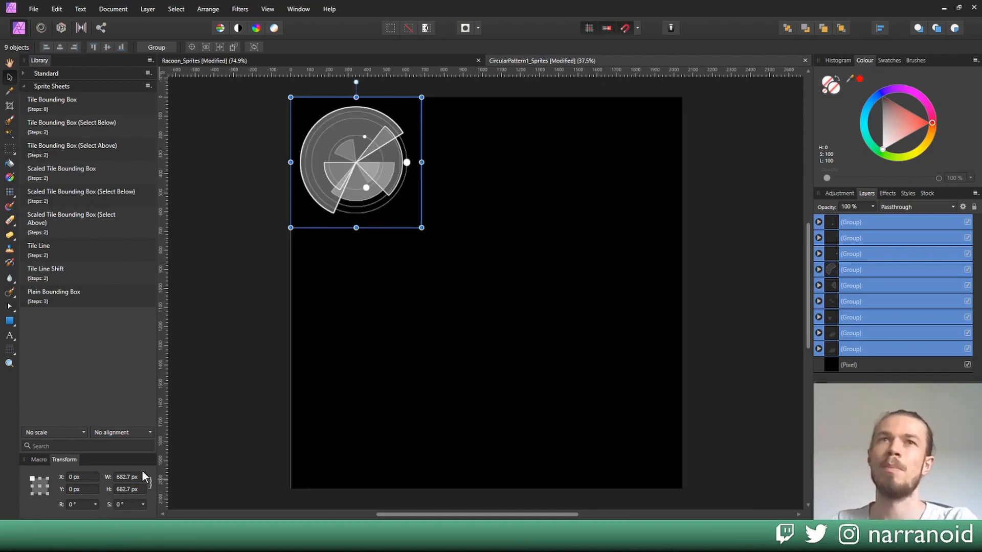
mouse_move(564, 258)
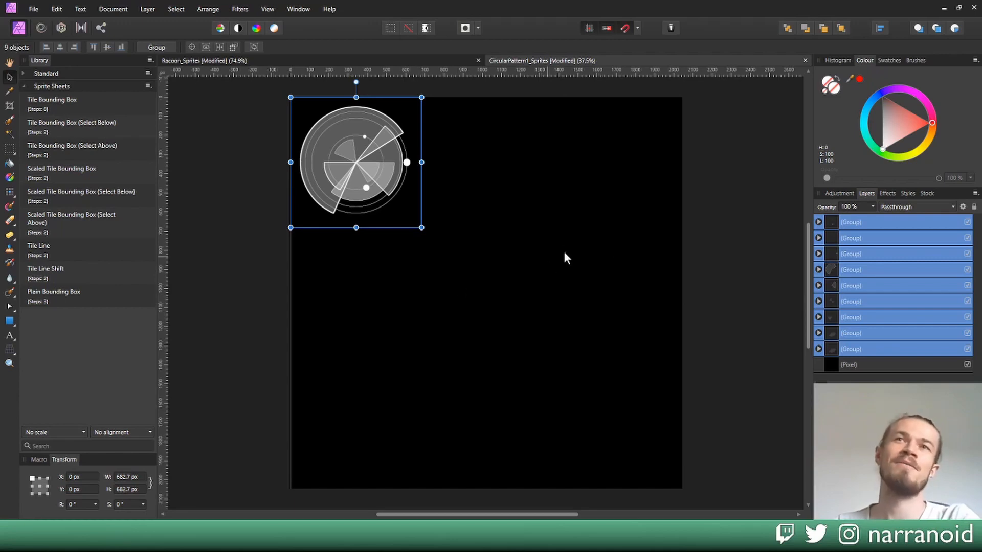
mouse_move(687, 222)
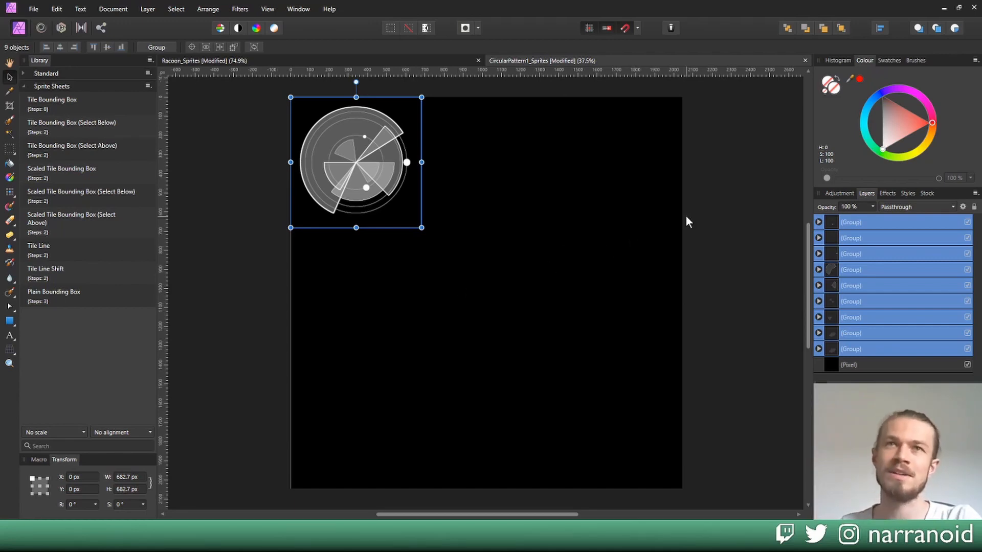
mouse_move(728, 296)
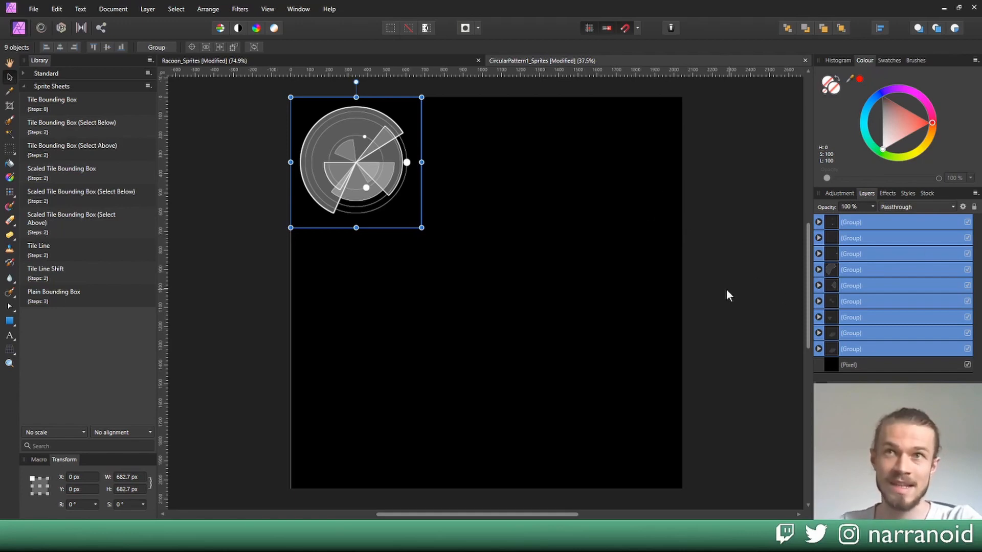
mouse_move(456, 307)
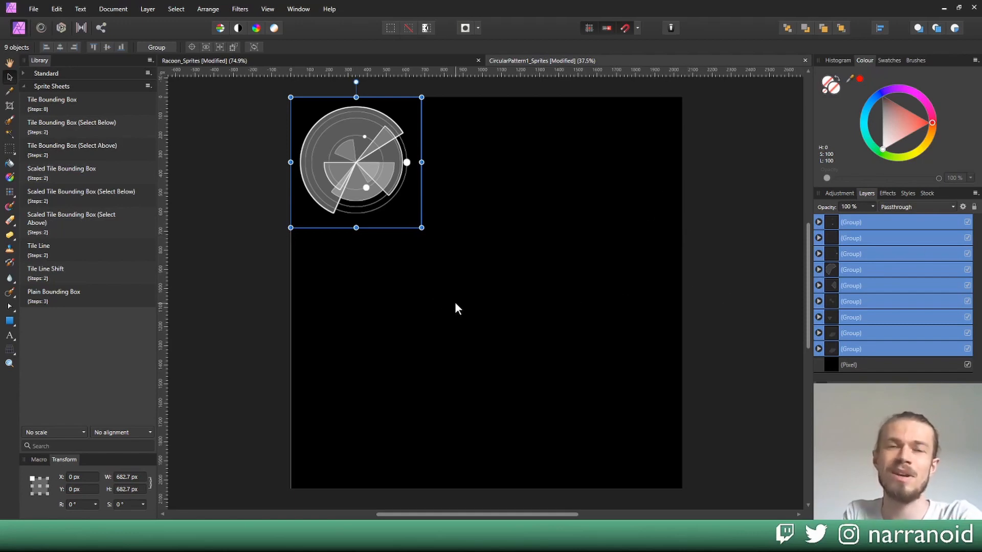
Step: Run the Tile Line macro to lay the sprite out as a 6144 px row
left_click(75, 250)
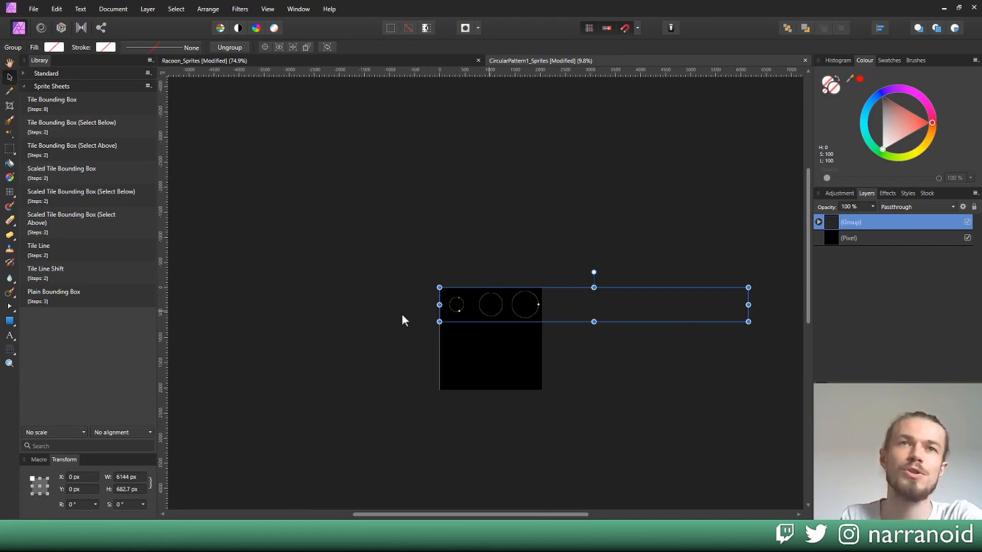
mouse_move(509, 300)
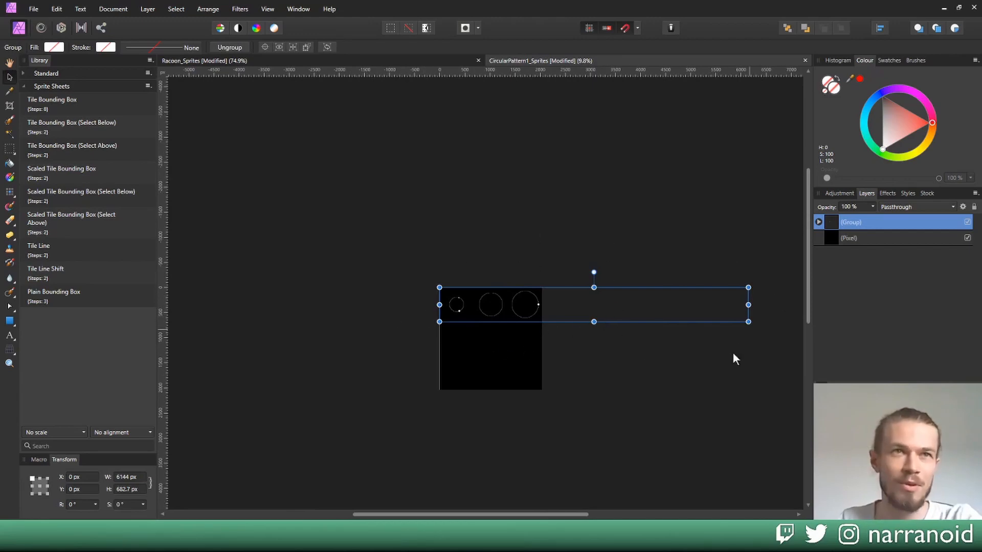
mouse_move(522, 362)
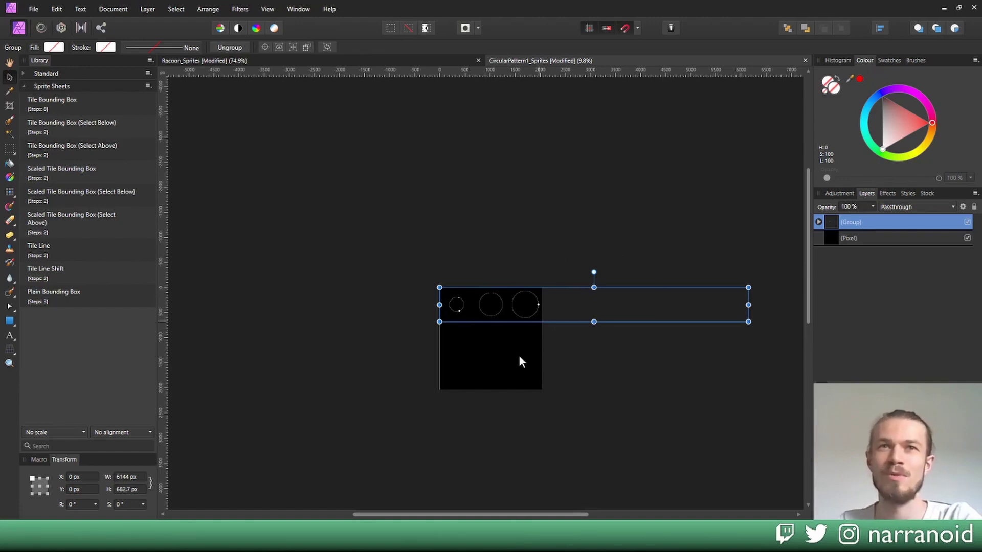
mouse_move(727, 292)
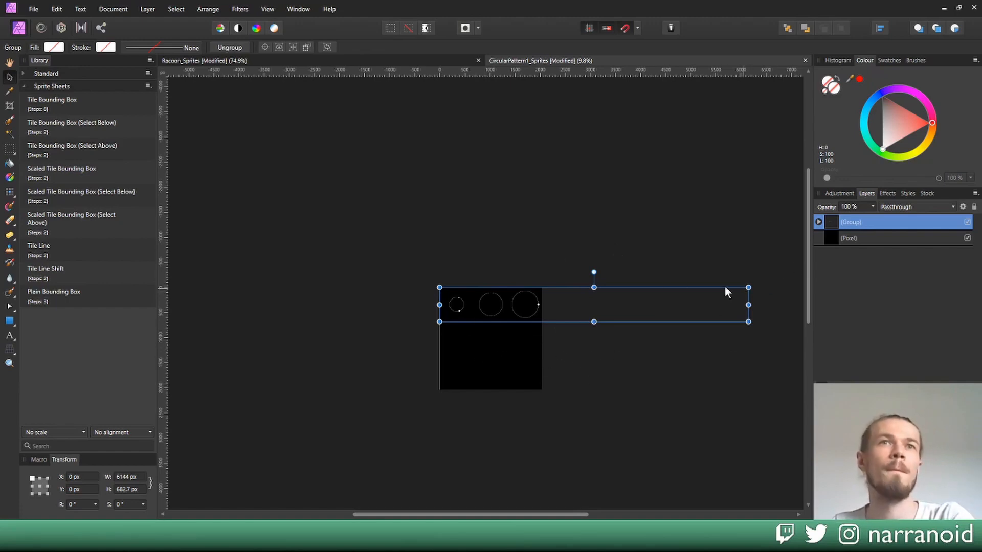
mouse_move(238, 331)
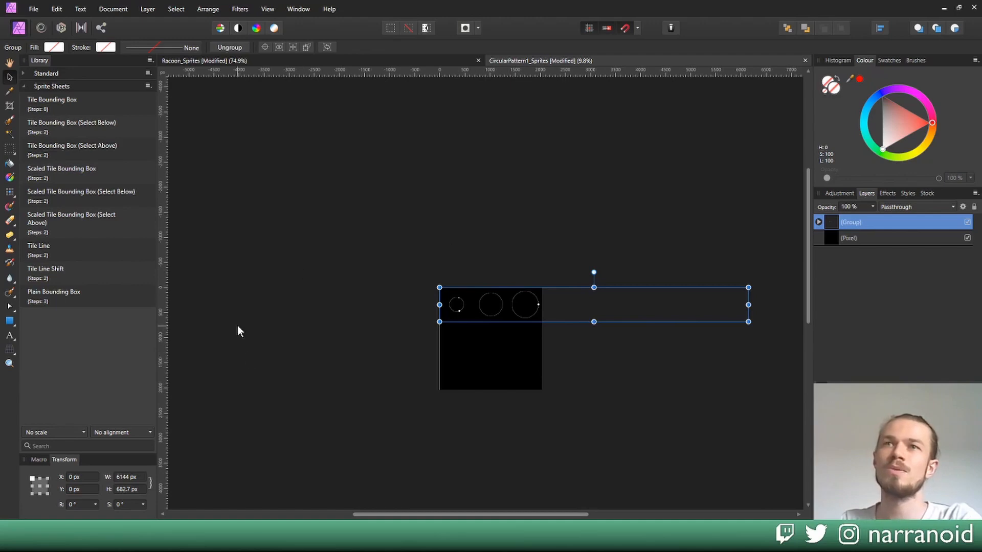
mouse_move(407, 279)
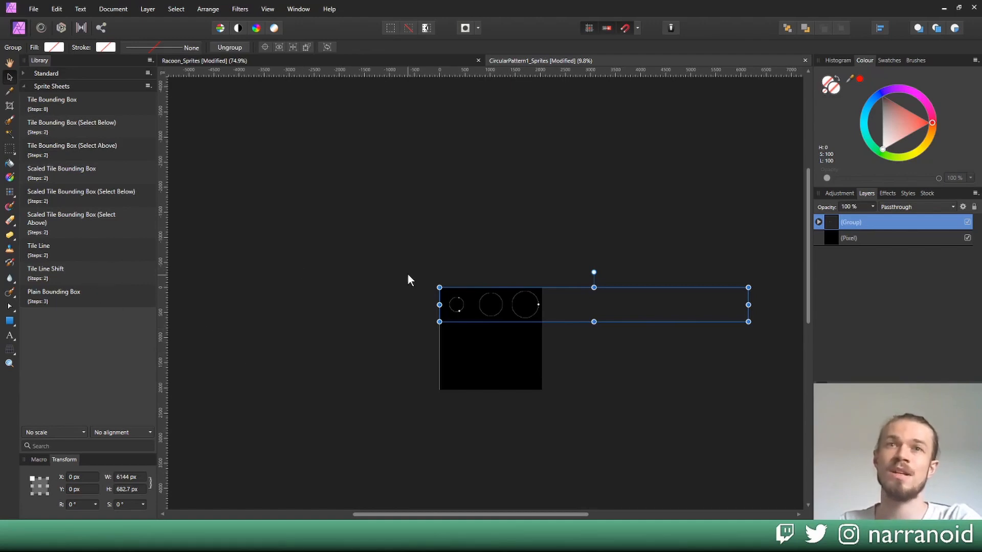
mouse_move(458, 243)
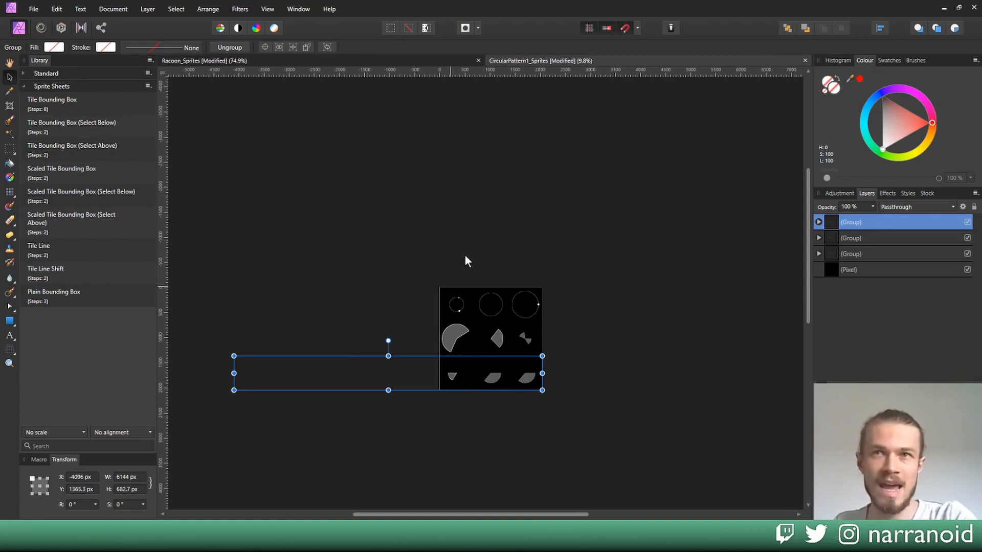
mouse_move(571, 399)
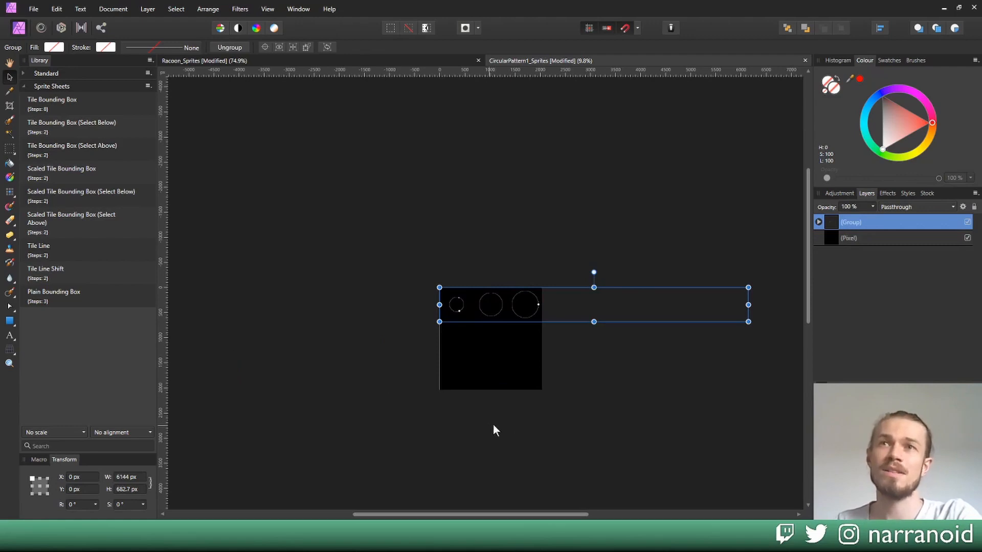
mouse_move(36, 457)
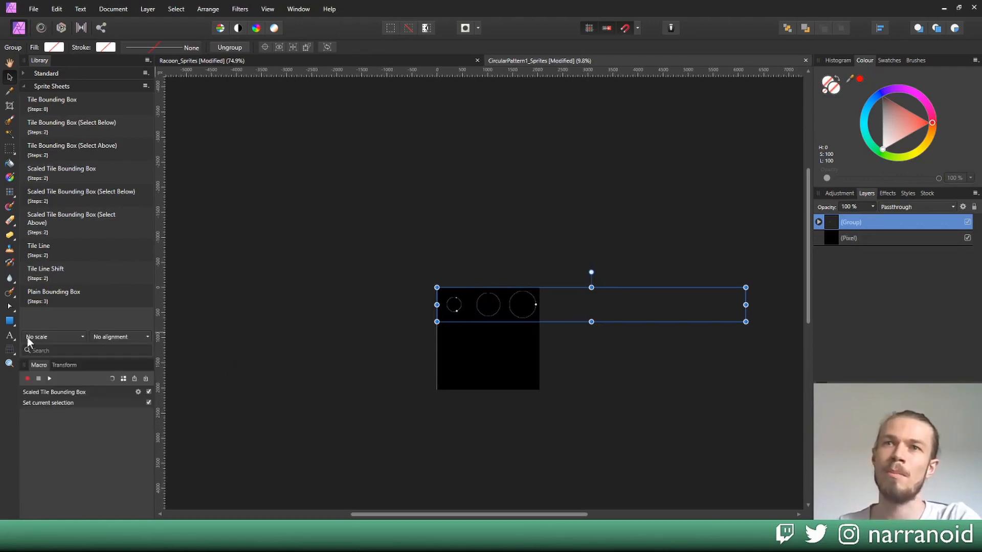
Step: Load the Tile Line Shift macro and open its transform step's offsets (−2048, 1024 px)
right_click(45, 273)
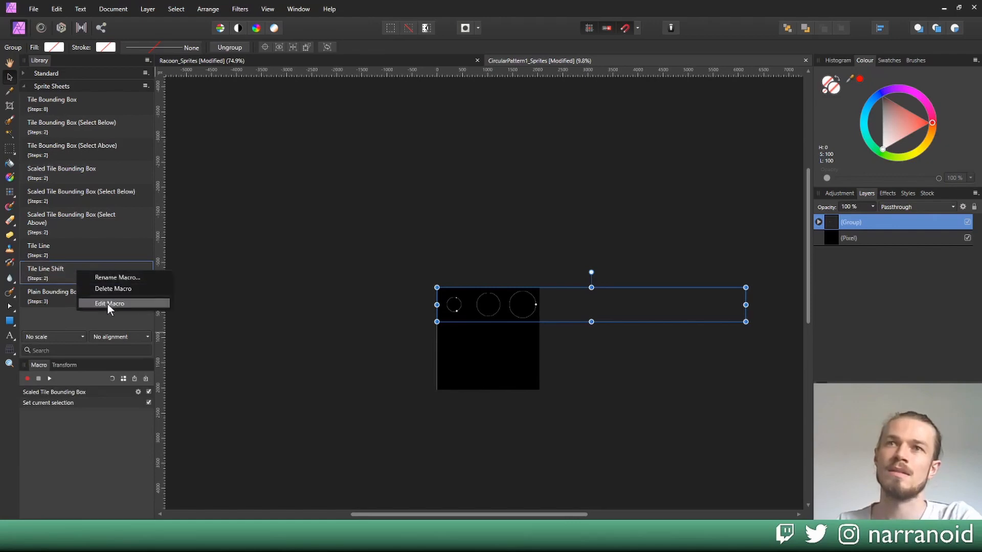
left_click(108, 303)
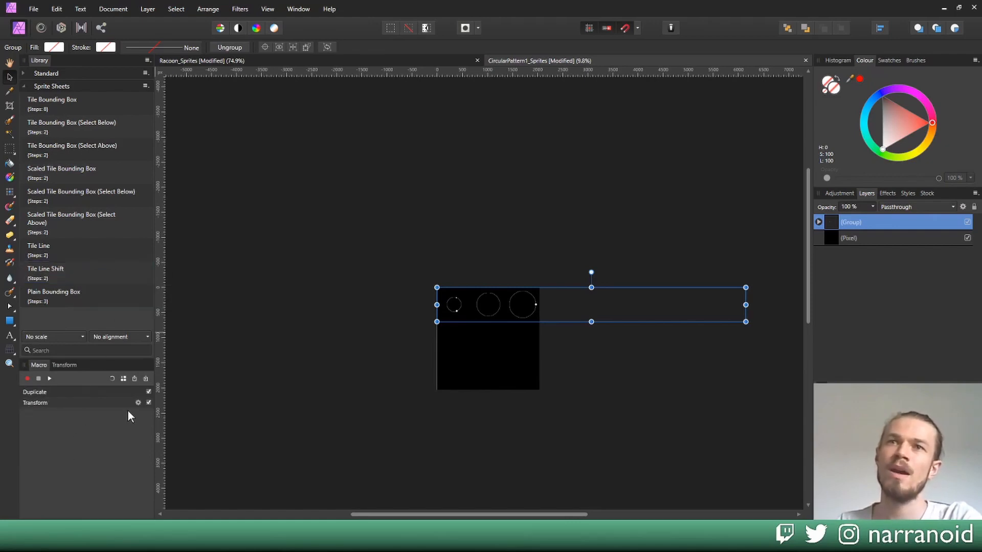
left_click(138, 403)
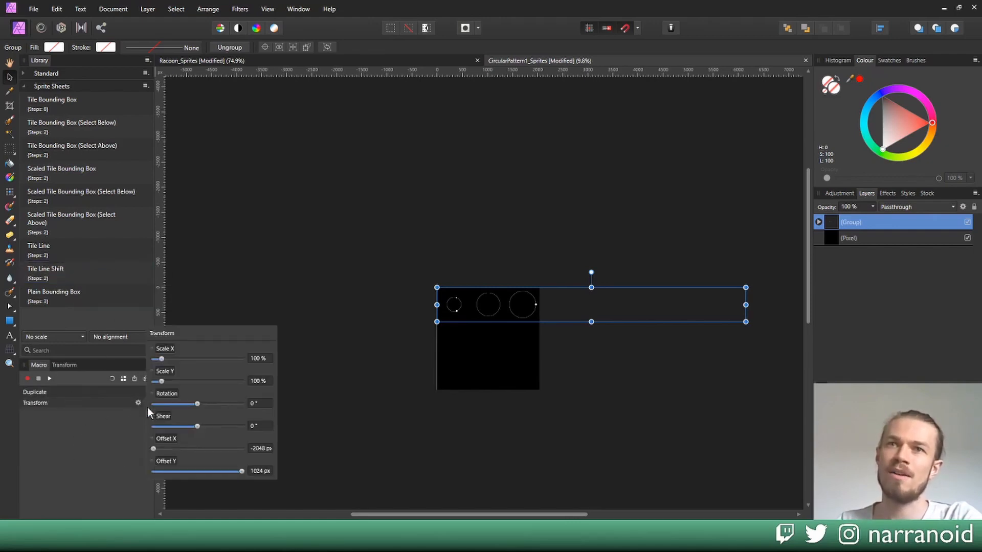
mouse_move(273, 450)
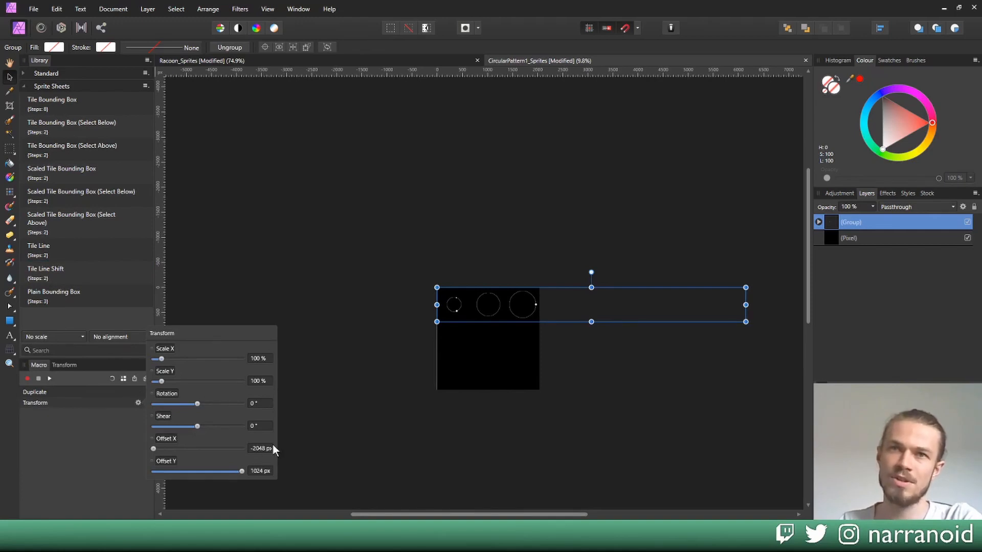
mouse_move(252, 455)
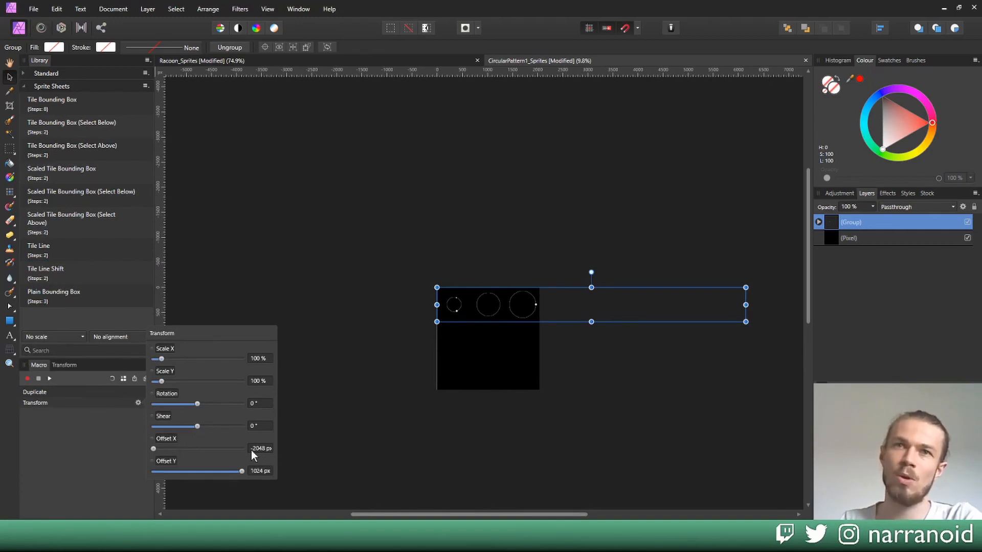
mouse_move(254, 460)
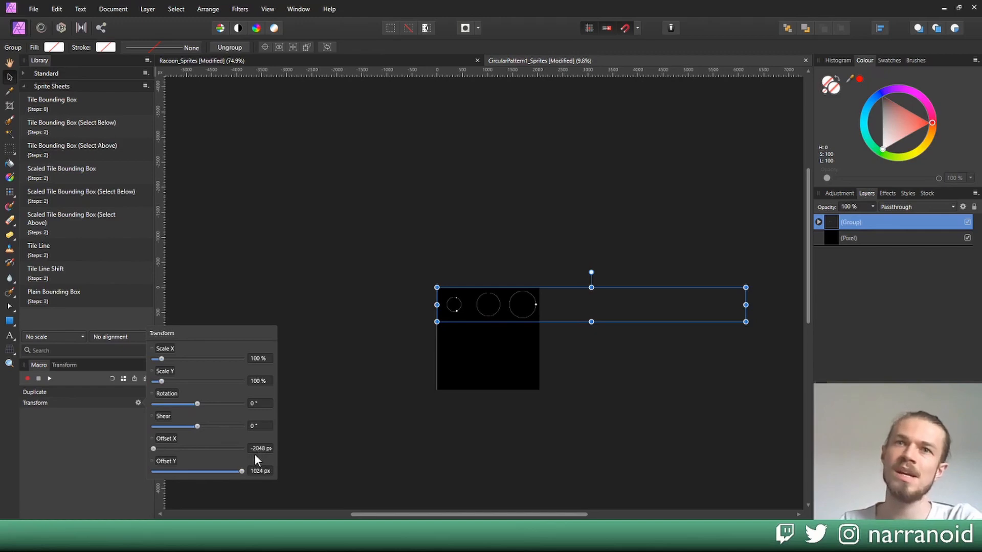
mouse_move(273, 468)
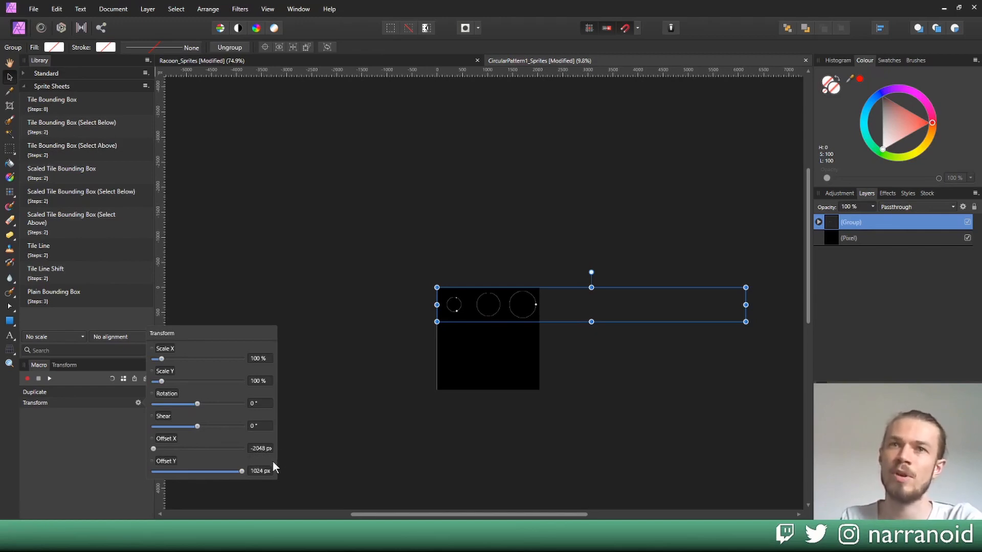
mouse_move(268, 491)
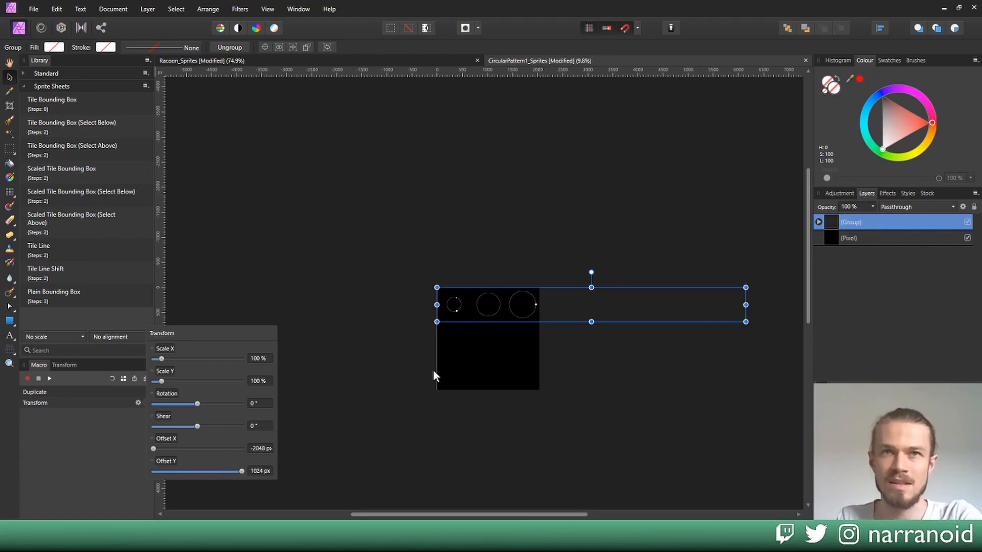
mouse_move(472, 276)
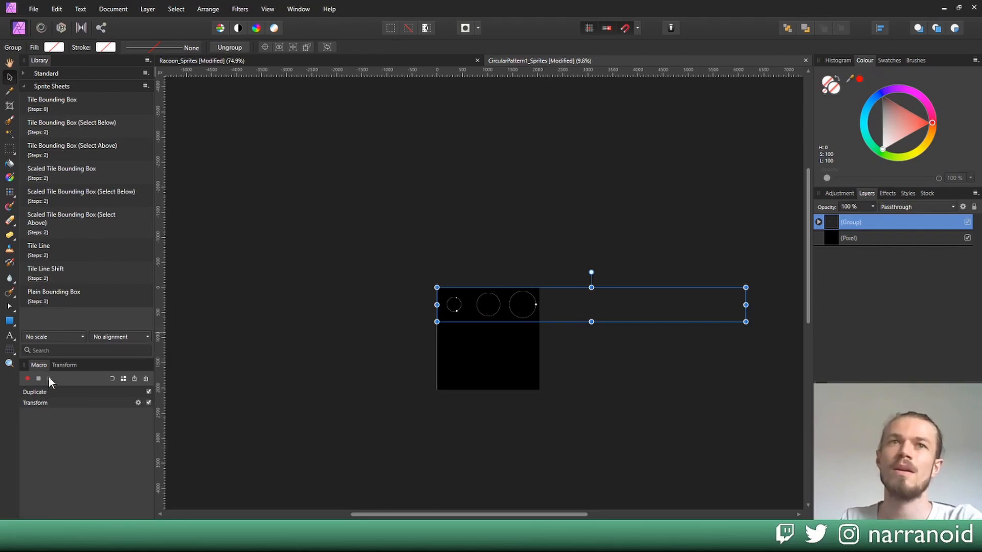
Step: Play the shift macro to add a row, then select all three row groups
left_click(37, 379)
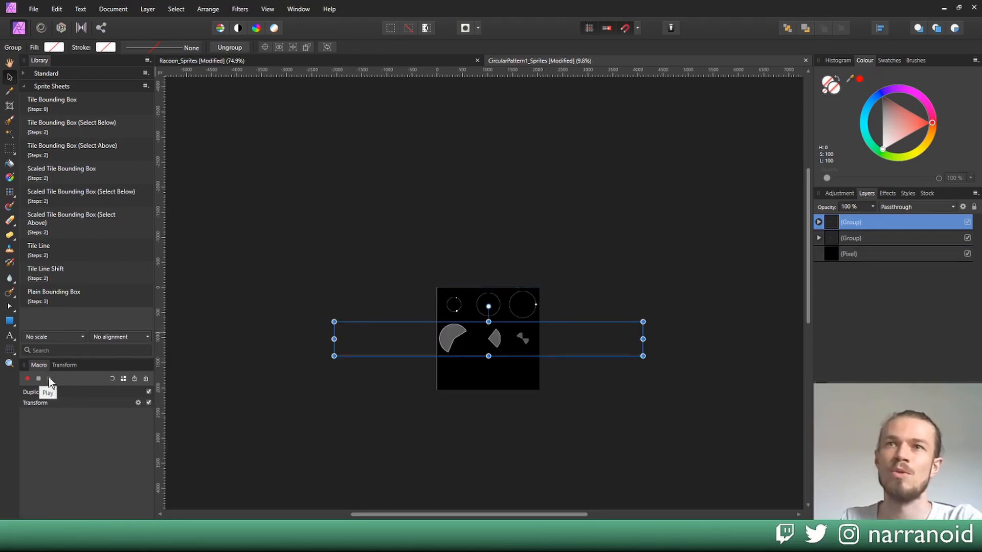
mouse_move(470, 404)
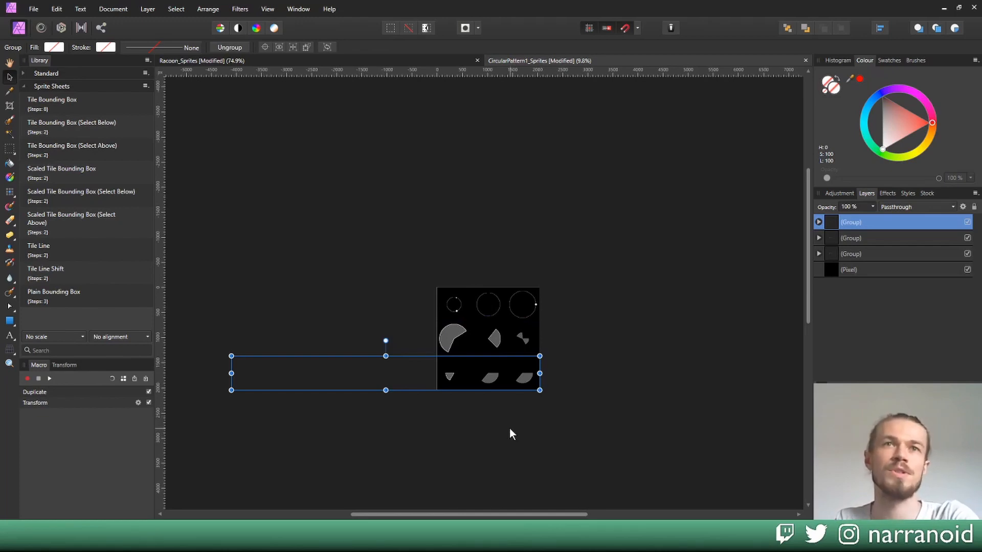
left_click(535, 432)
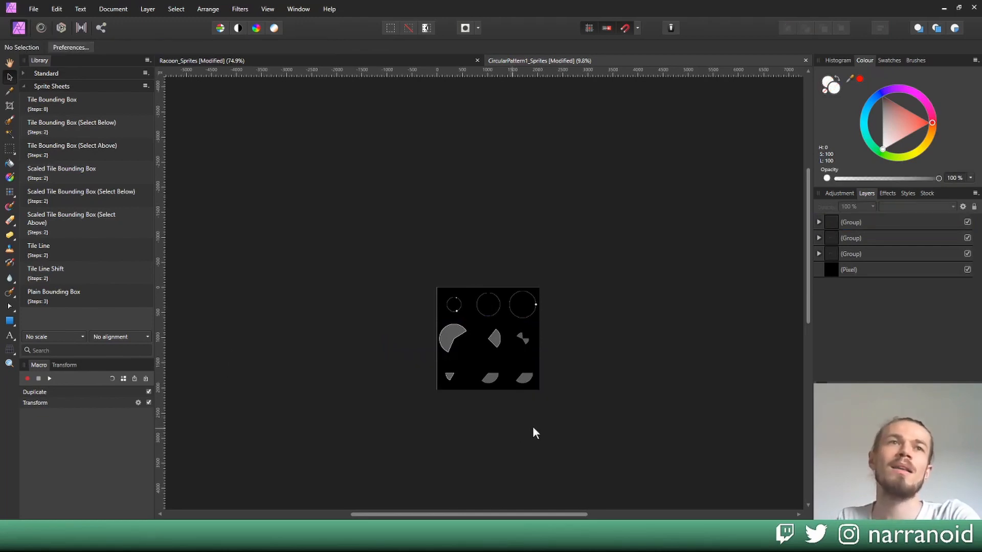
left_click(851, 221)
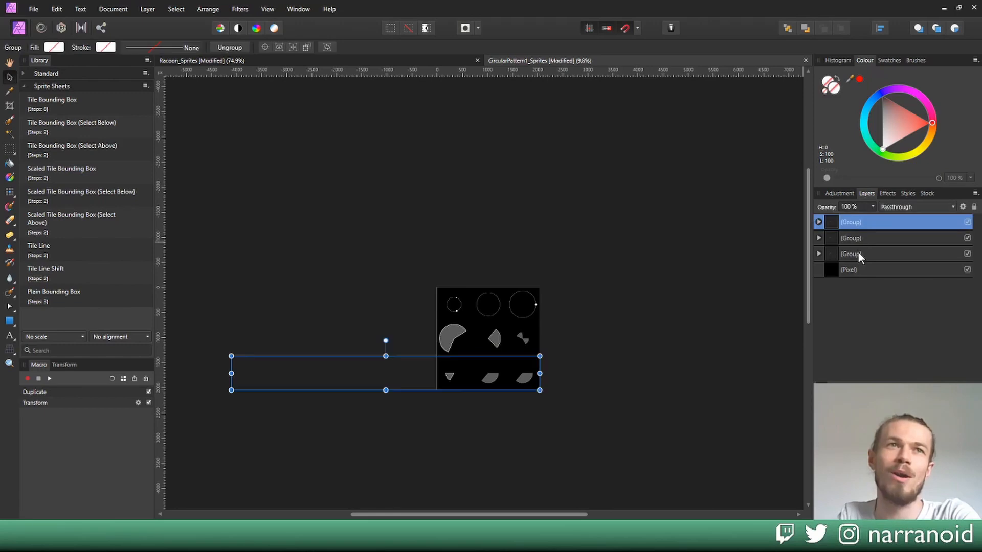
left_click(877, 254)
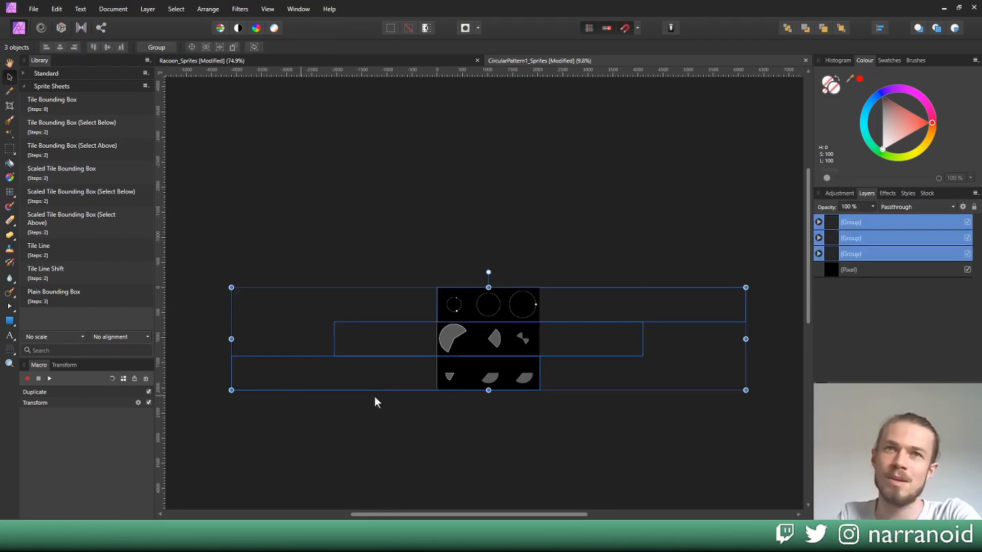
mouse_move(622, 284)
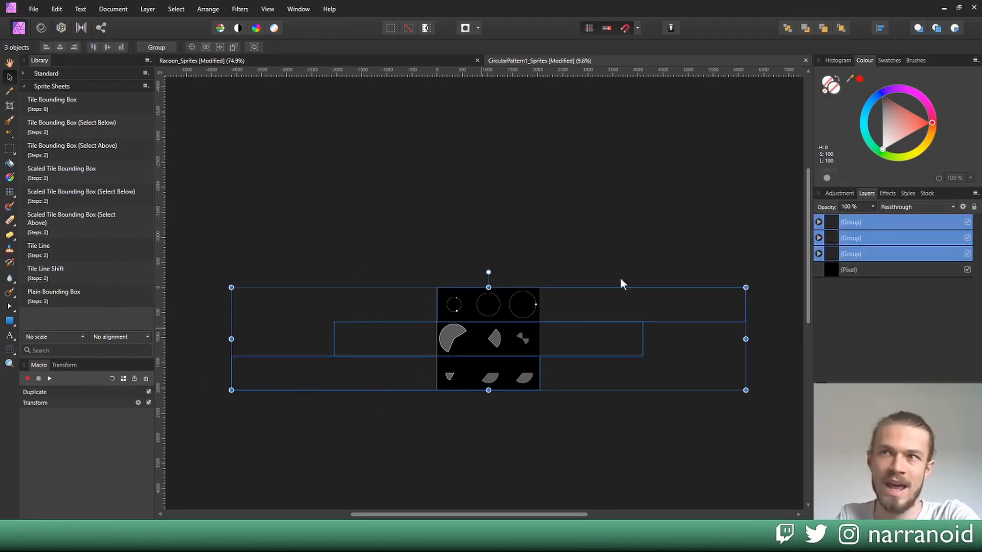
mouse_move(673, 361)
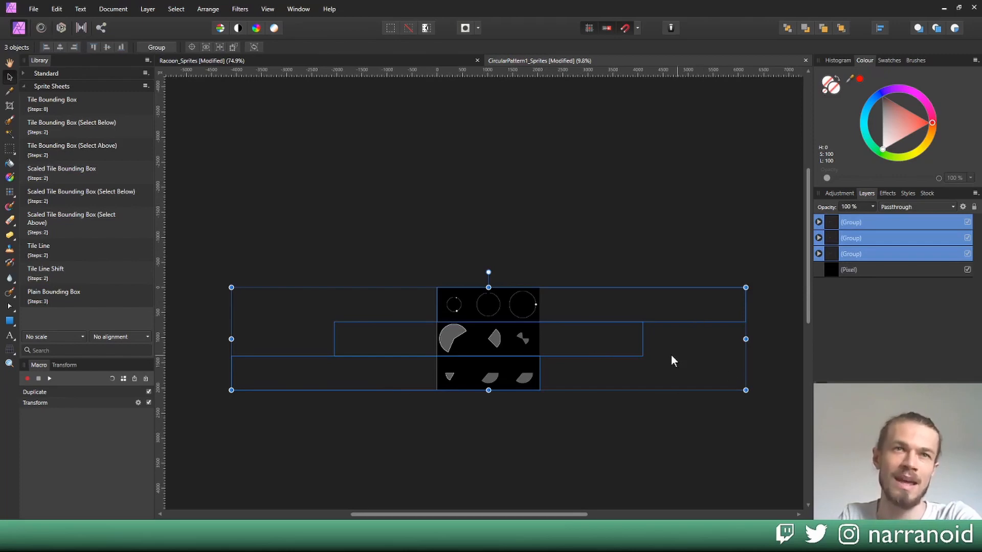
mouse_move(617, 446)
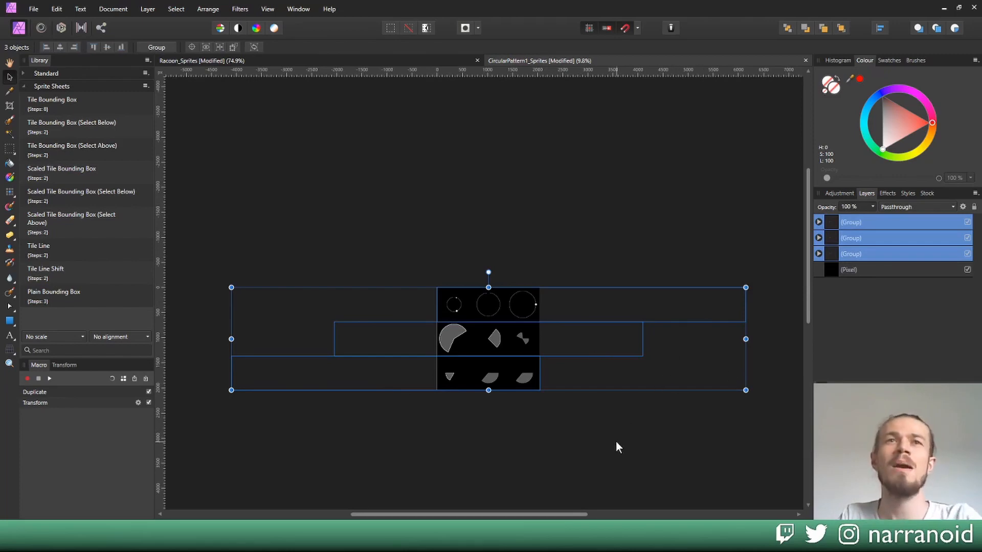
mouse_move(550, 438)
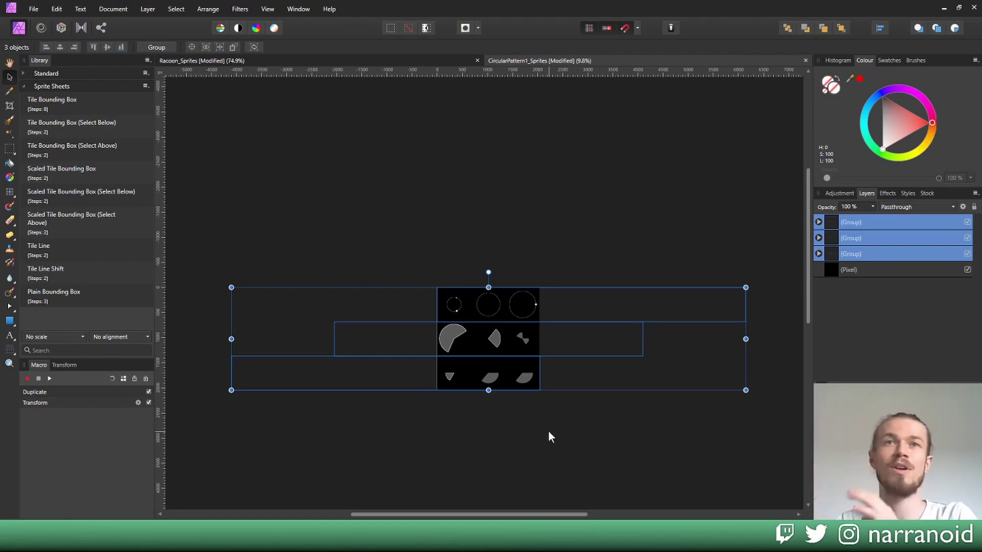
mouse_move(588, 413)
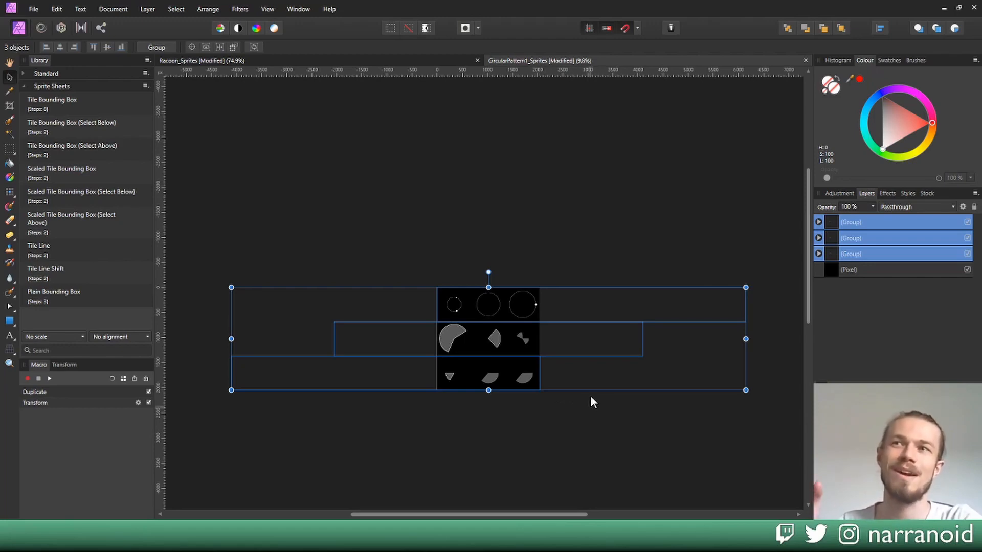
mouse_move(553, 232)
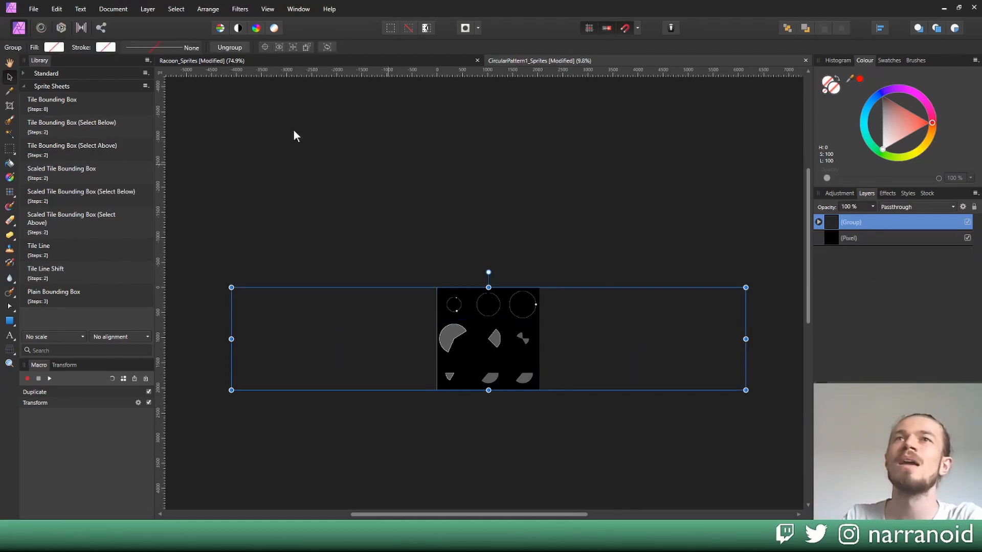
Step: Rasterise the combined rows with Layer > Rasterise, then undo back to three groups
left_click(148, 9)
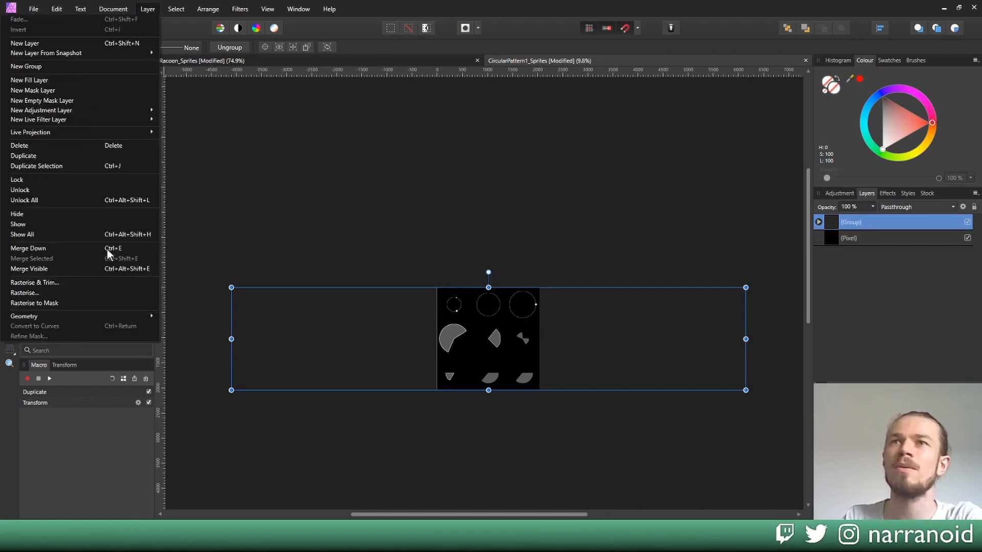
left_click(28, 248)
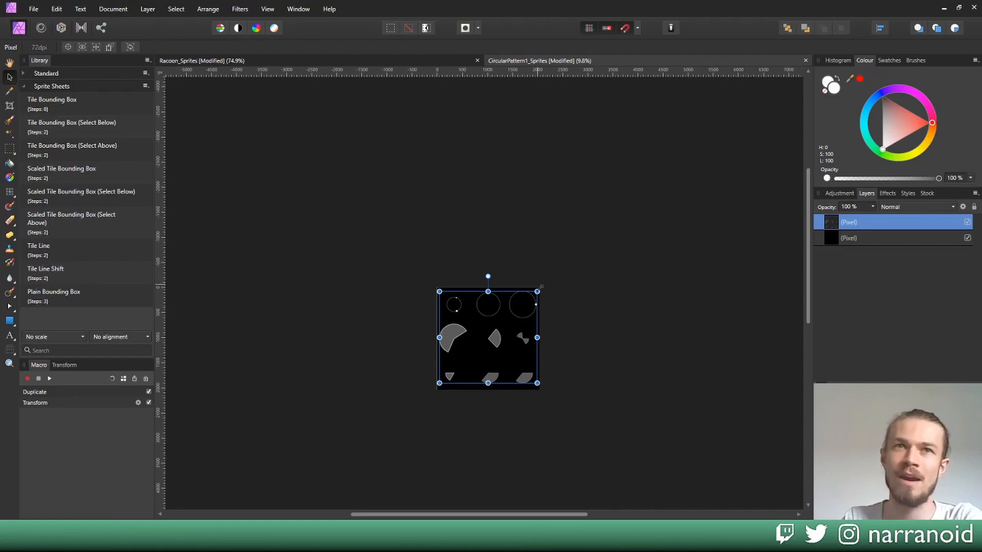
left_click(498, 436)
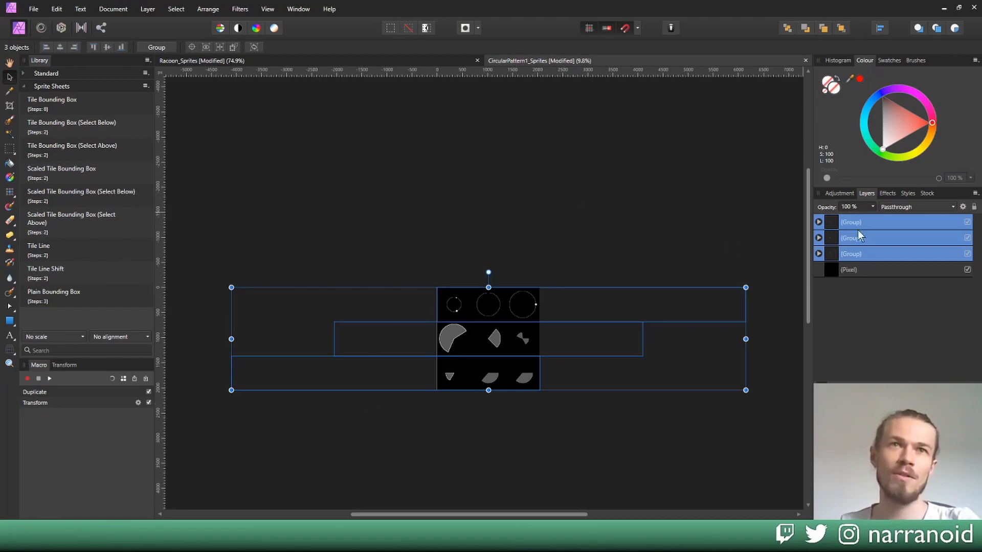
mouse_move(569, 192)
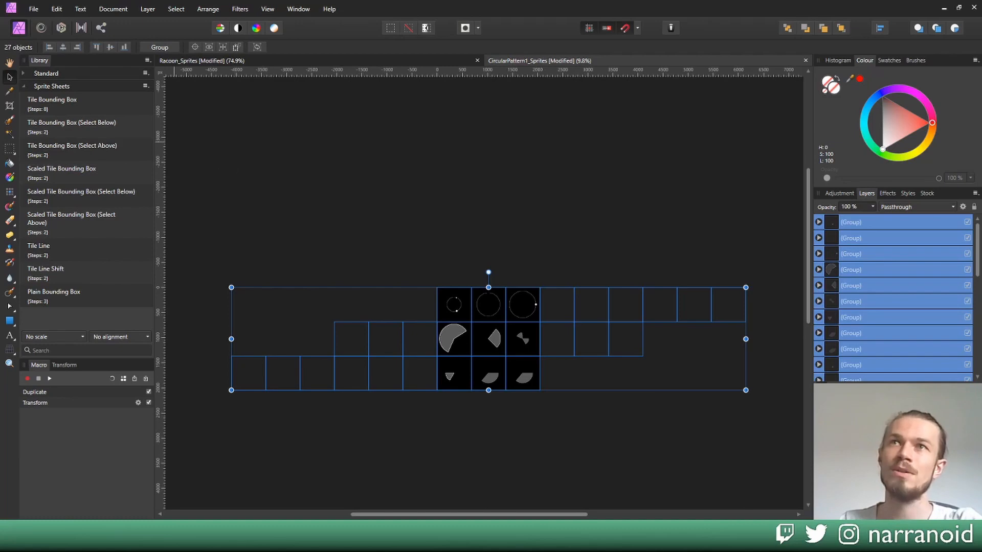
mouse_move(9, 64)
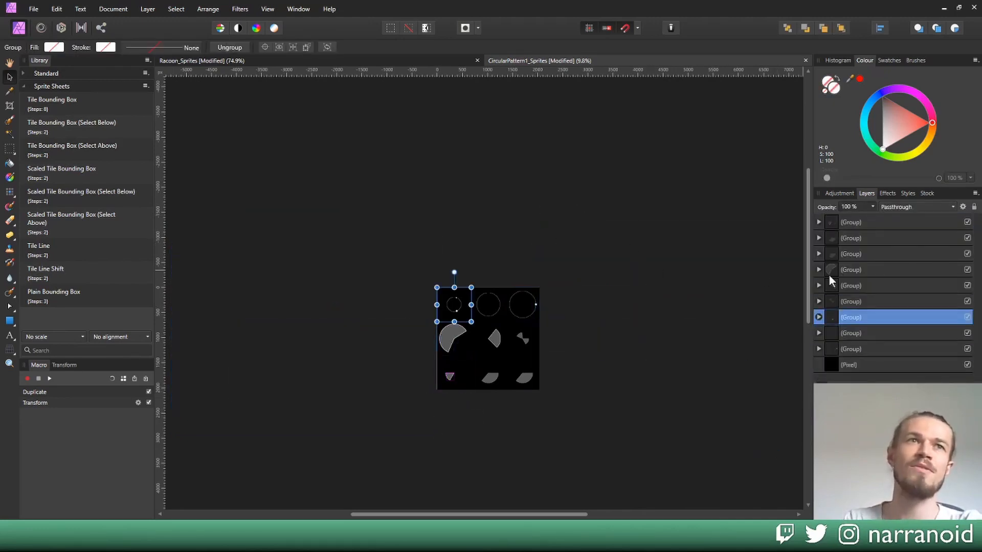
Step: Check one remaining tile group's layer, then clear the selection
left_click(877, 238)
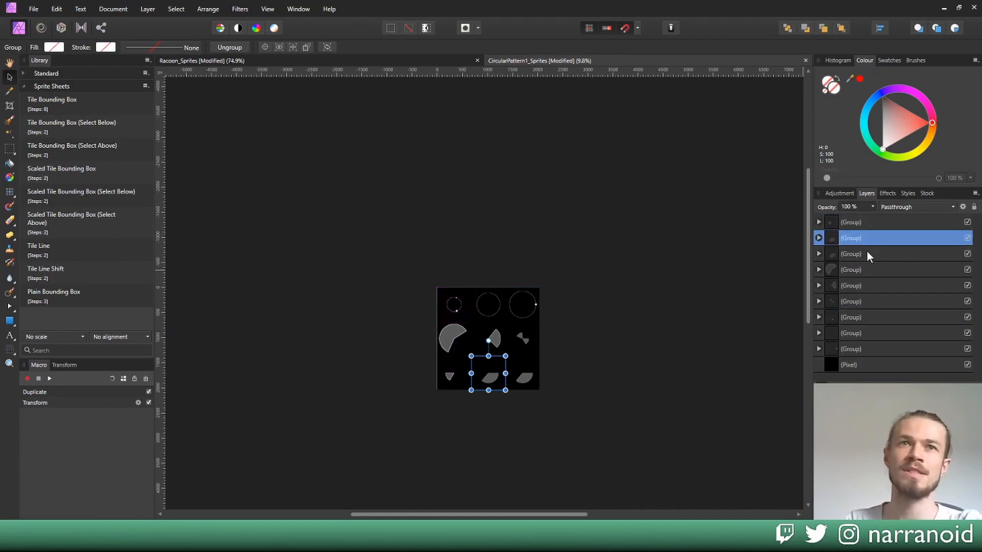
left_click(877, 254)
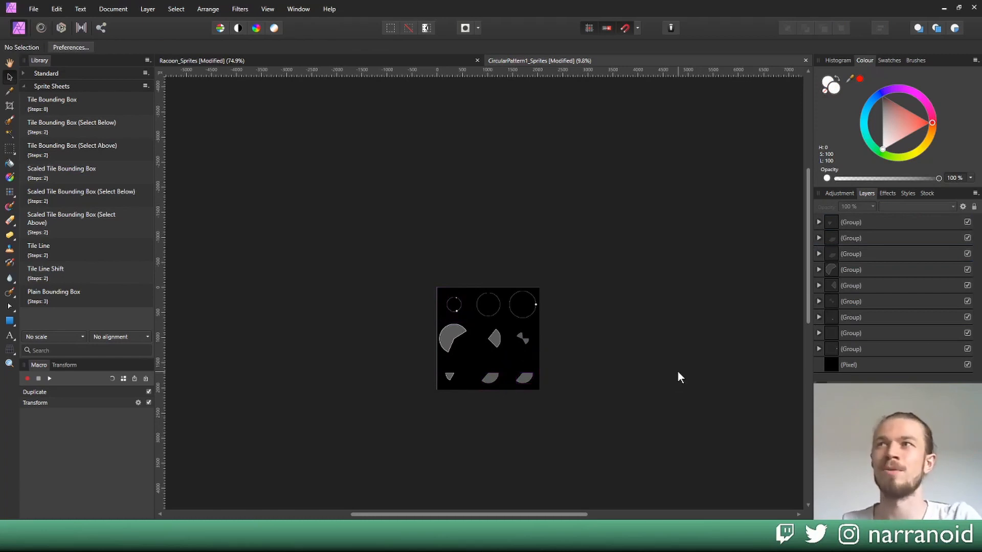
mouse_move(642, 240)
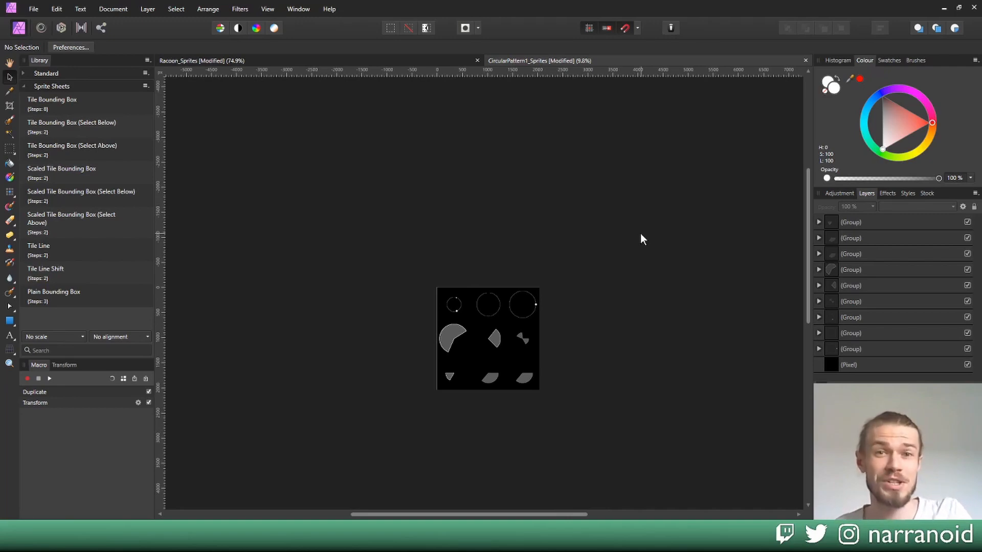
mouse_move(208, 276)
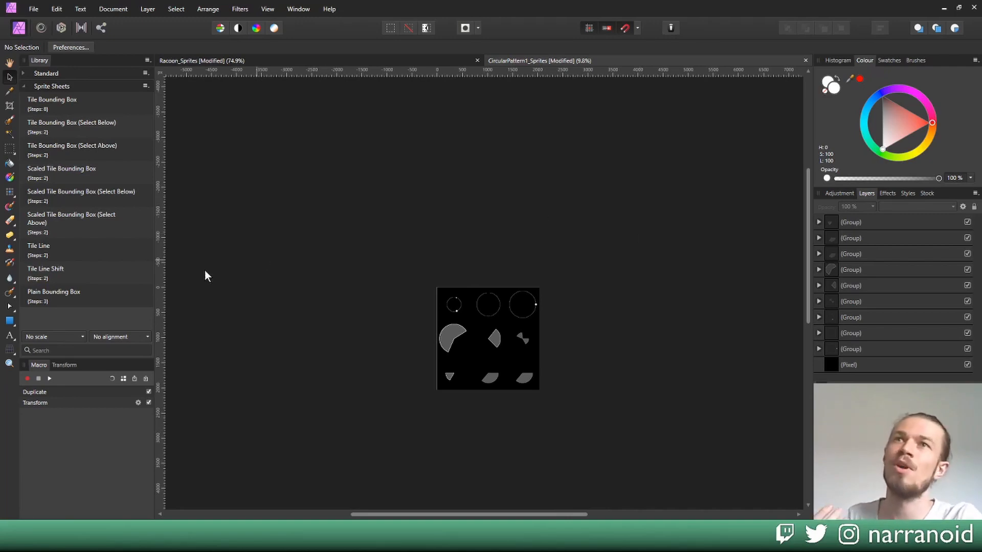
mouse_move(190, 159)
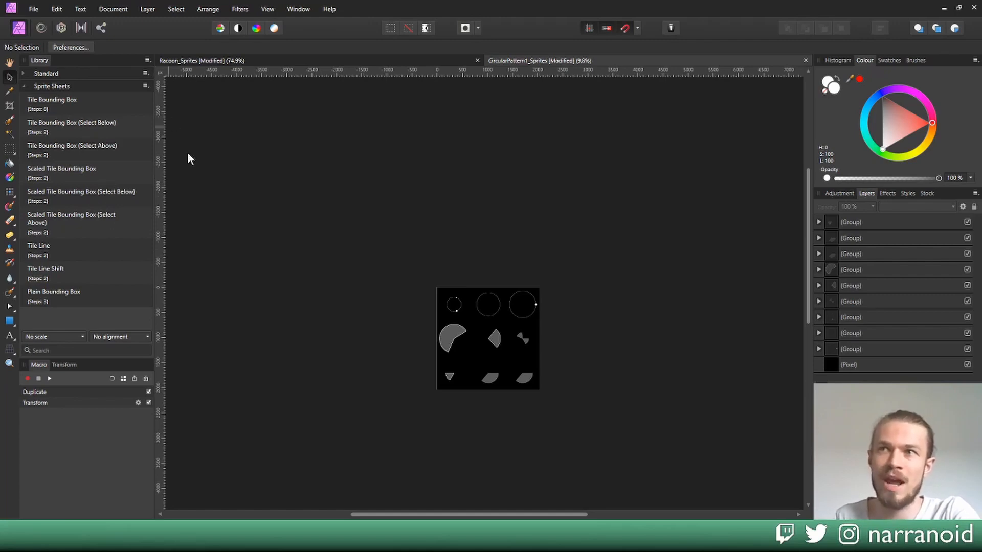
mouse_move(357, 207)
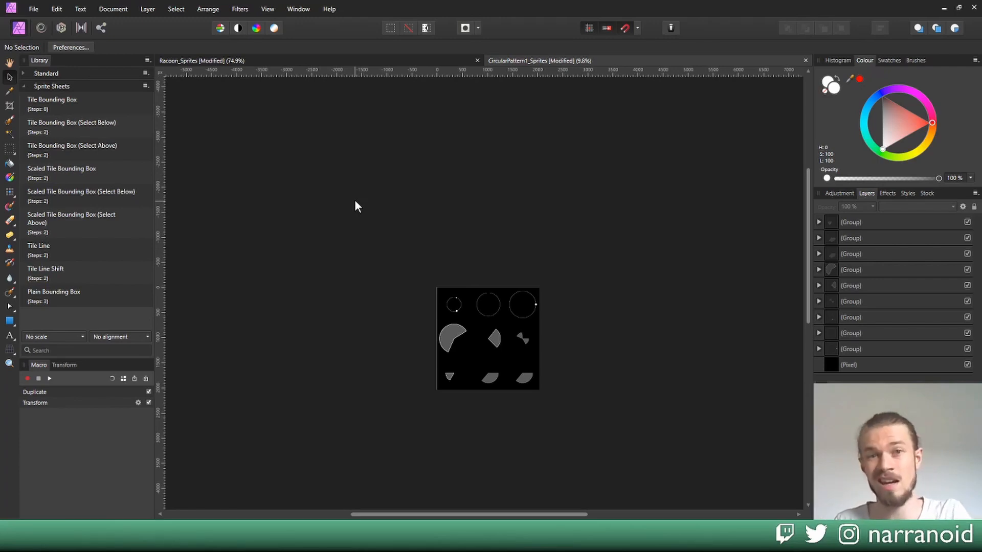
mouse_move(307, 284)
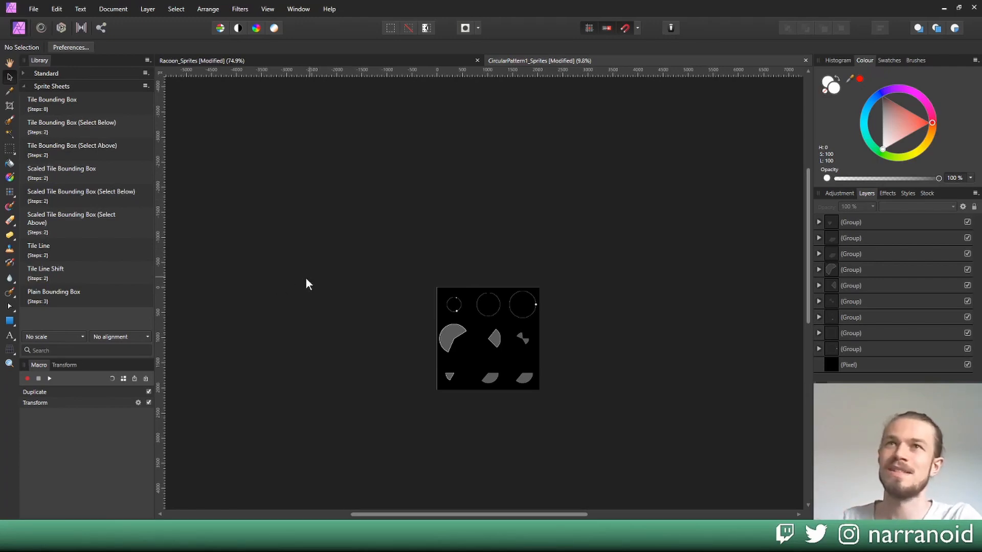
mouse_move(331, 216)
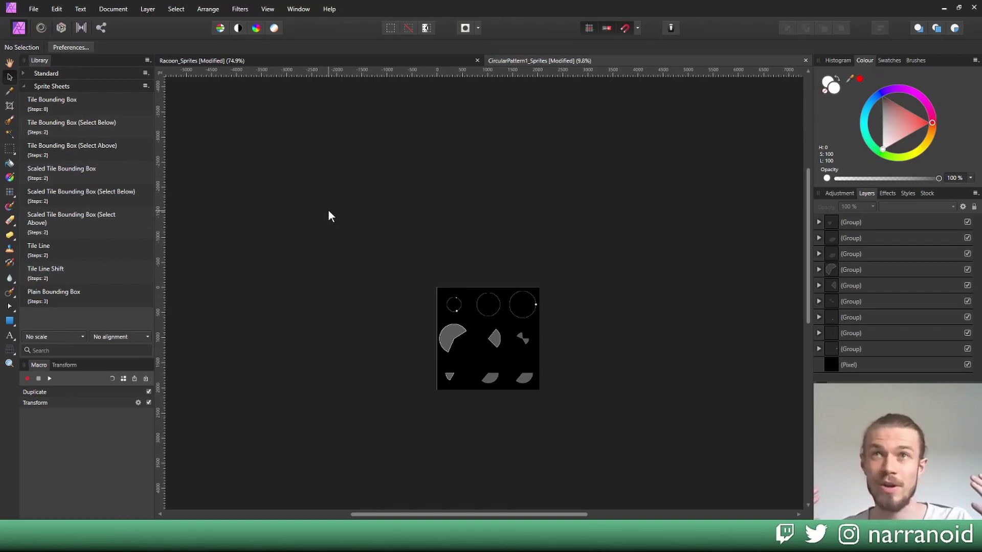
mouse_move(431, 240)
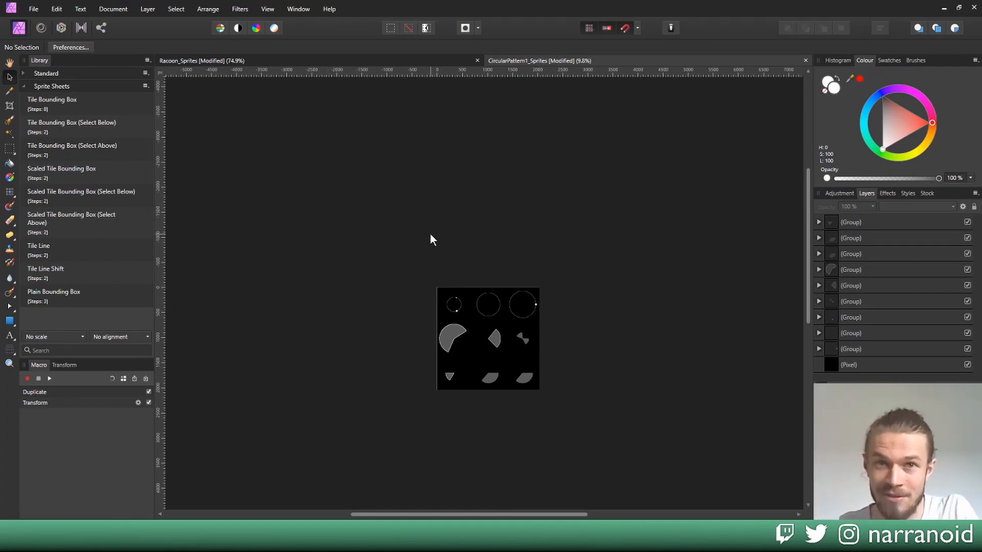